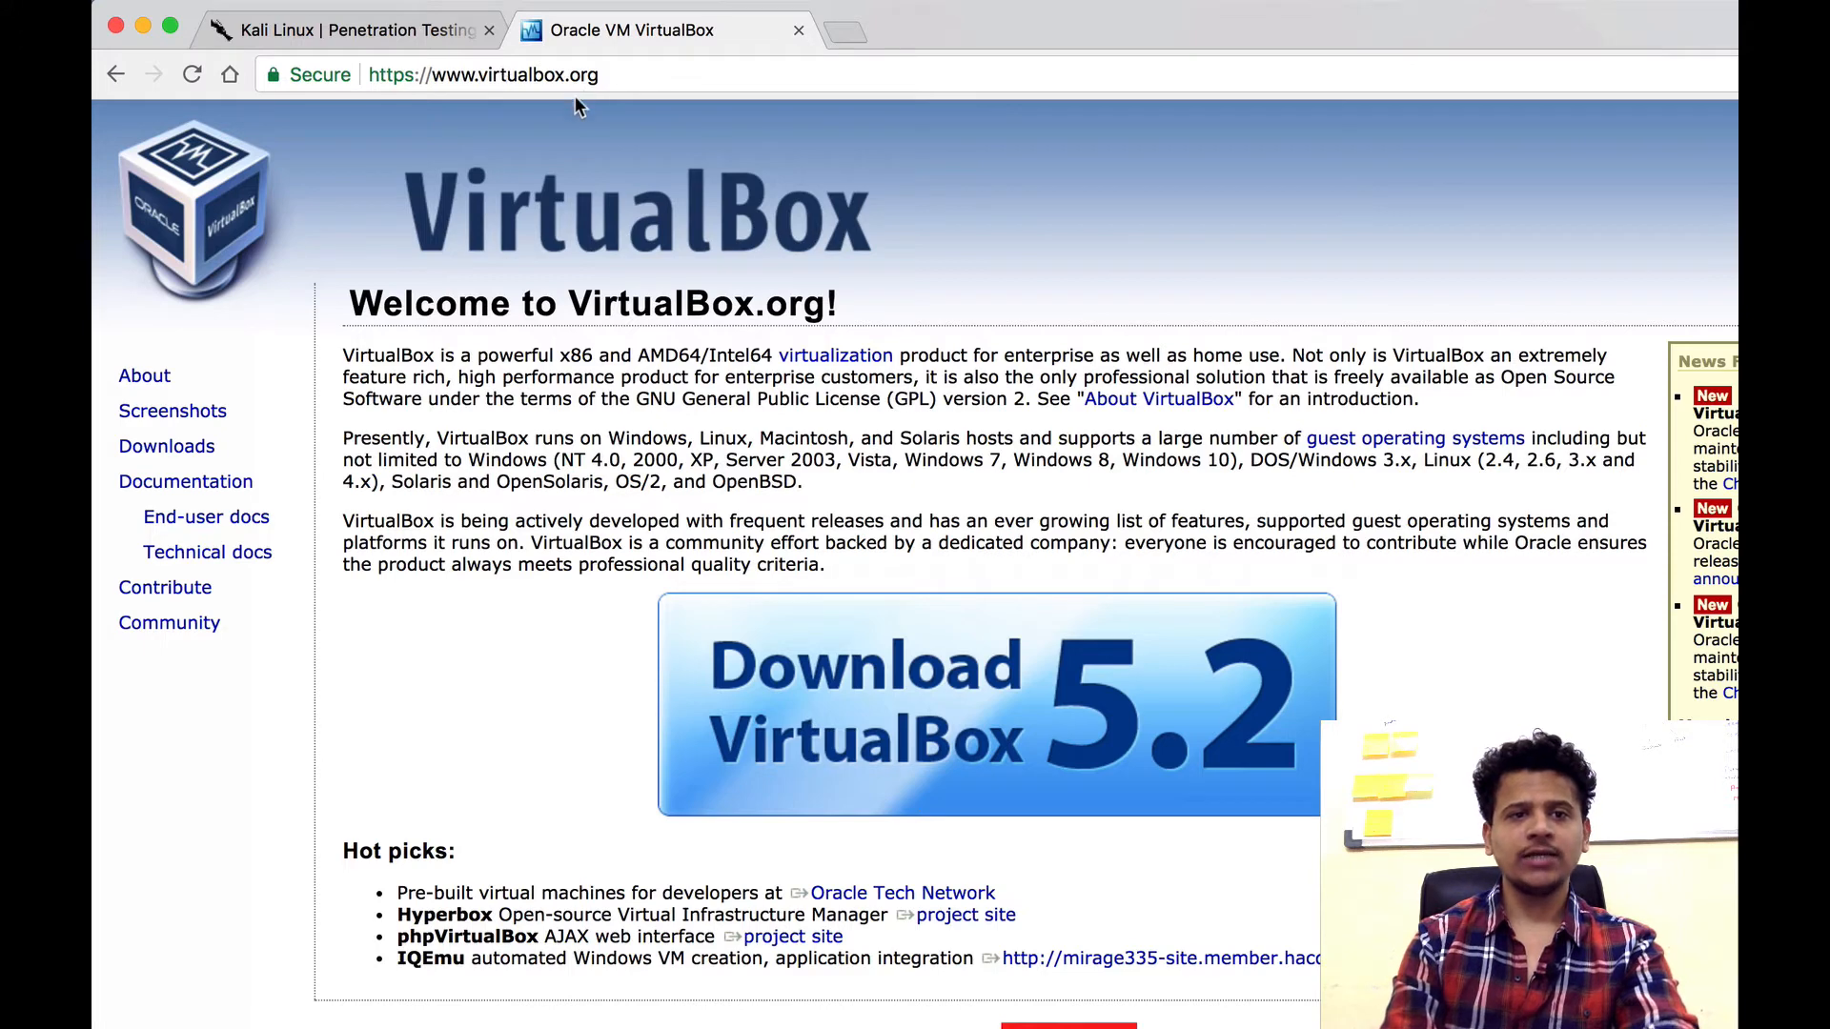
# Download the VirtualBox 5.2.4 package for OS X hosts from virtualbox.org's Downloads page
pyautogui.click(166, 446)
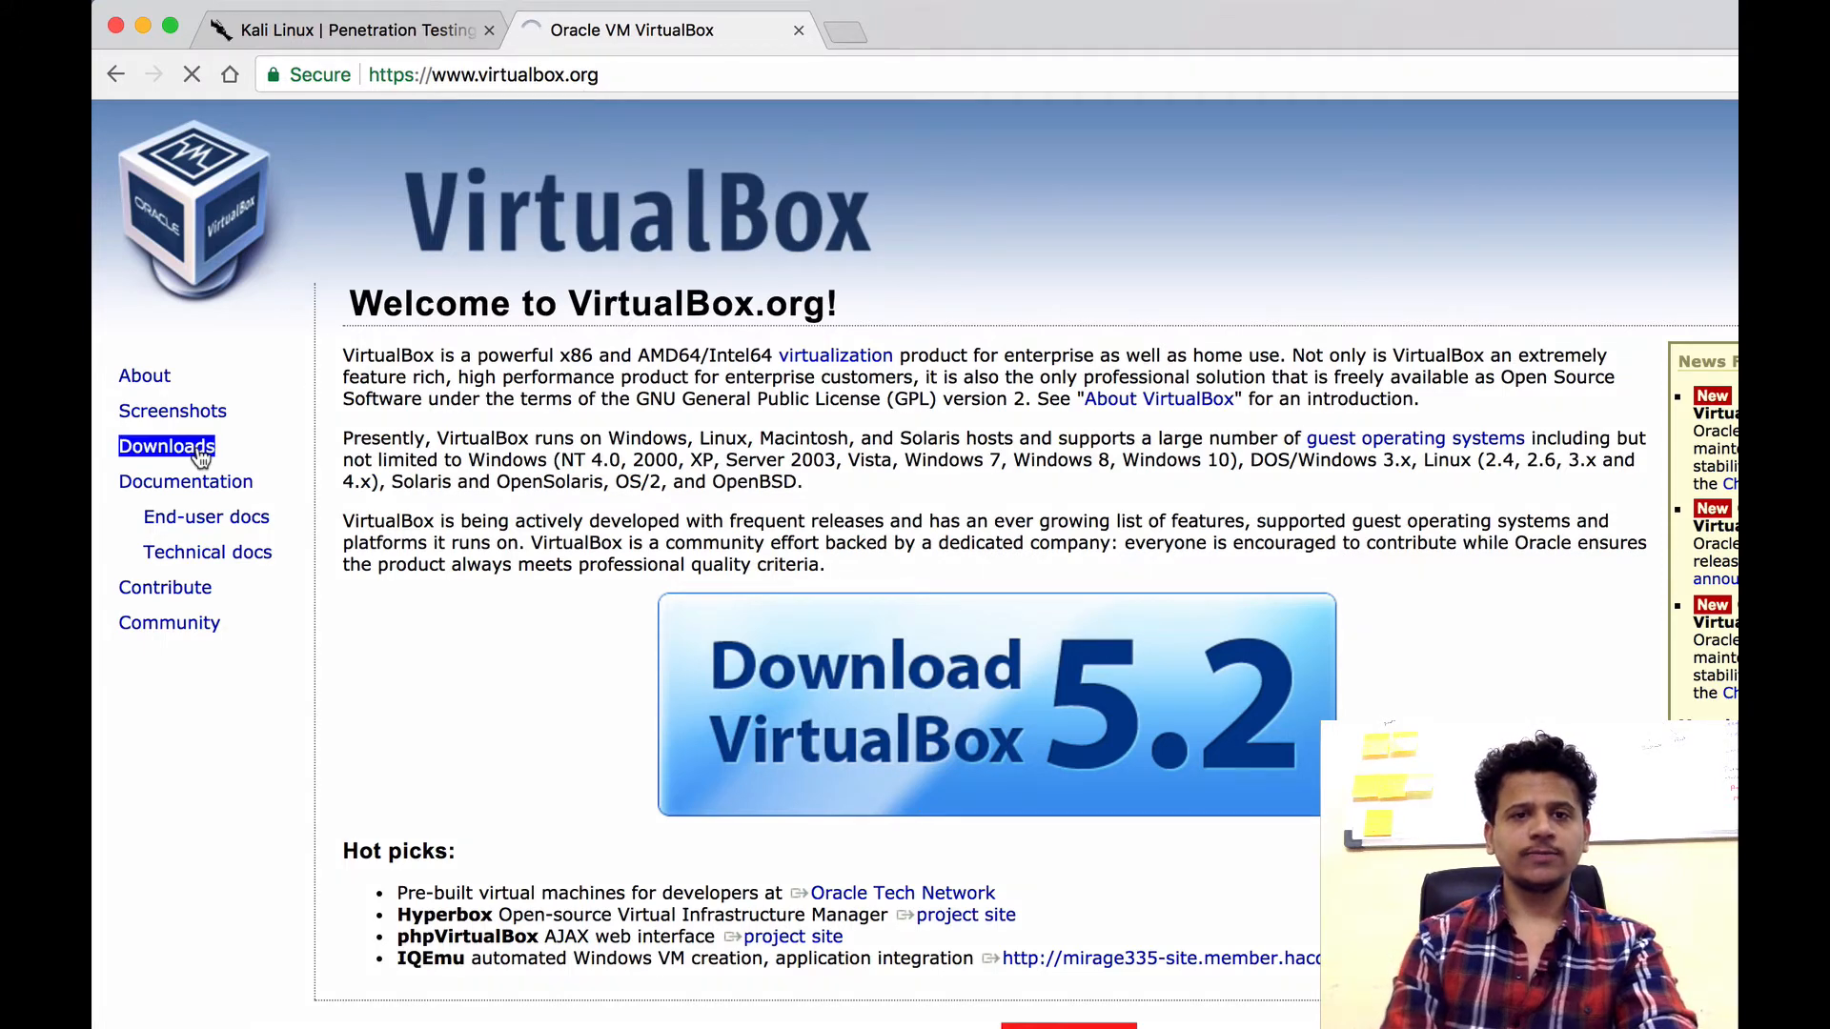
pyautogui.click(167, 446)
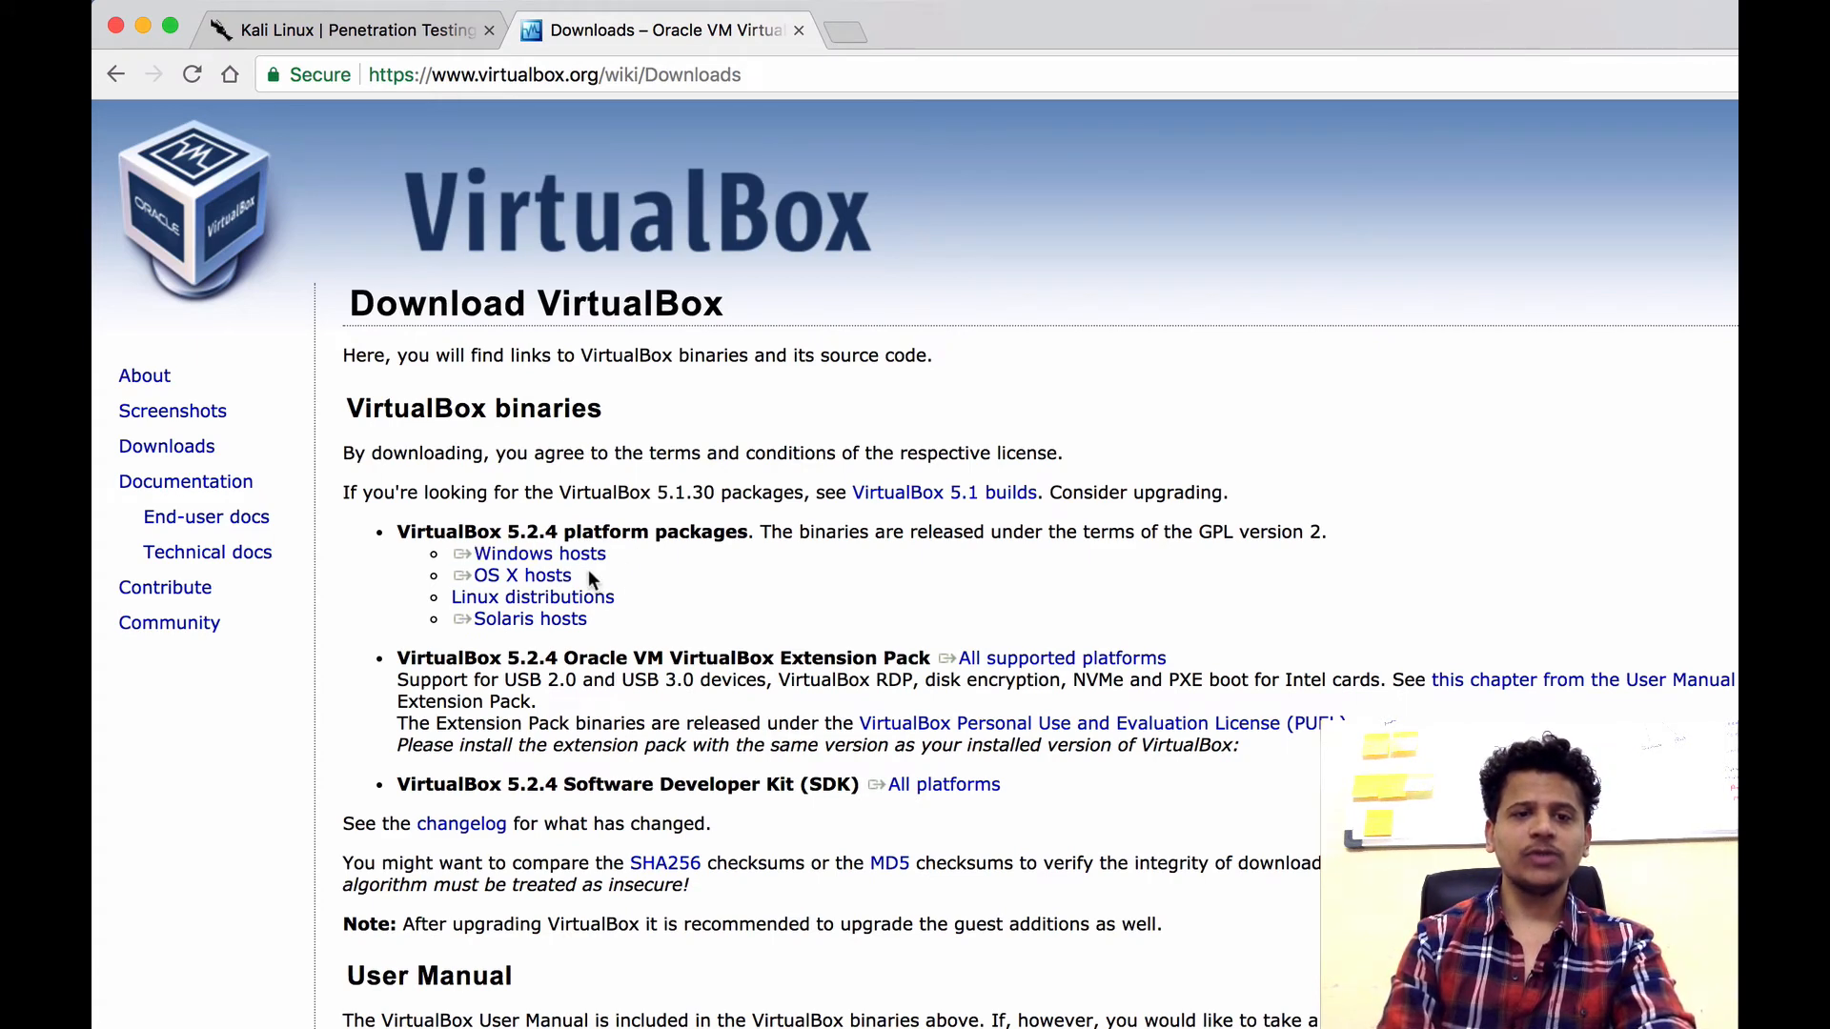
pyautogui.doubleClick(522, 574)
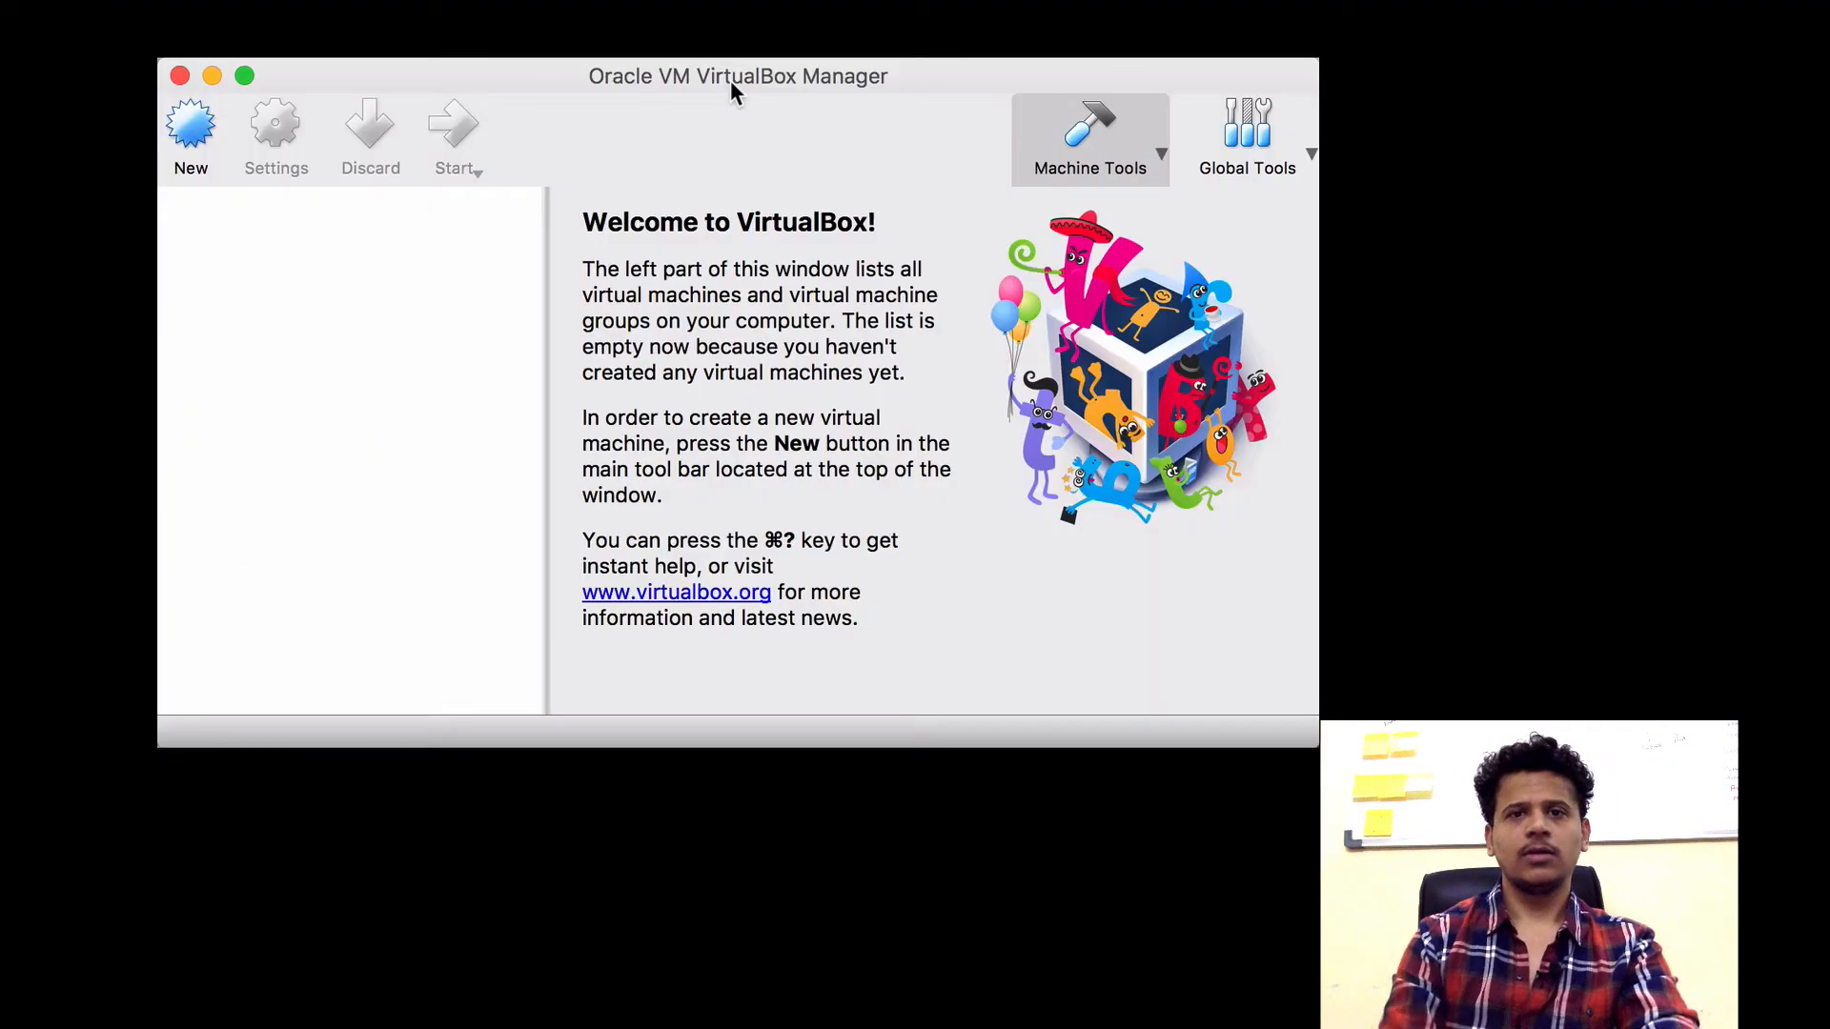
pyautogui.moveTo(557, 275)
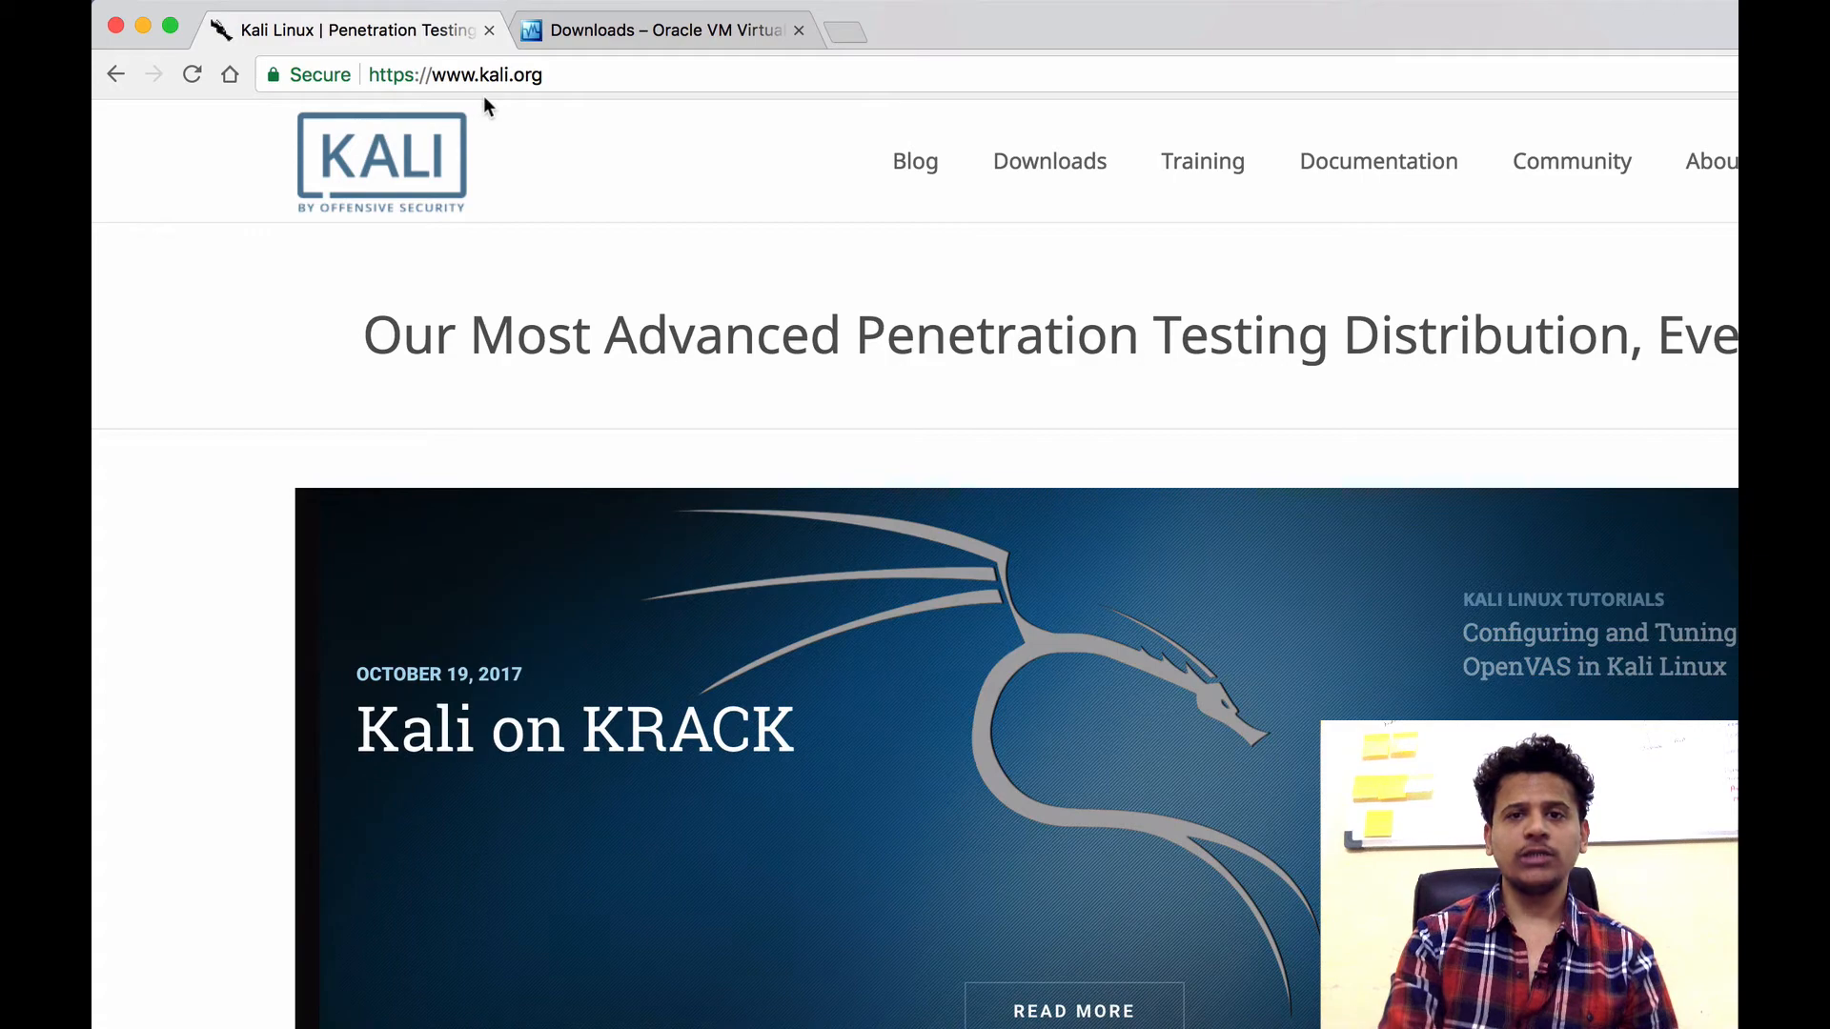
# Go to Kali's Download page and follow the Offensive Security link for Kali Linux 64 bit Vbox
pyautogui.click(1046, 162)
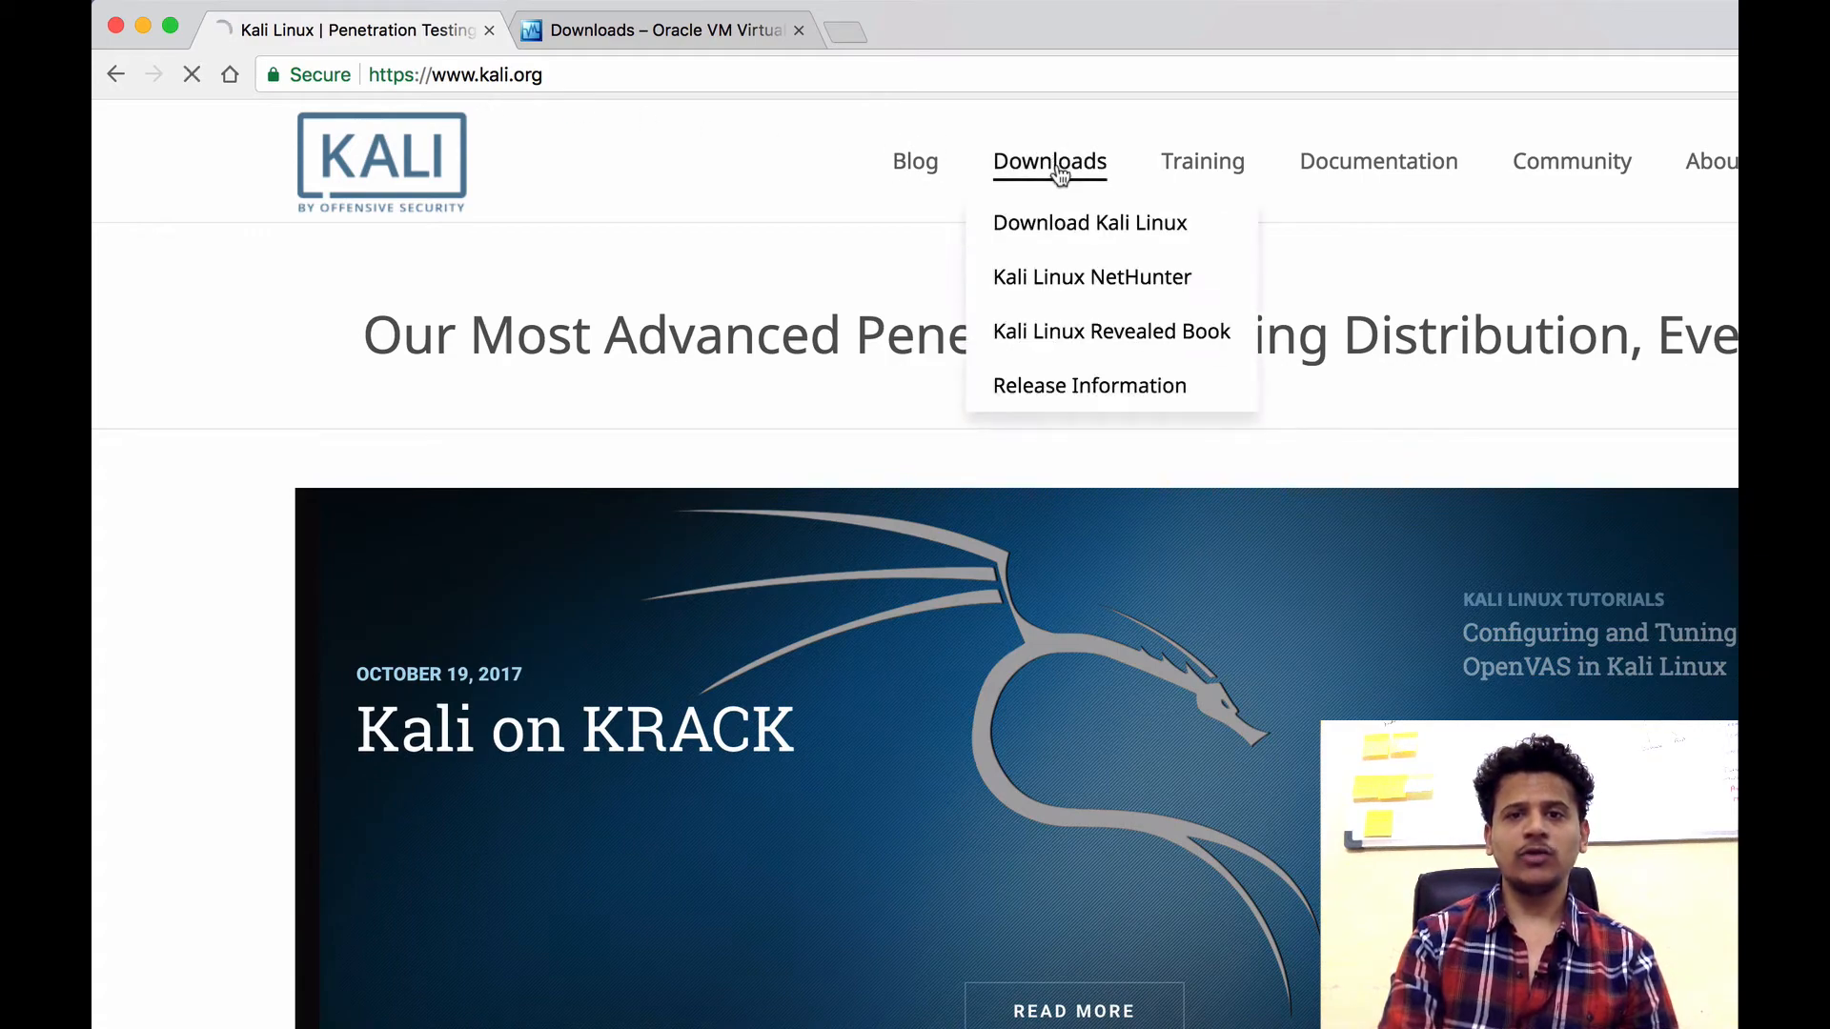
pyautogui.click(1087, 222)
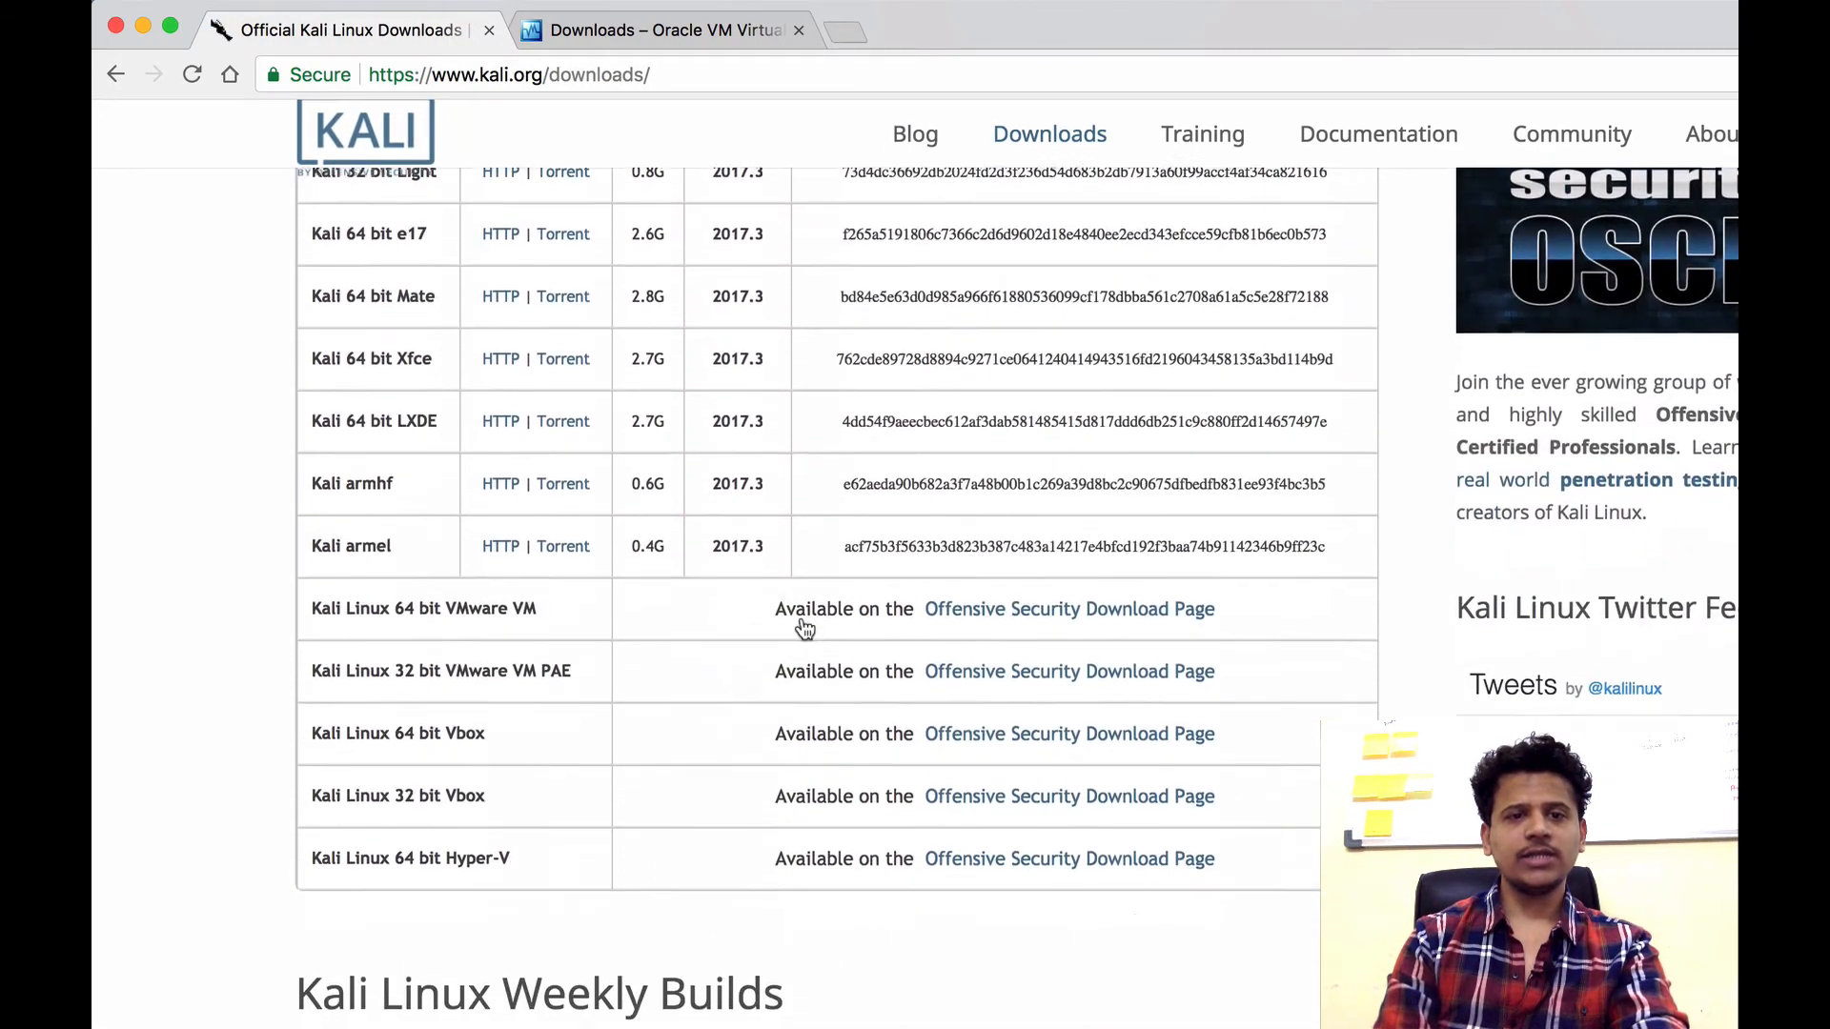
pyautogui.scroll(-3)
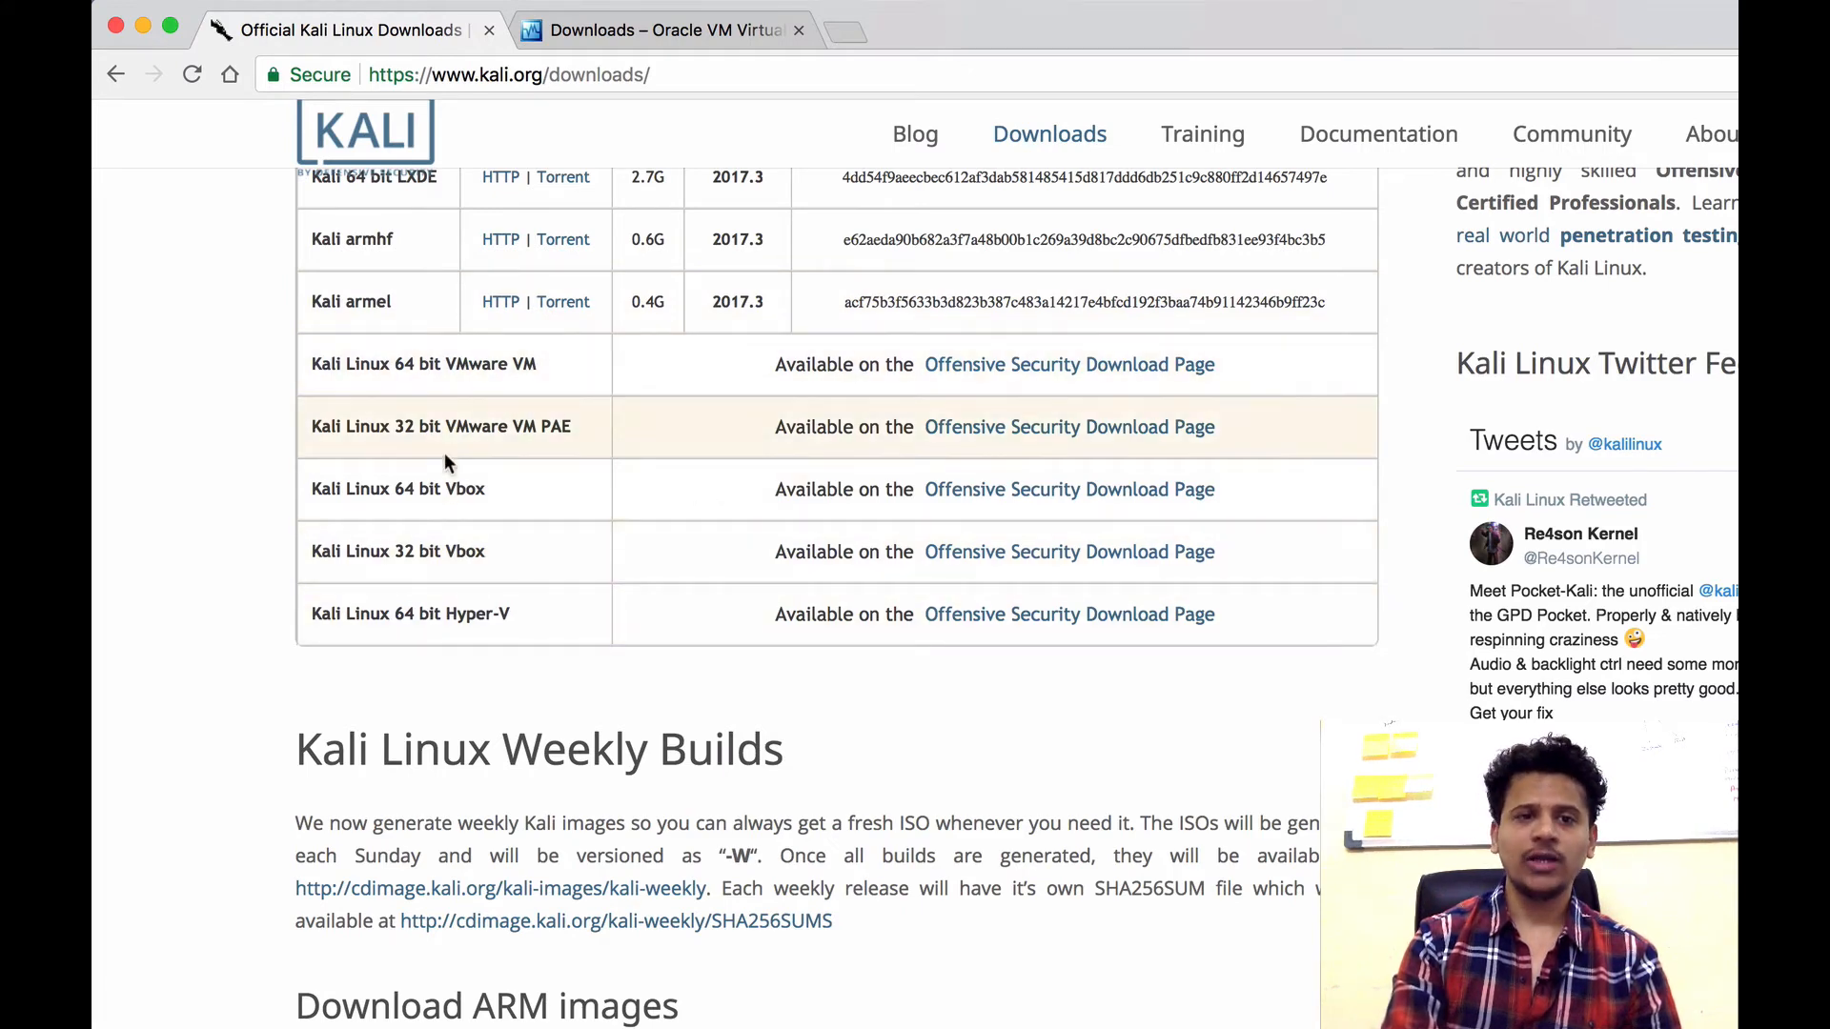
pyautogui.moveTo(539, 559)
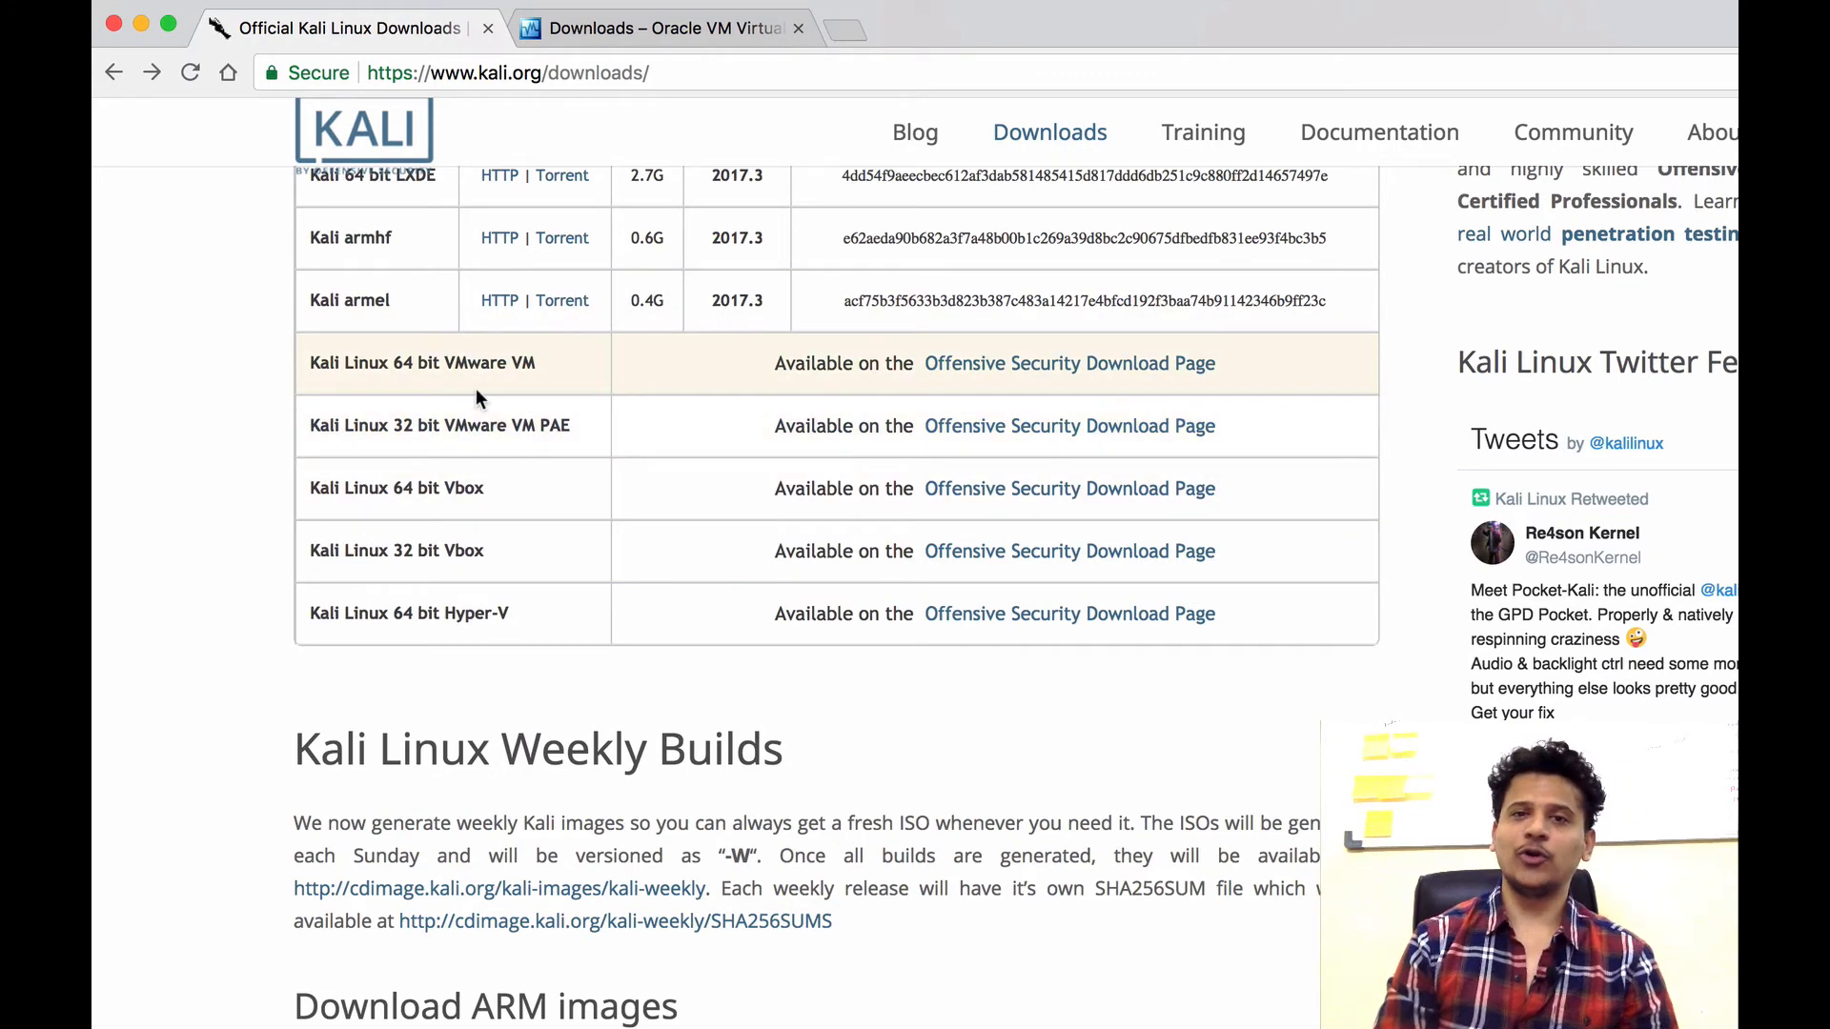
pyautogui.moveTo(555, 551)
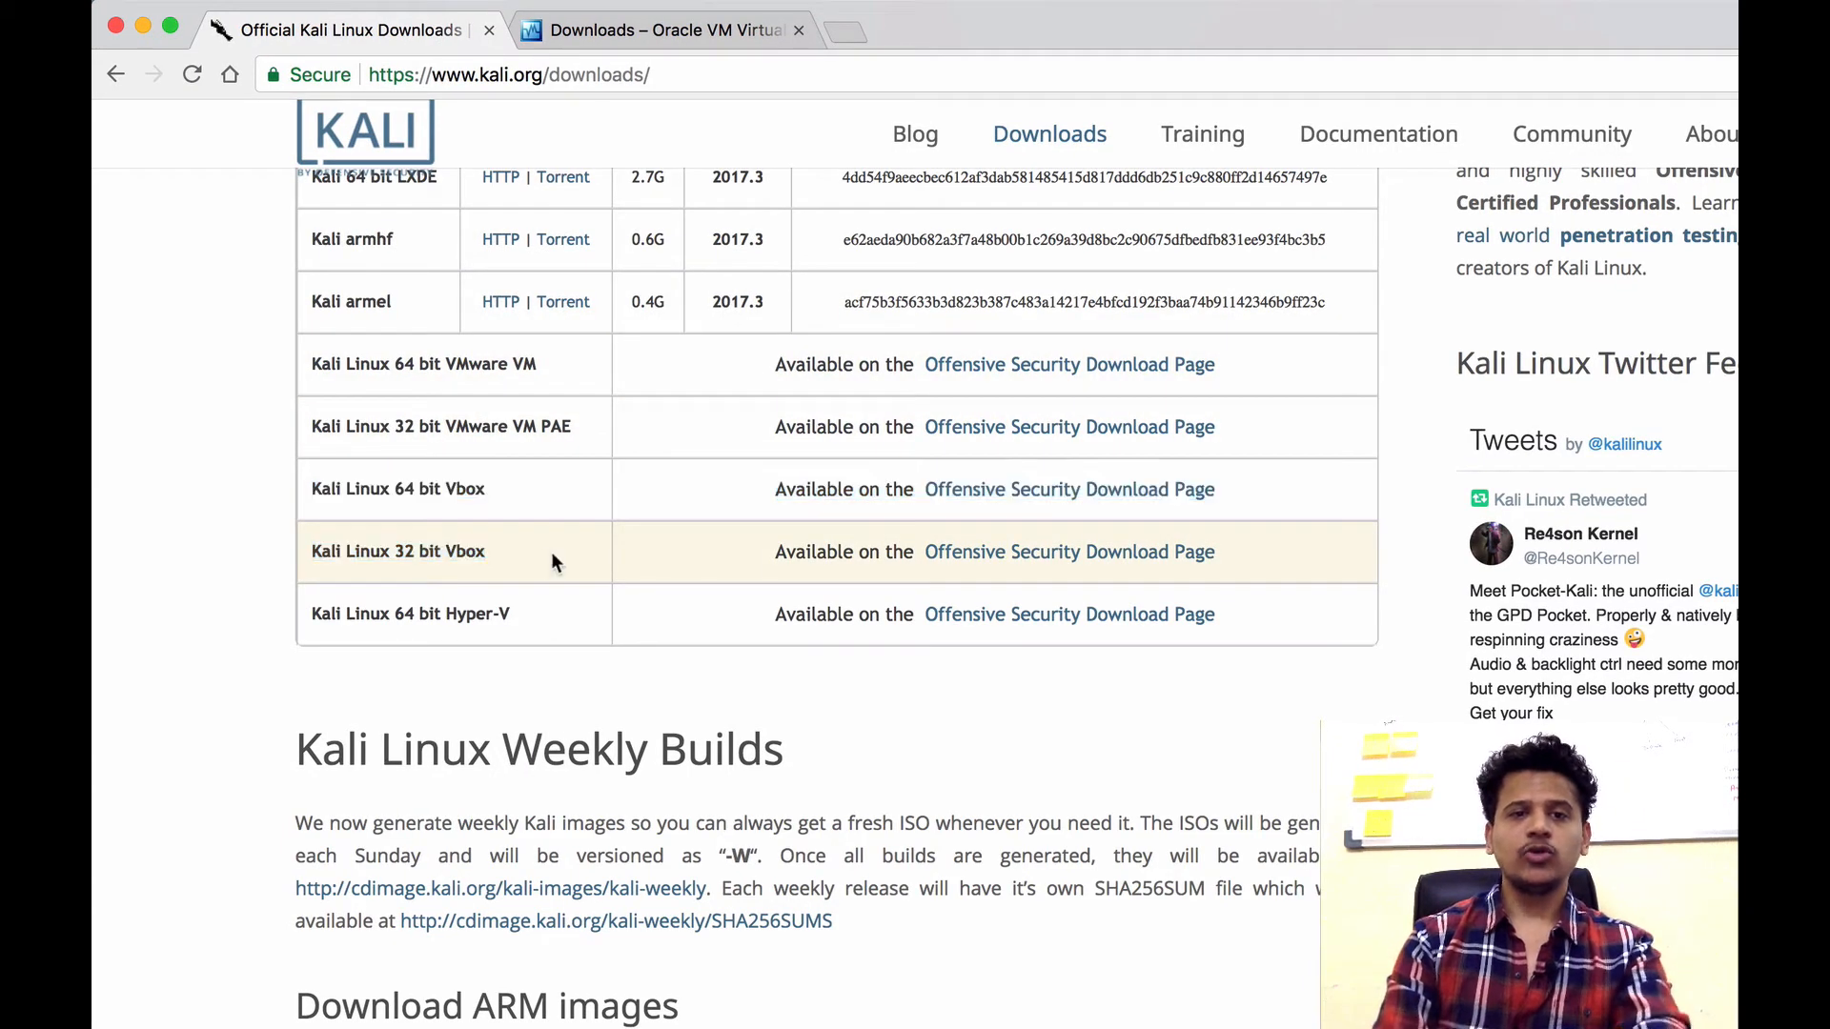
pyautogui.moveTo(764, 489)
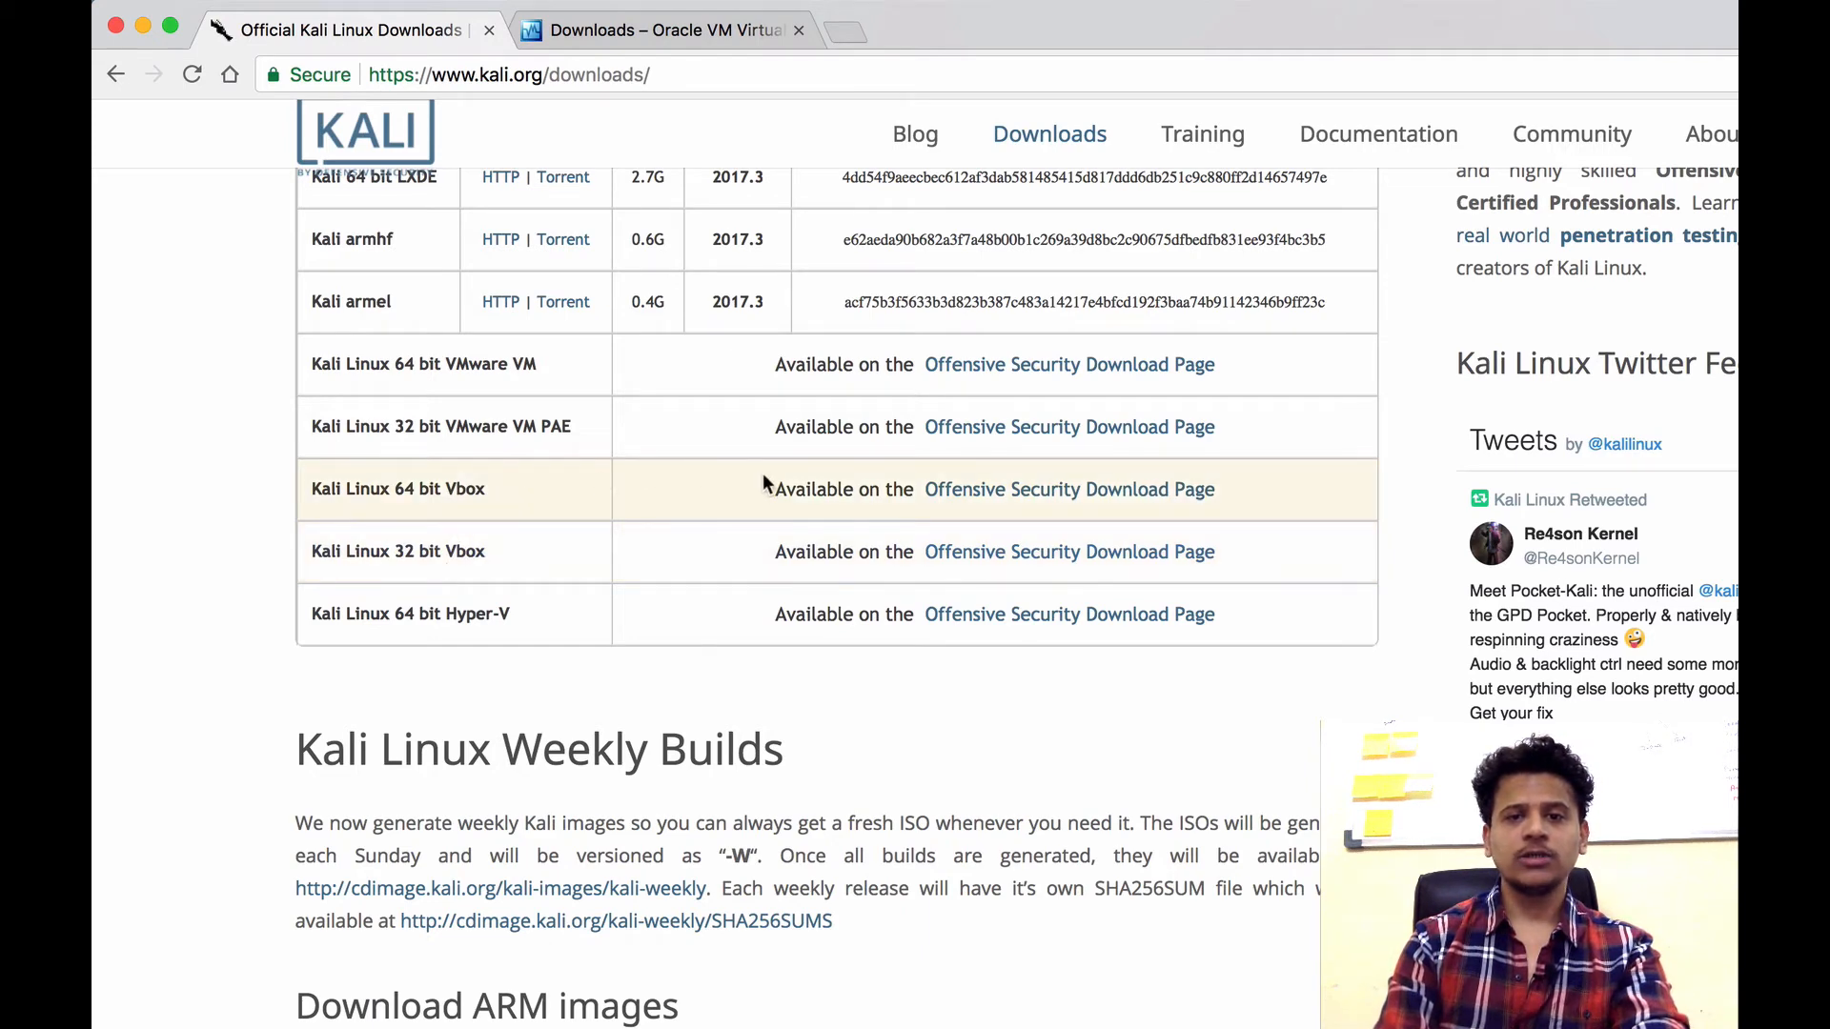
pyautogui.click(1069, 489)
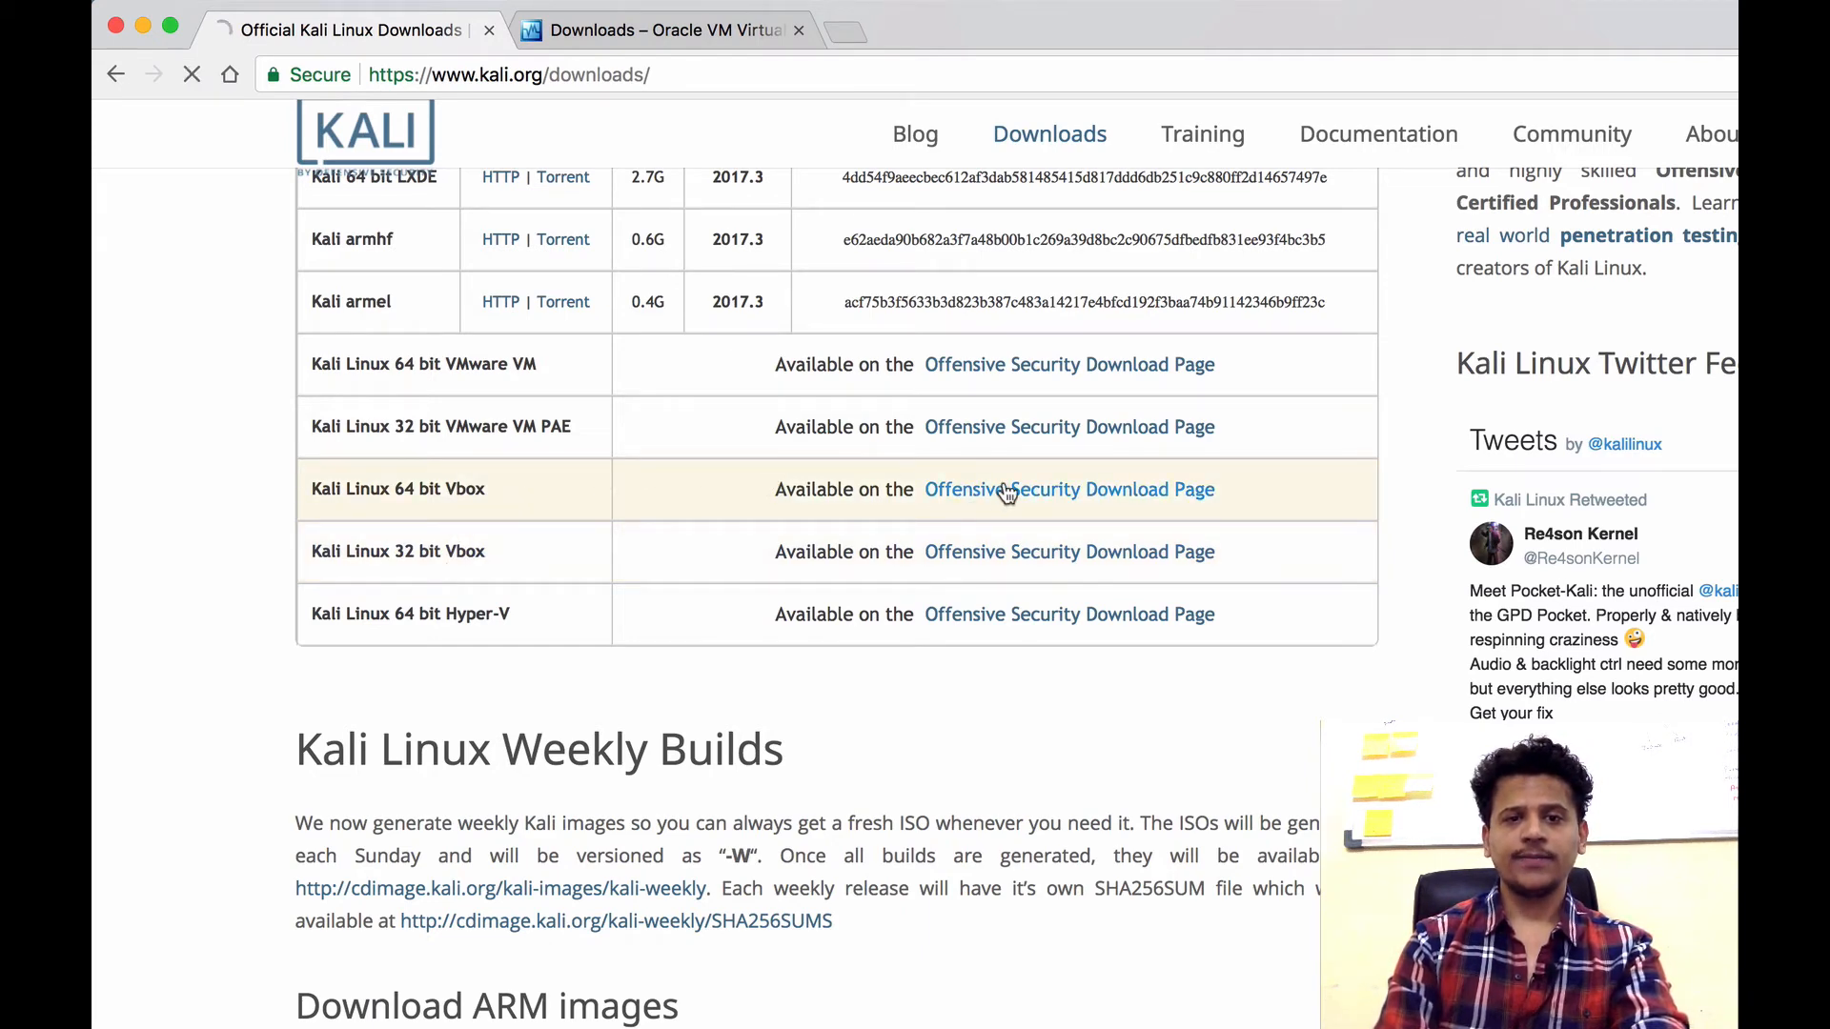
# Open the Kali Linux VirtualBox Images tab listing the 64-bit and 32-bit 2017.3 VBox images
pyautogui.click(1067, 489)
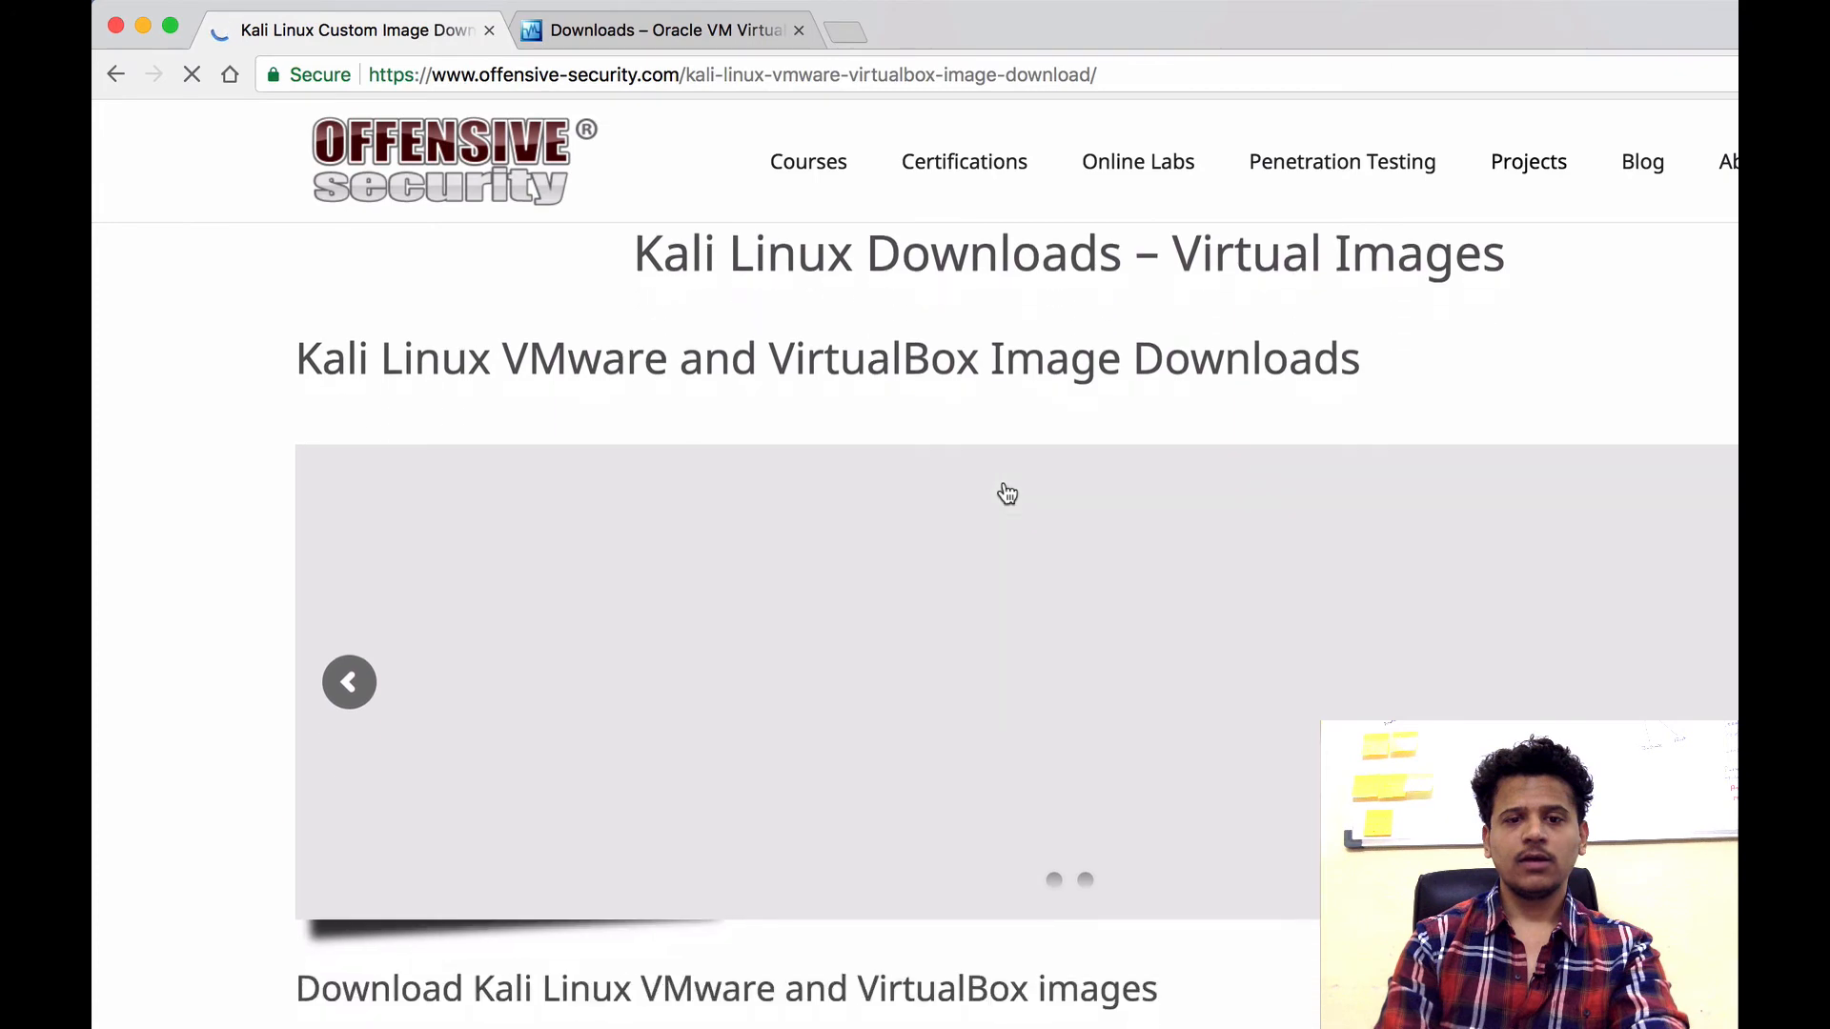
pyautogui.scroll(-3)
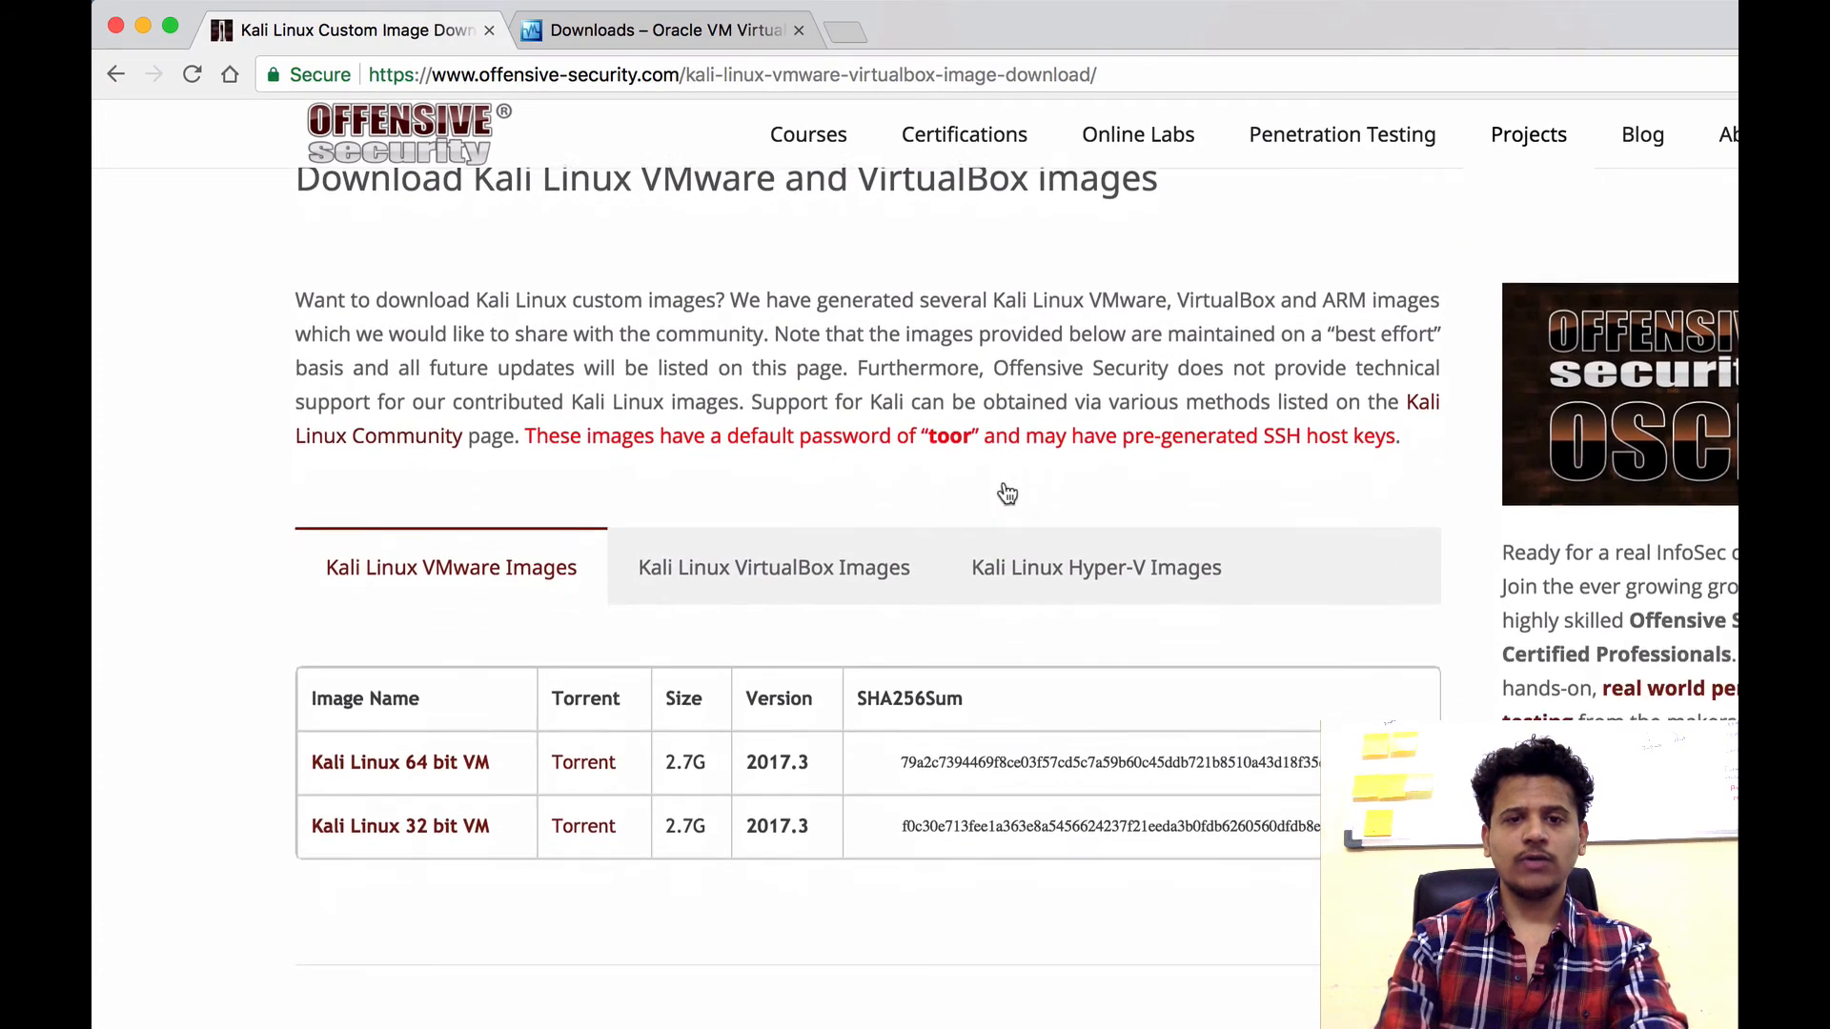
pyautogui.scroll(-3)
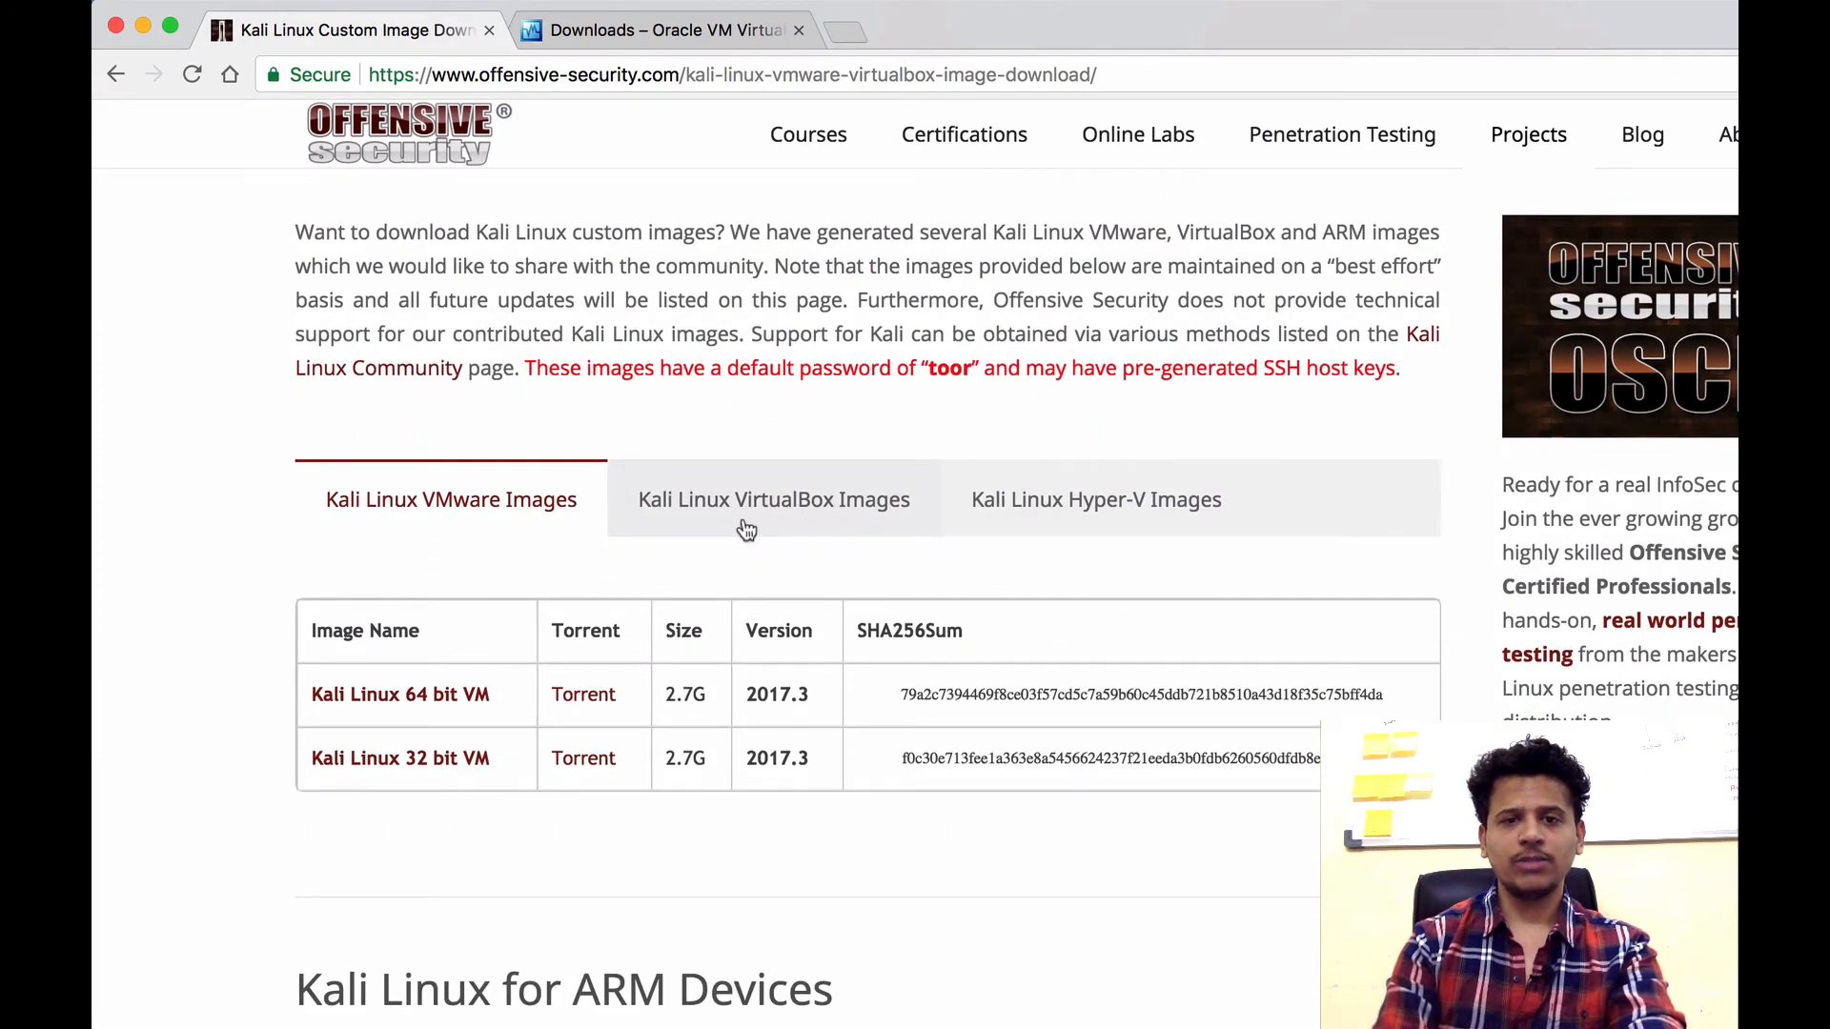
pyautogui.click(773, 499)
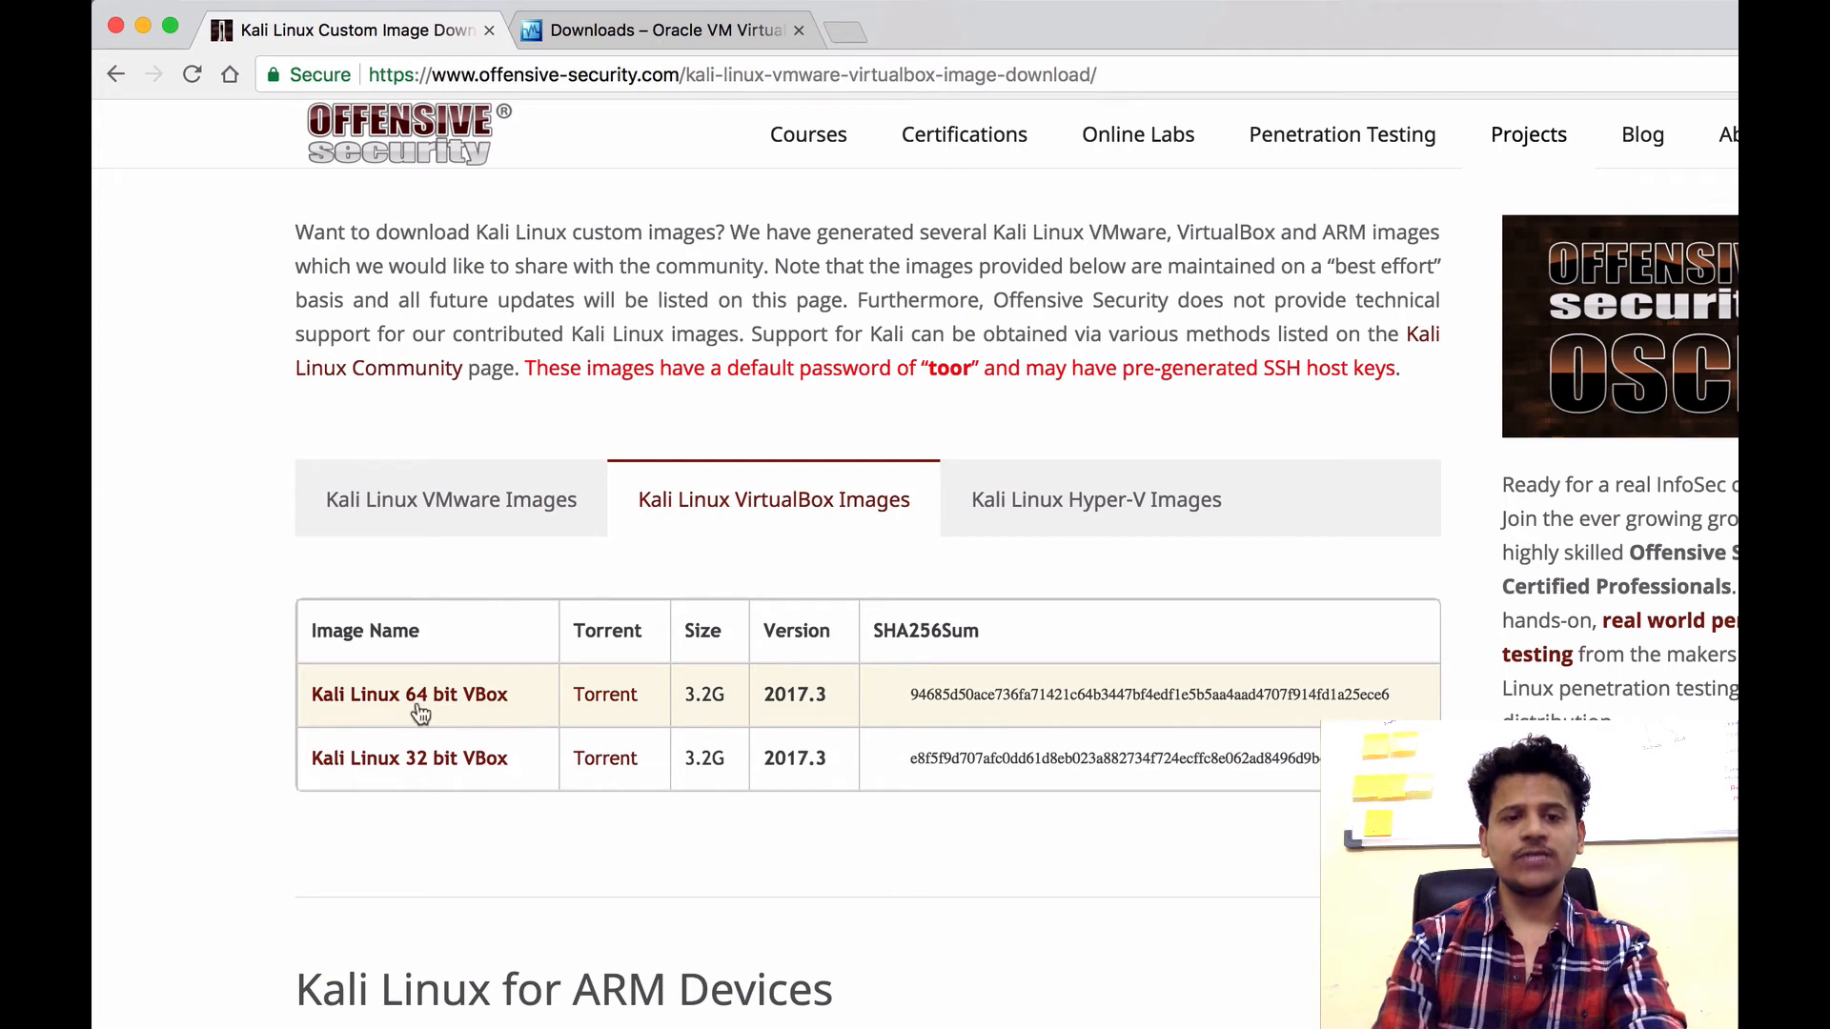
pyautogui.moveTo(532, 718)
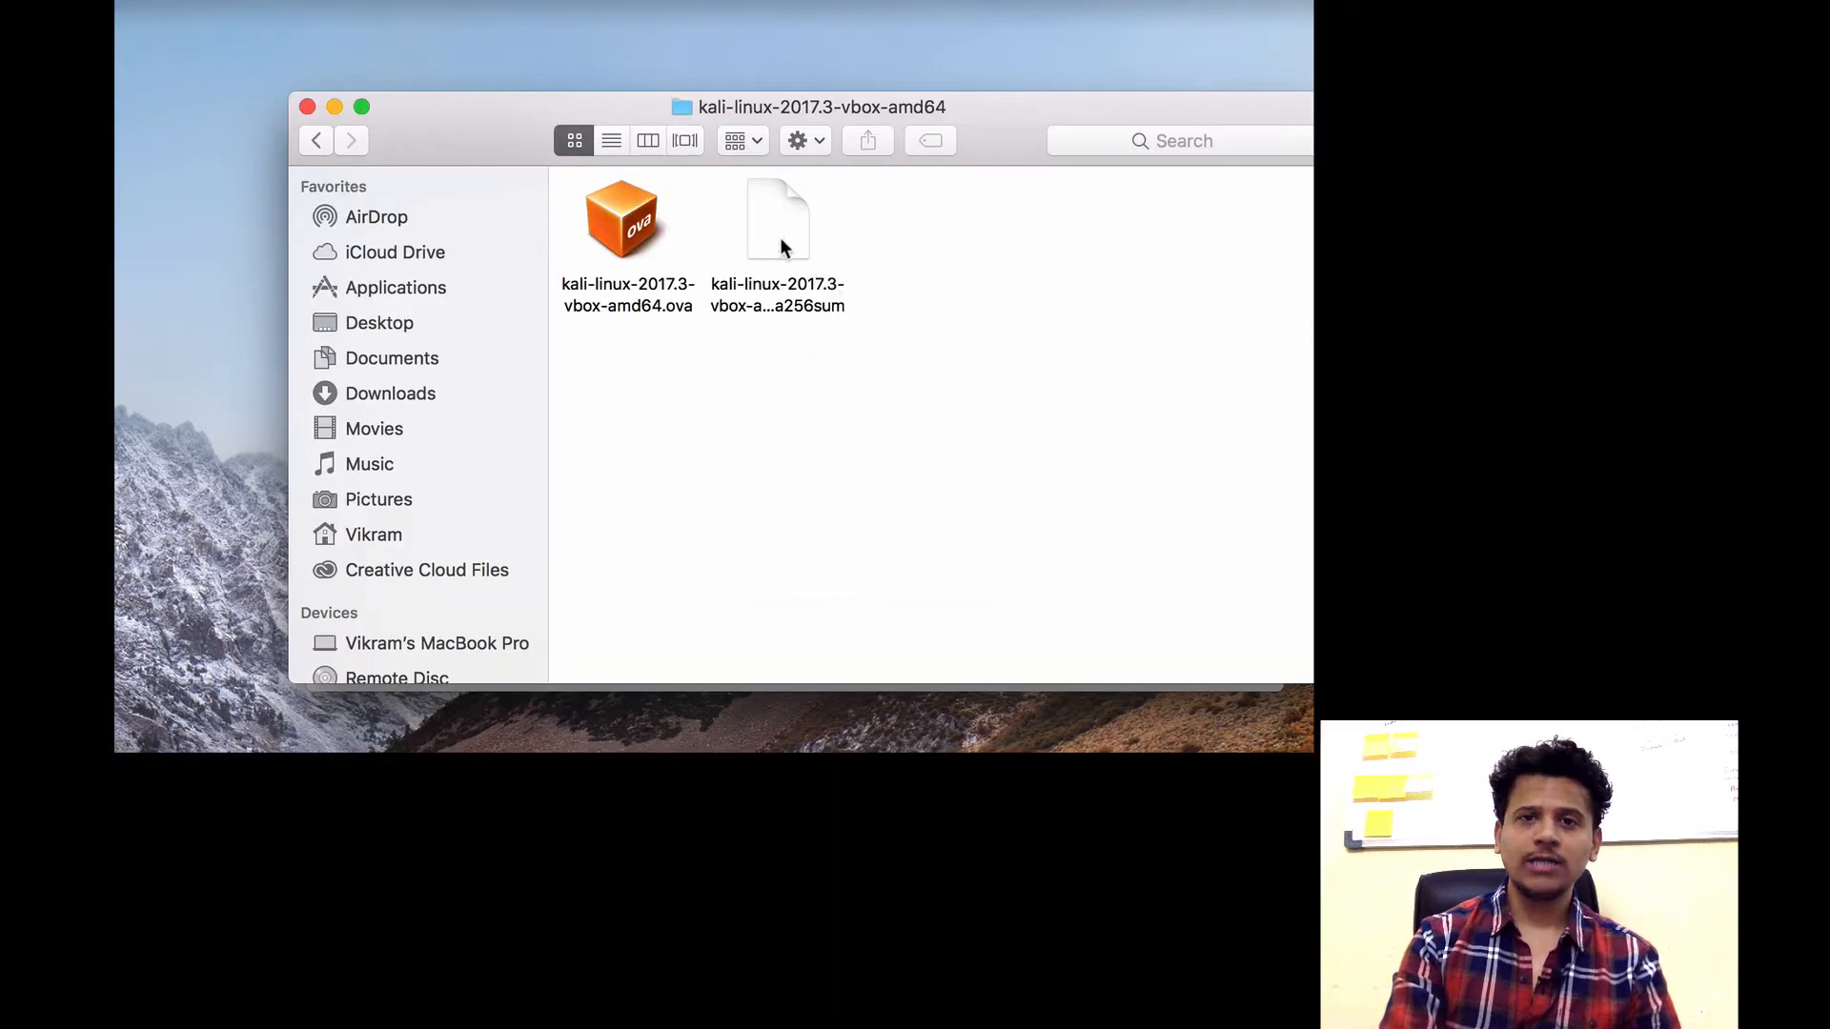
# Select kali-linux-2017.3-vbox-amd64.ova inside its downloaded folder in Finder
pyautogui.click(627, 219)
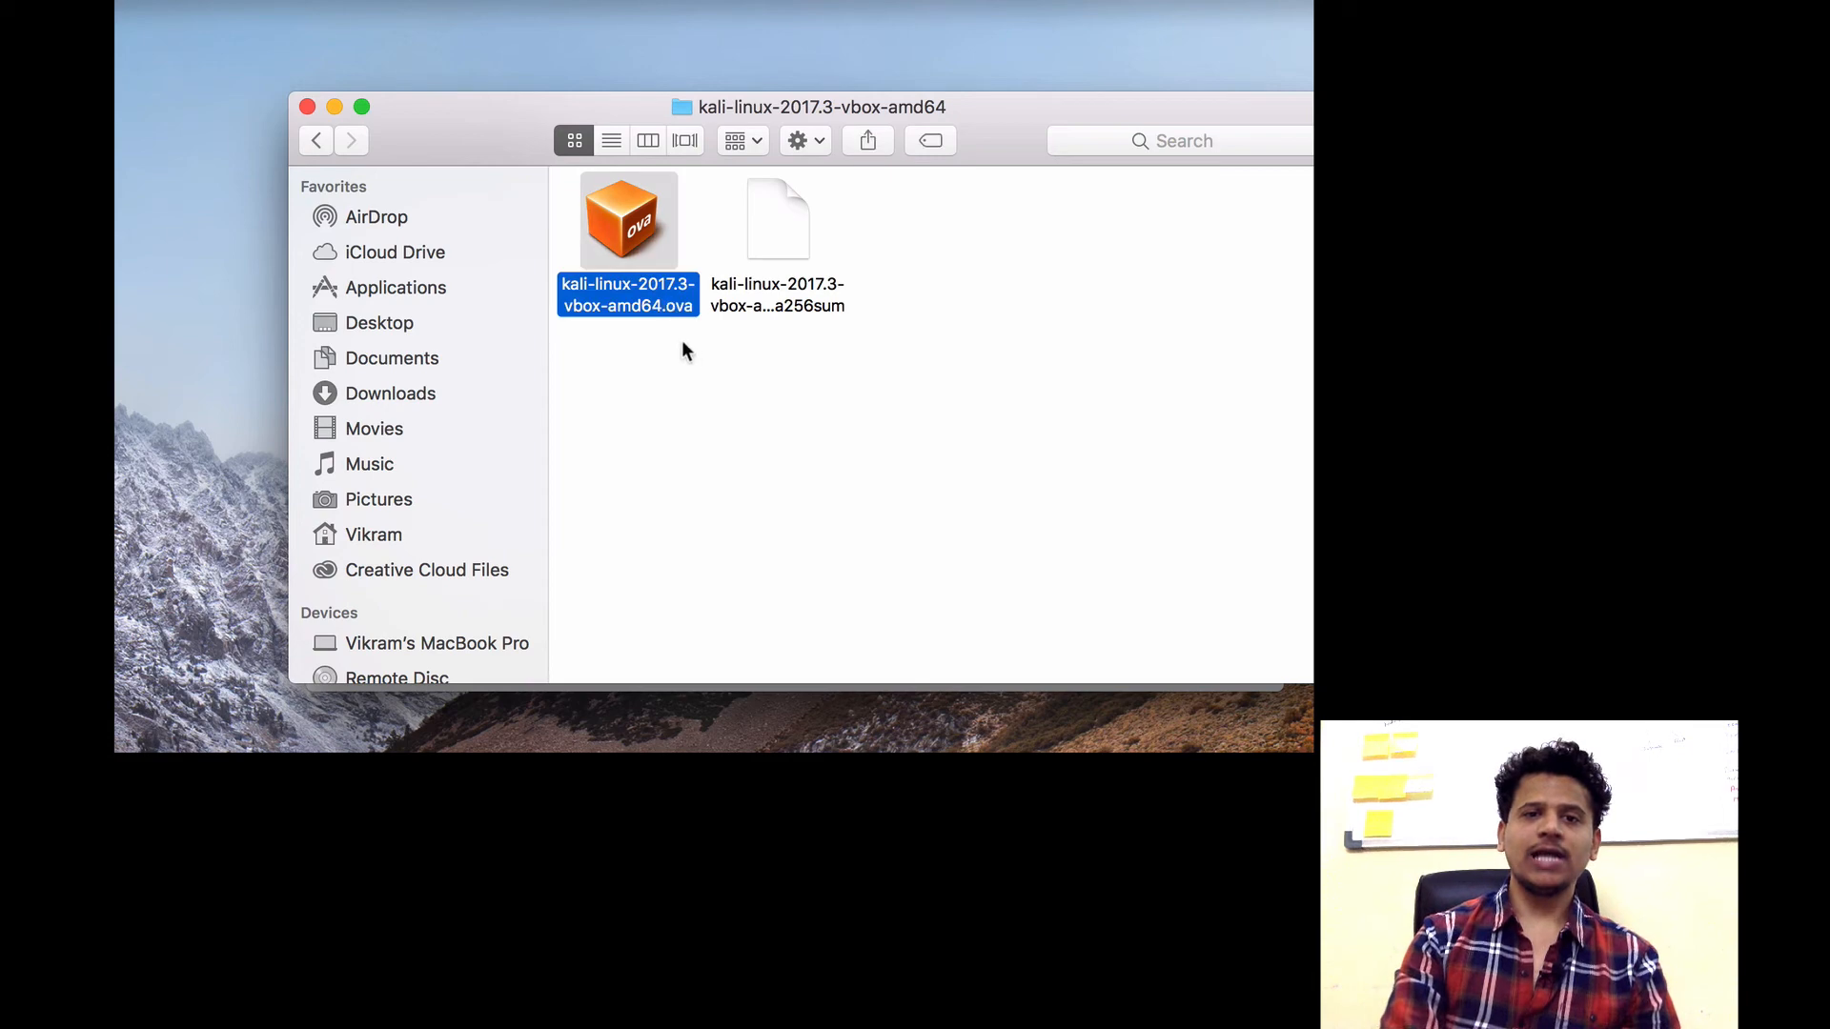
pyautogui.click(832, 390)
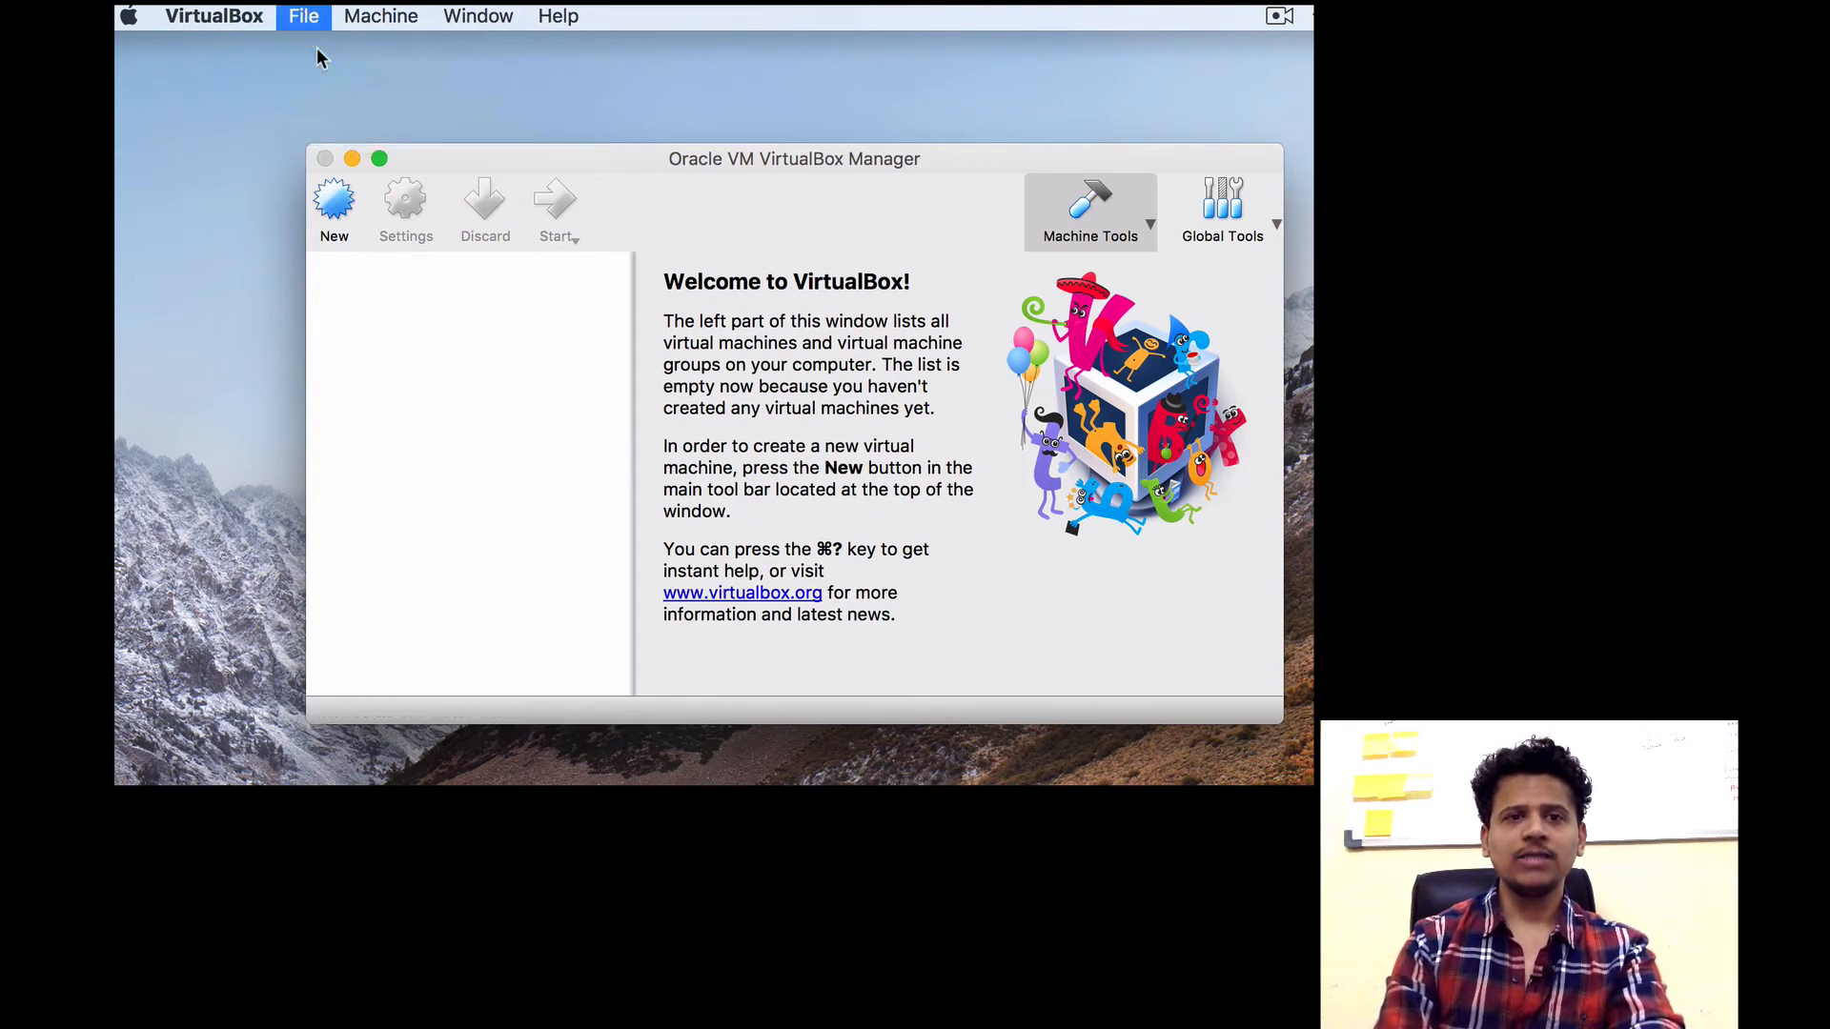
# Choose kali-linux-2017.3-vbox-amd64.ova as the appliance to import
pyautogui.click(303, 16)
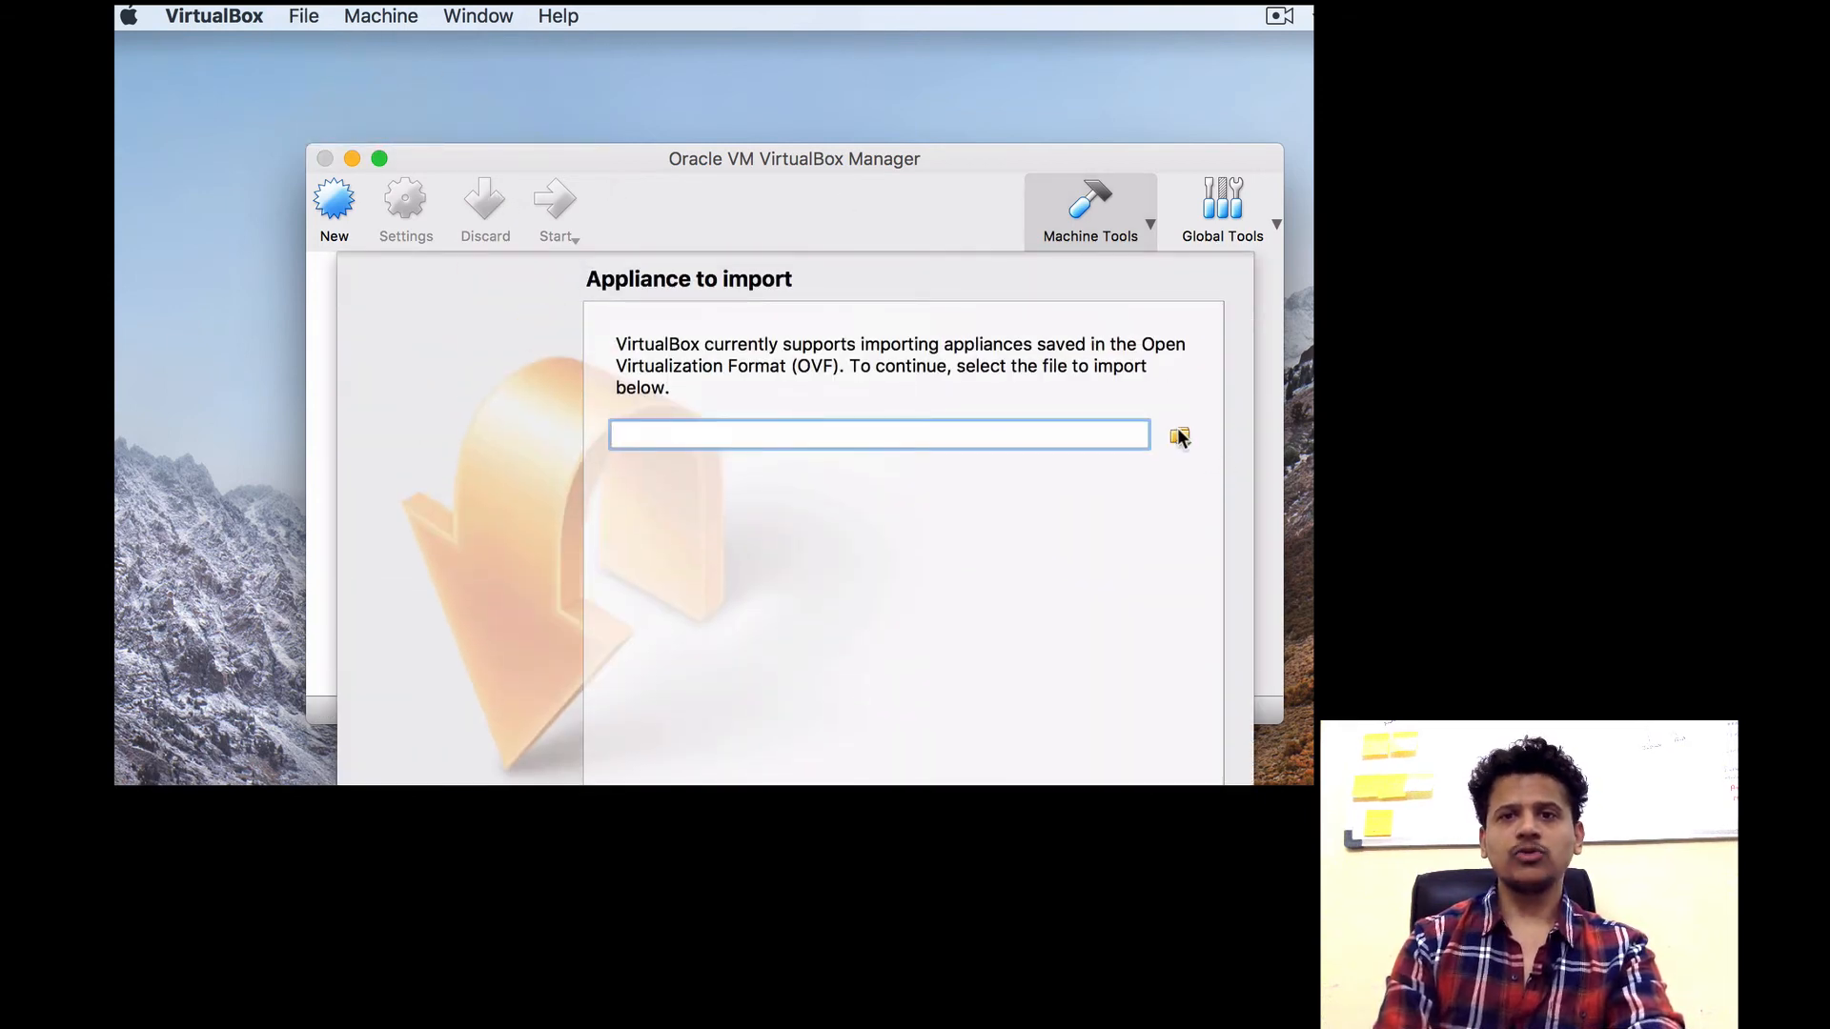
pyautogui.click(1179, 436)
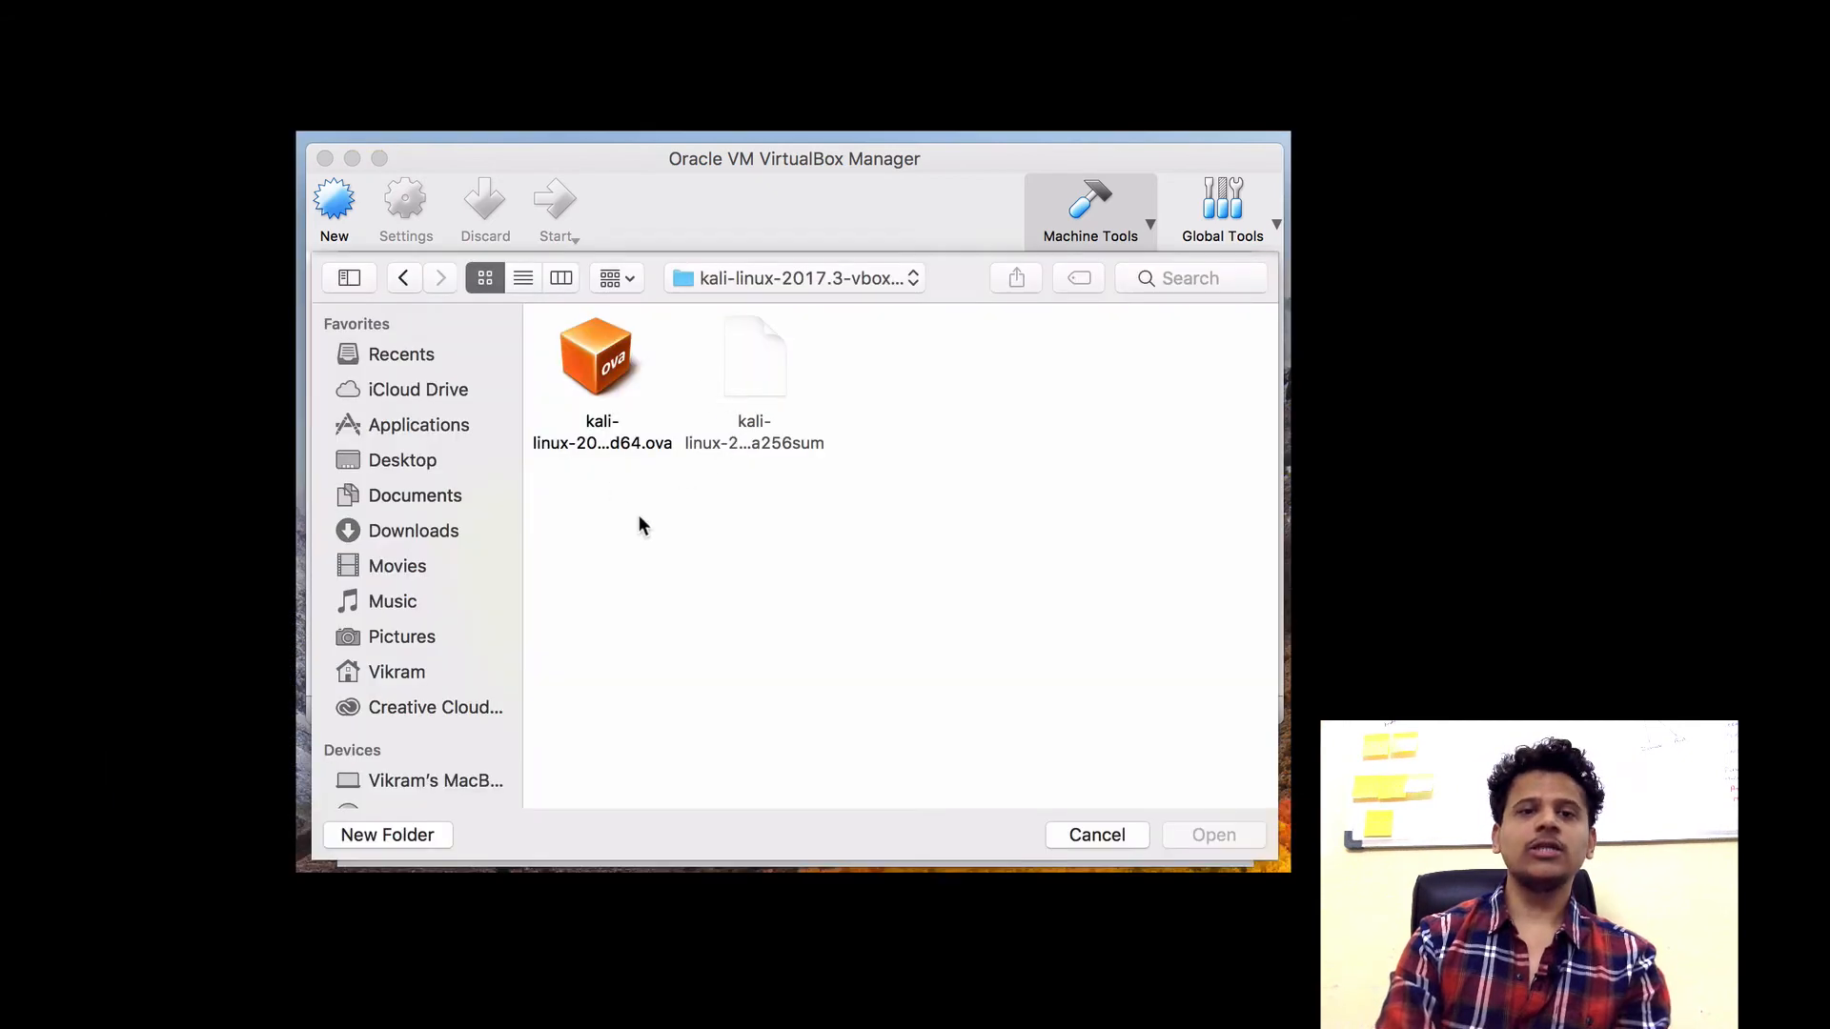
pyautogui.moveTo(648, 468)
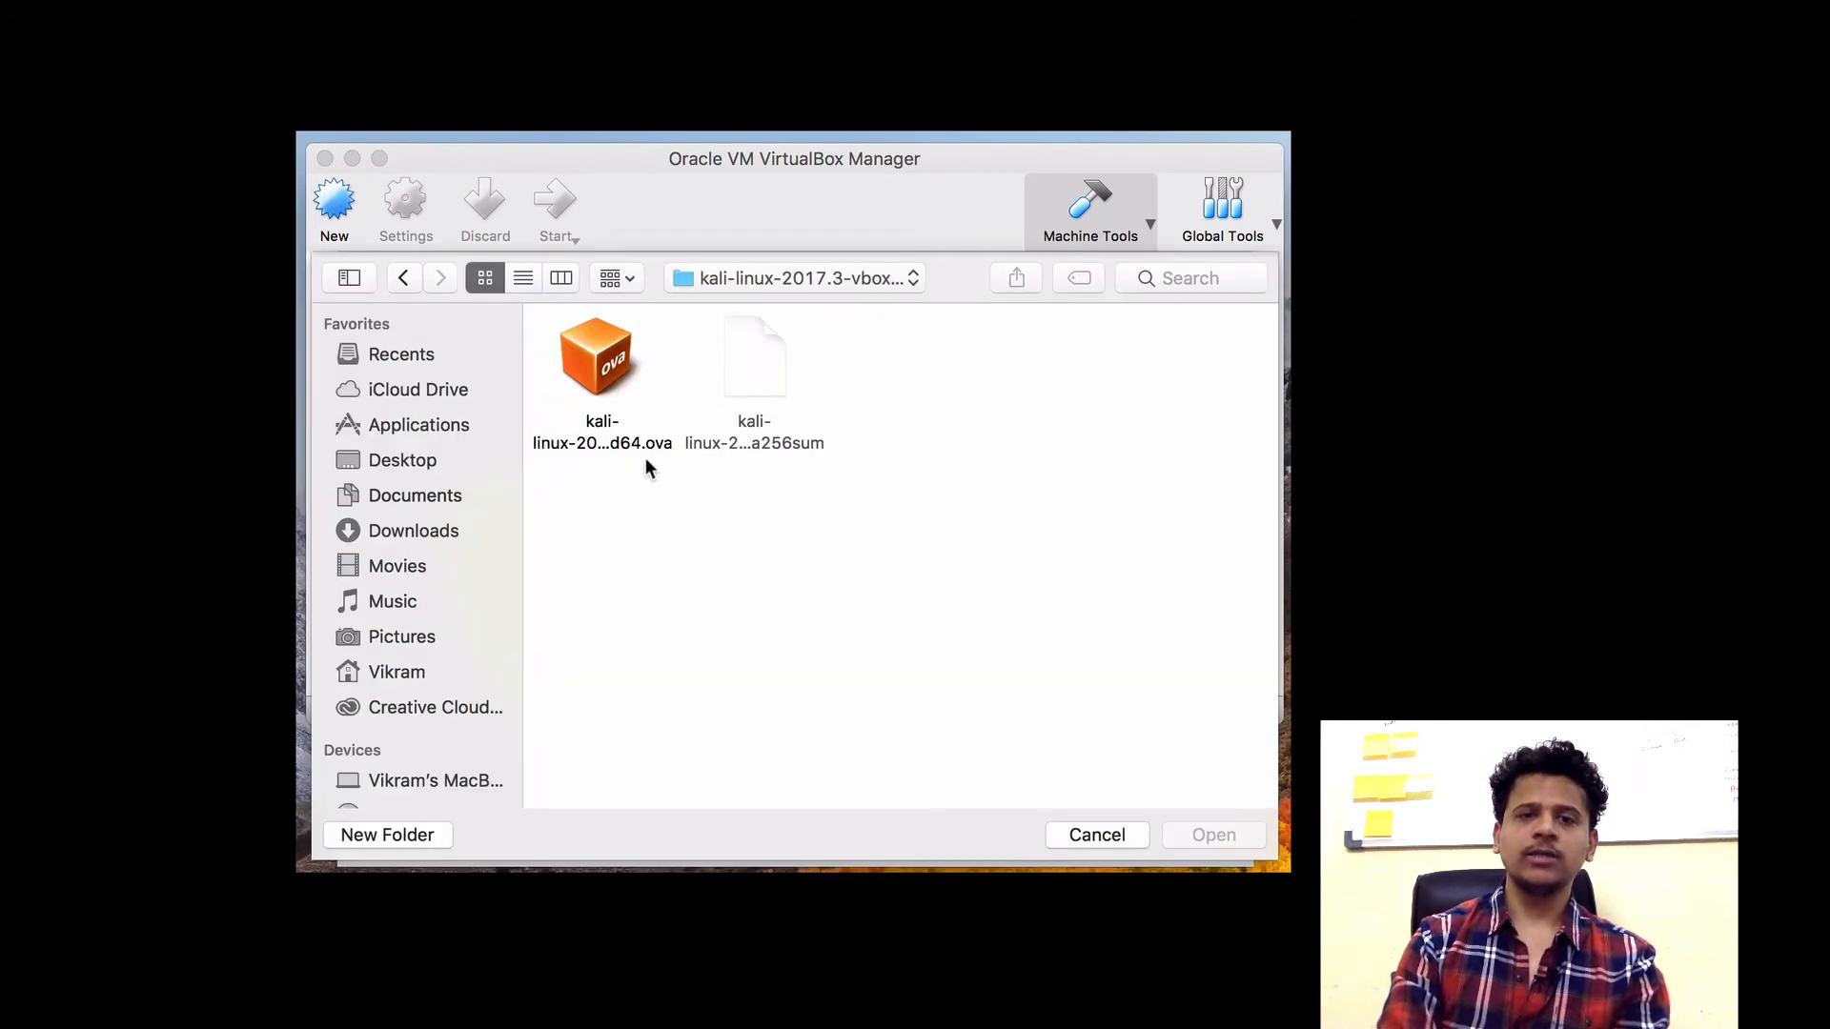
pyautogui.click(602, 357)
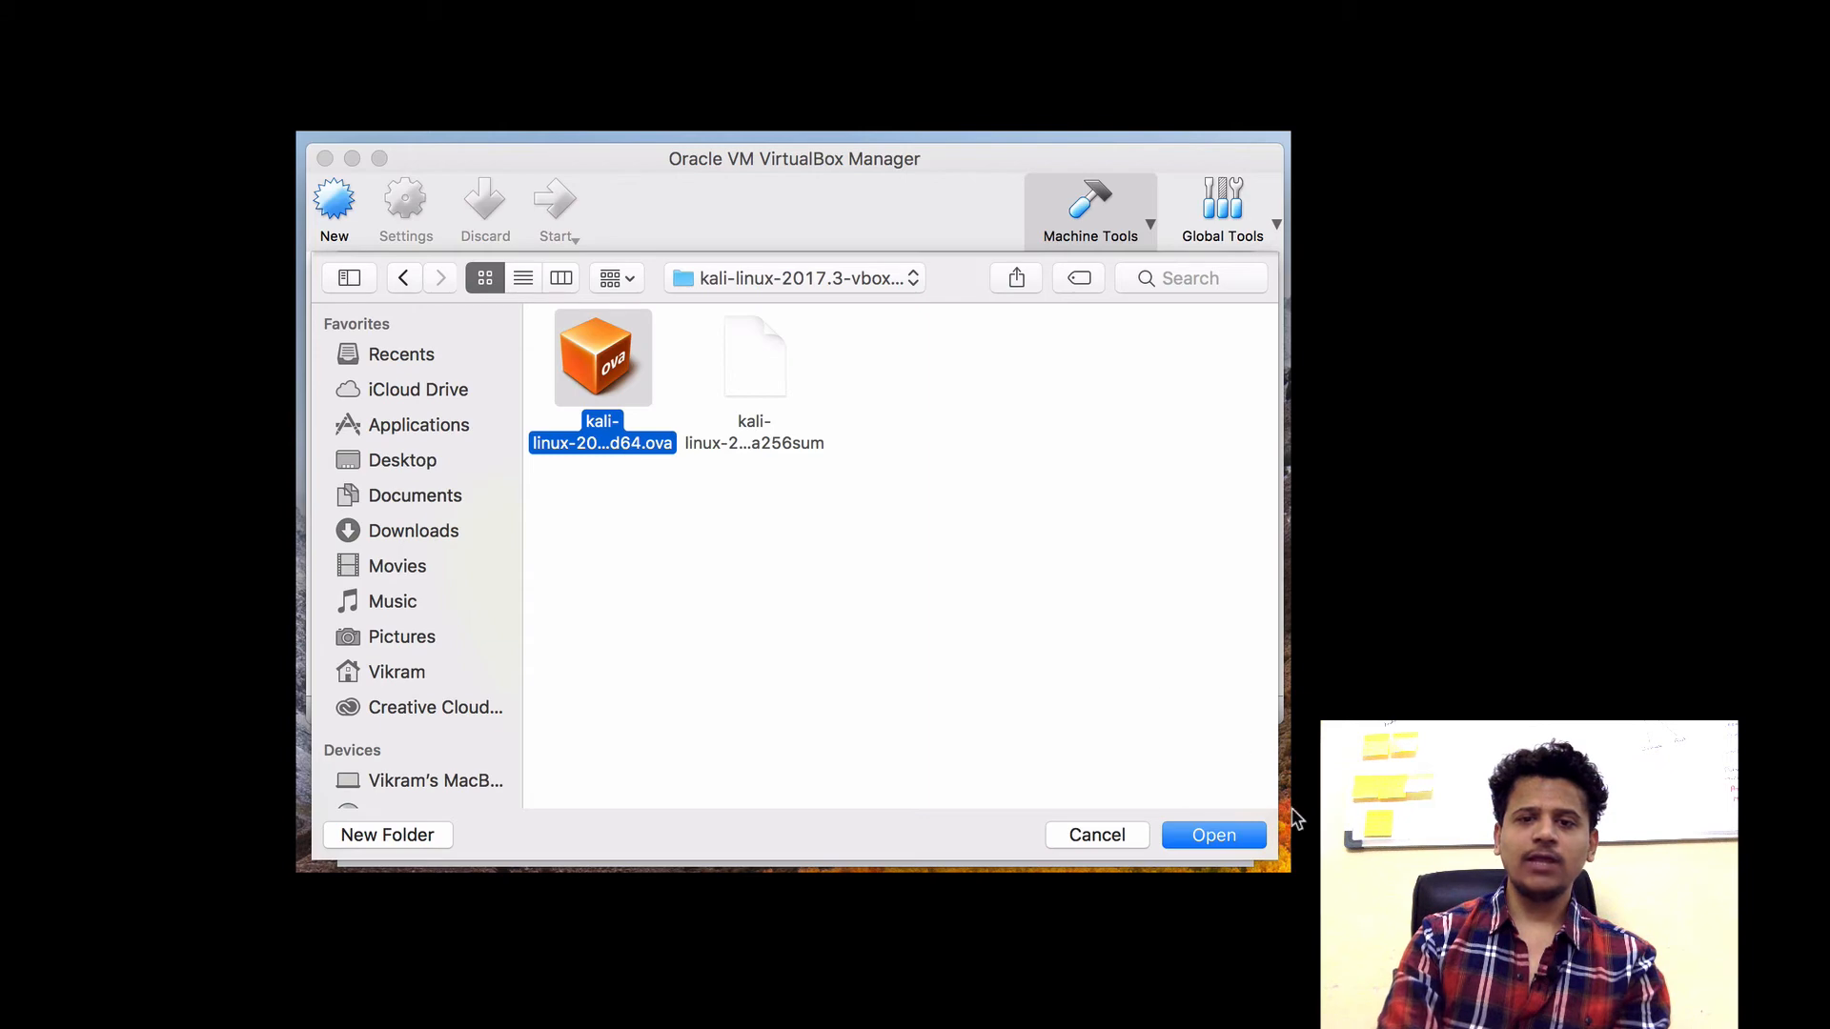
pyautogui.click(1213, 835)
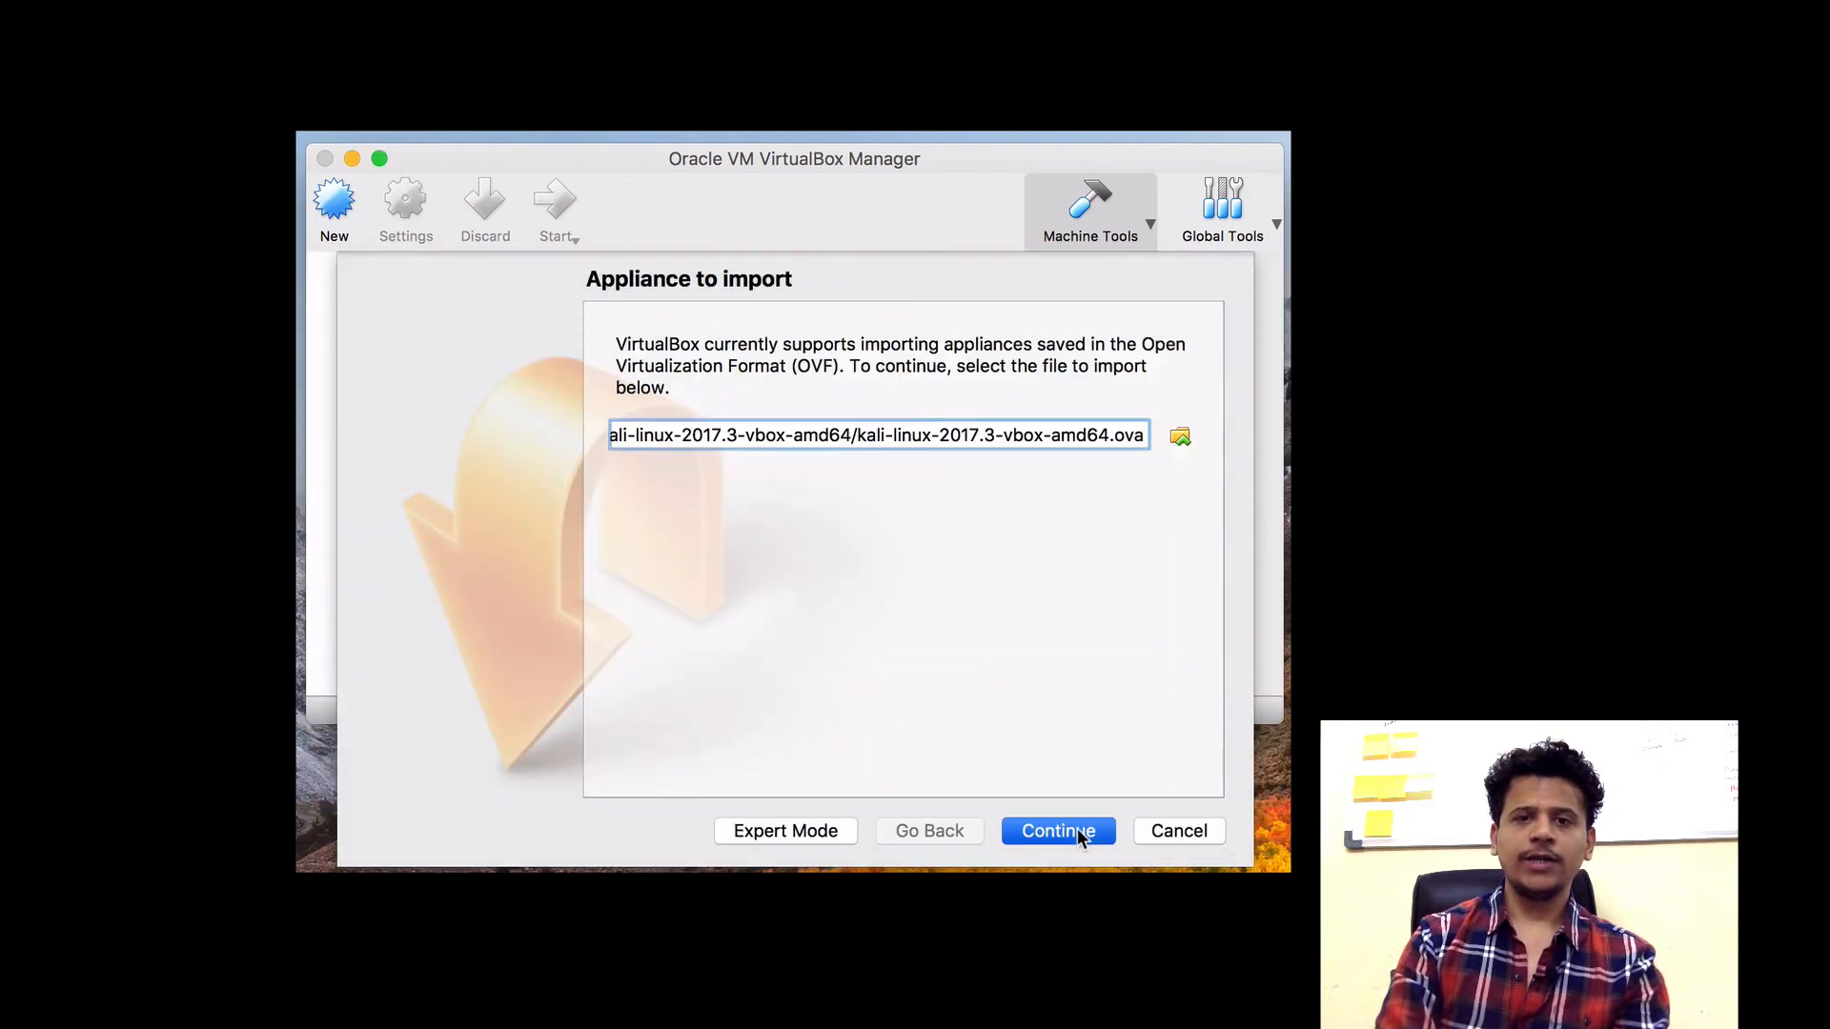
# Accept the appliance settings and start importing the Kali appliance
pyautogui.click(1056, 830)
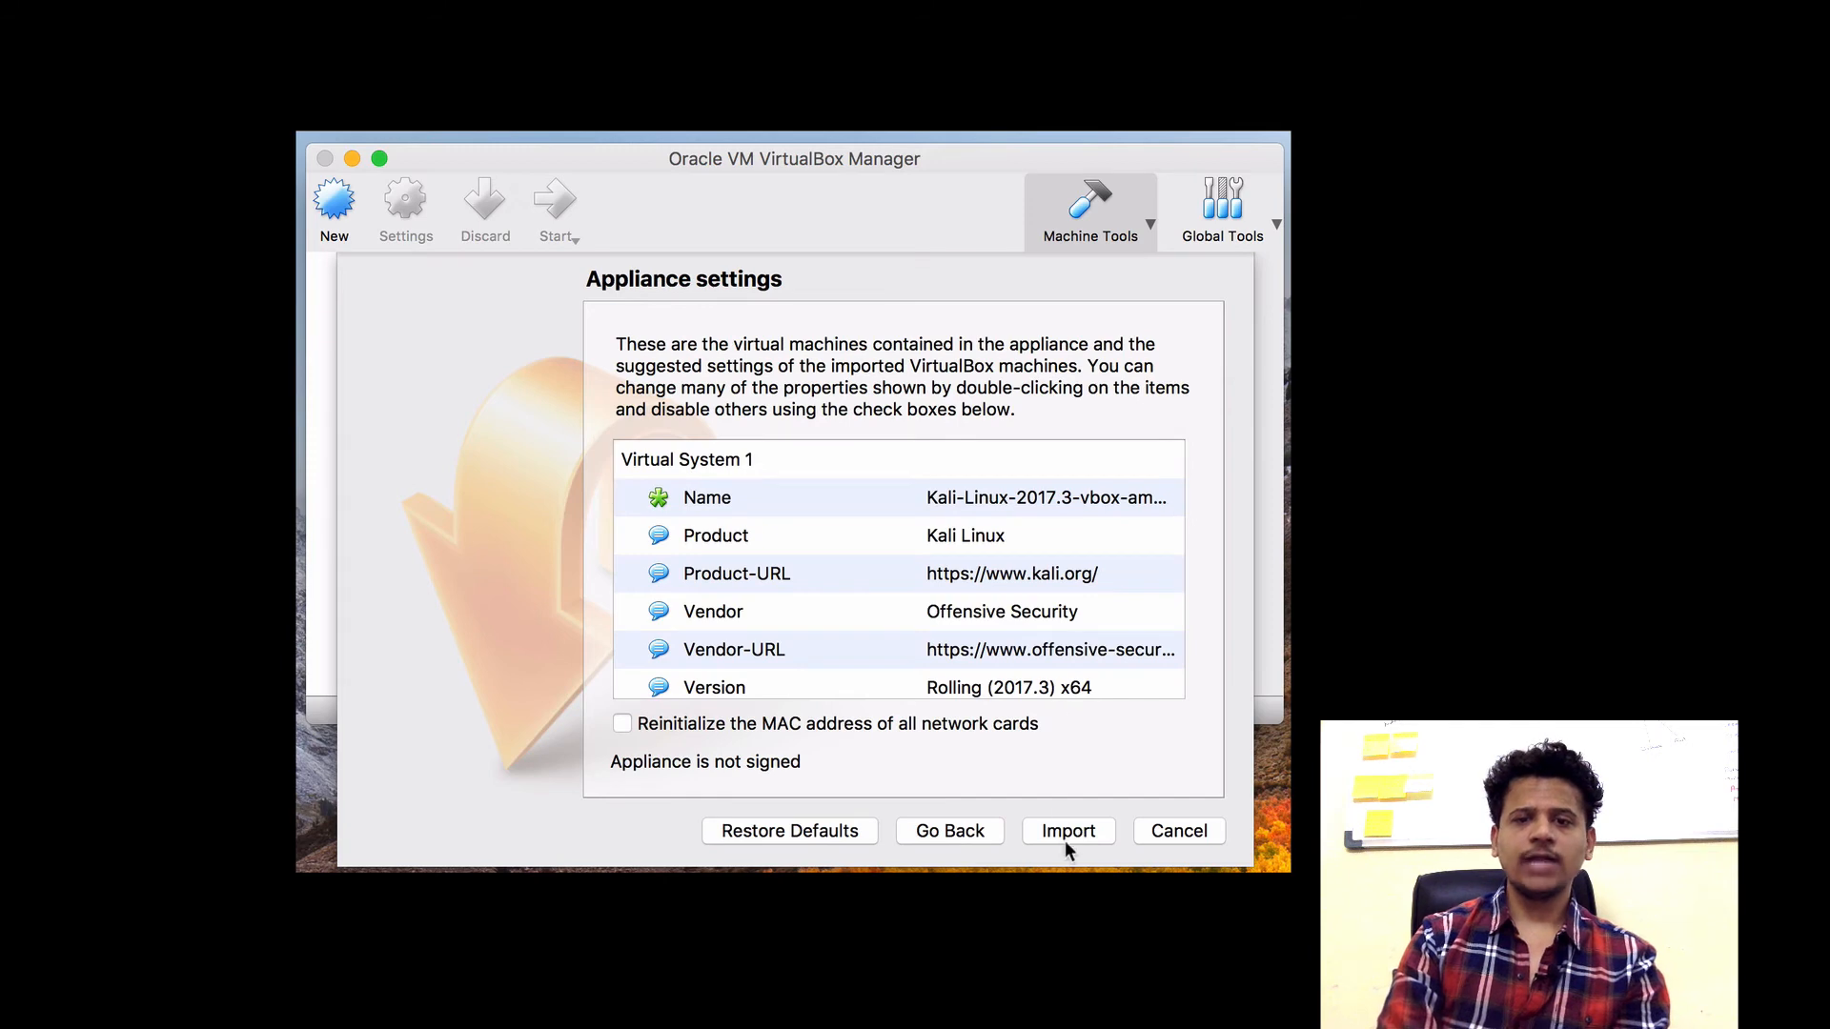
pyautogui.click(1066, 831)
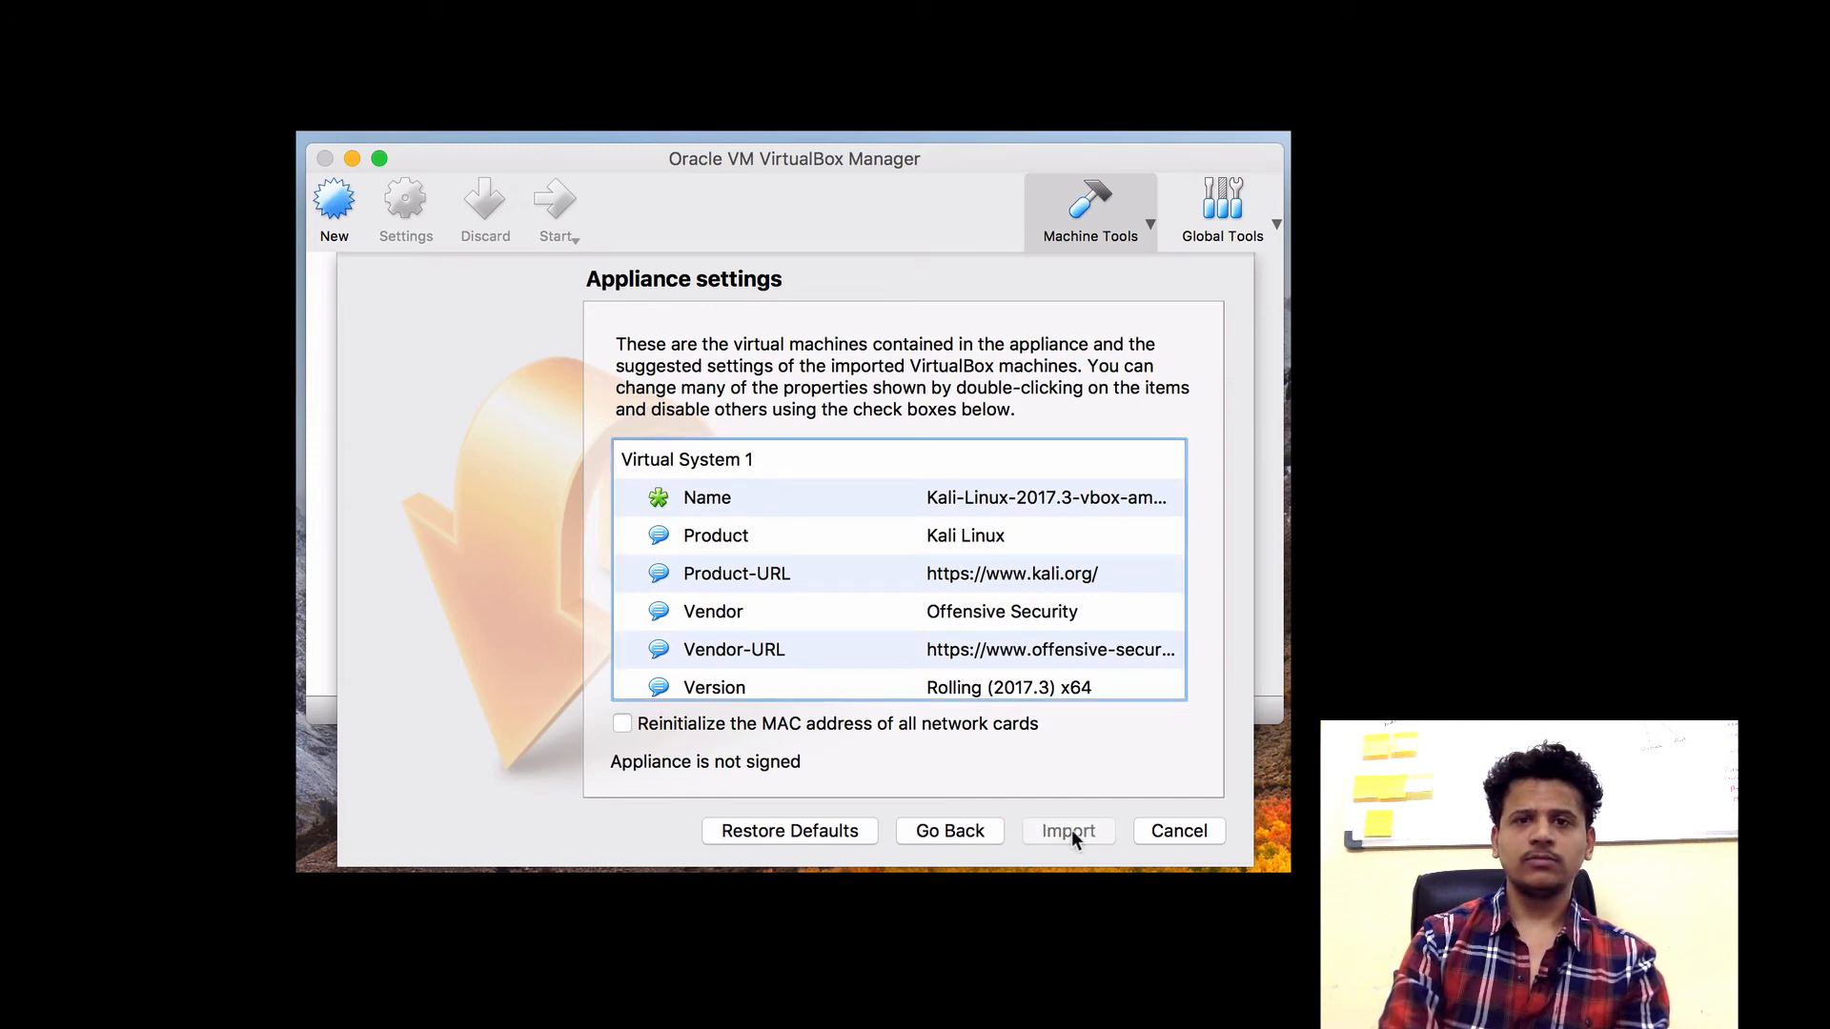
pyautogui.click(1066, 830)
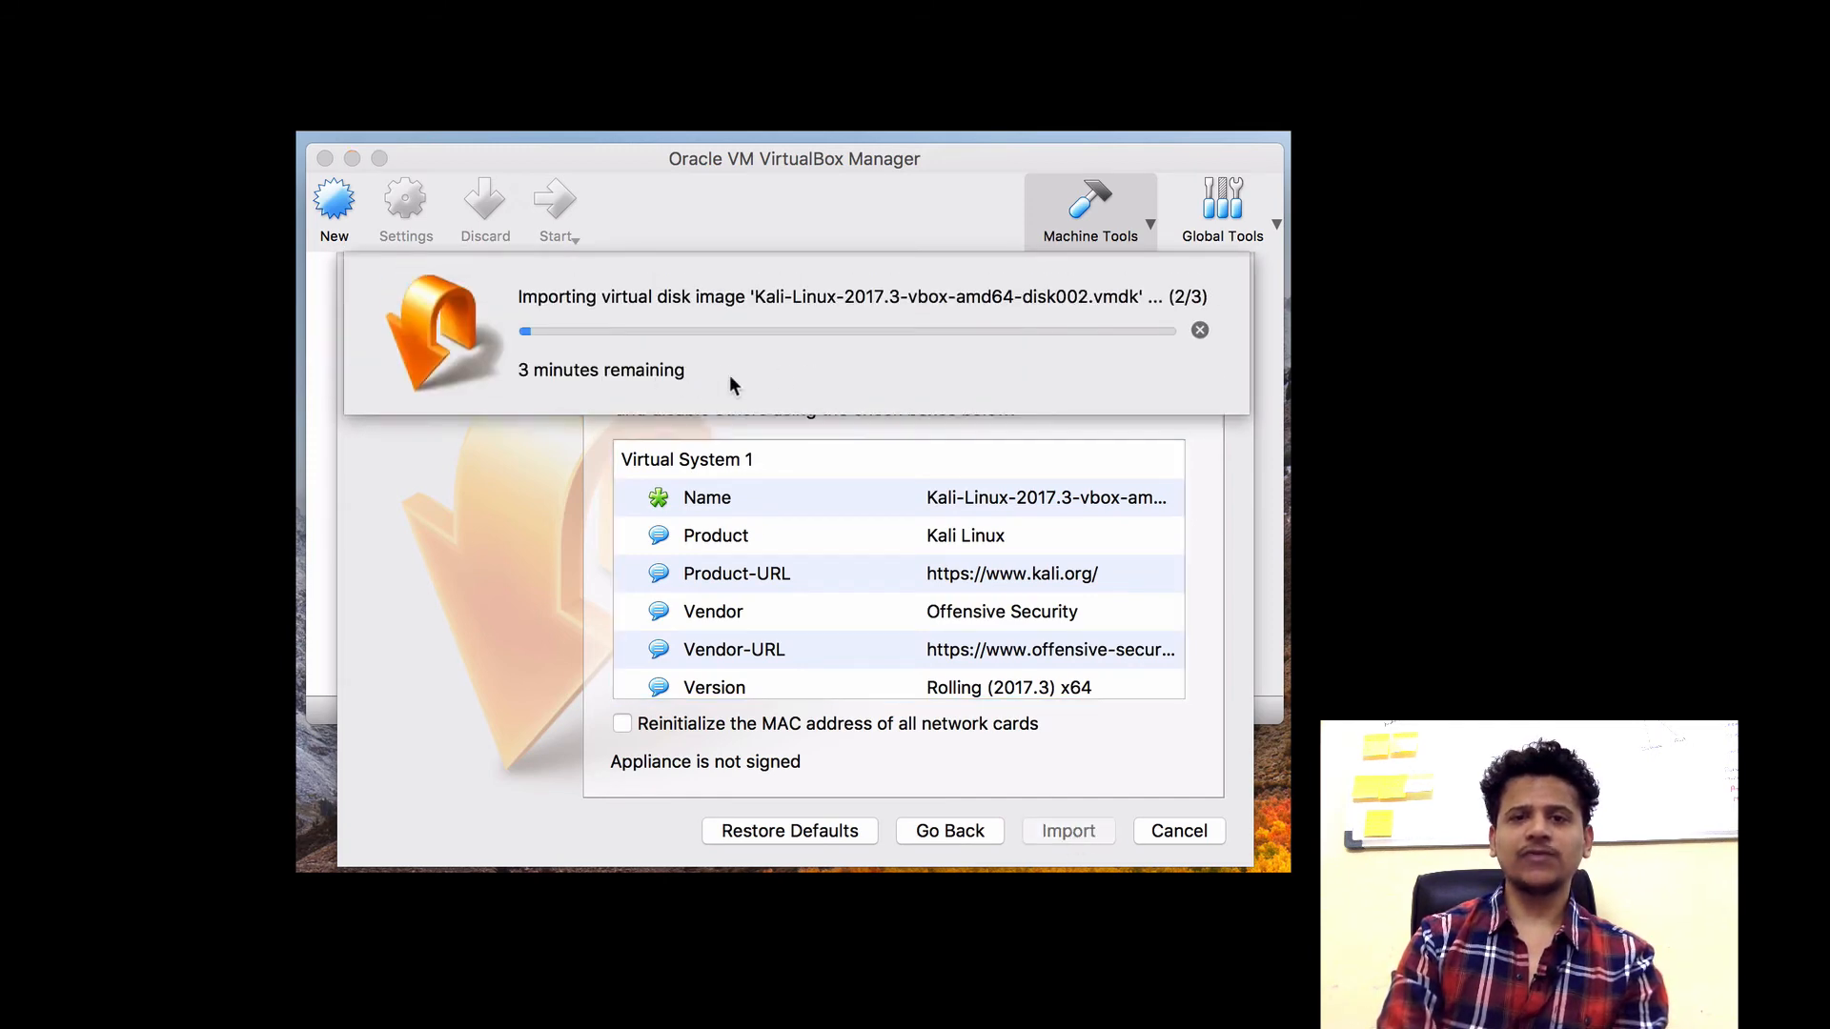
pyautogui.moveTo(849, 395)
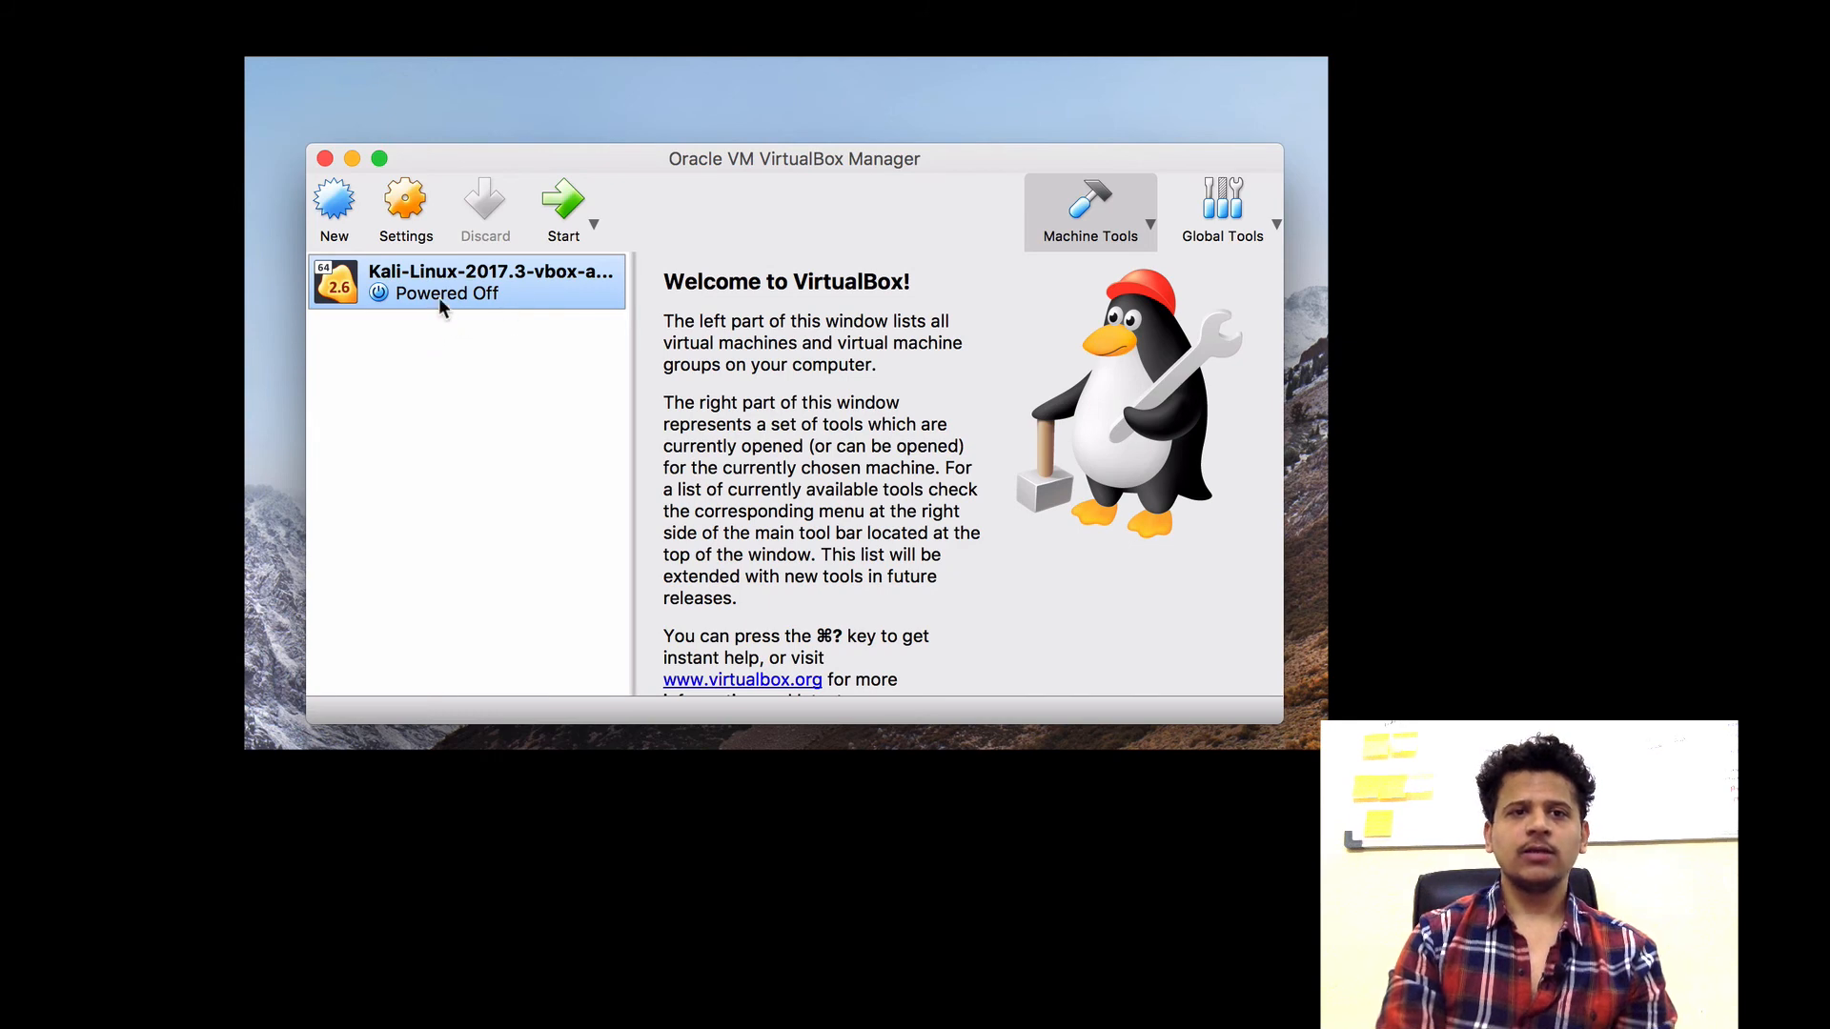
pyautogui.click(405, 204)
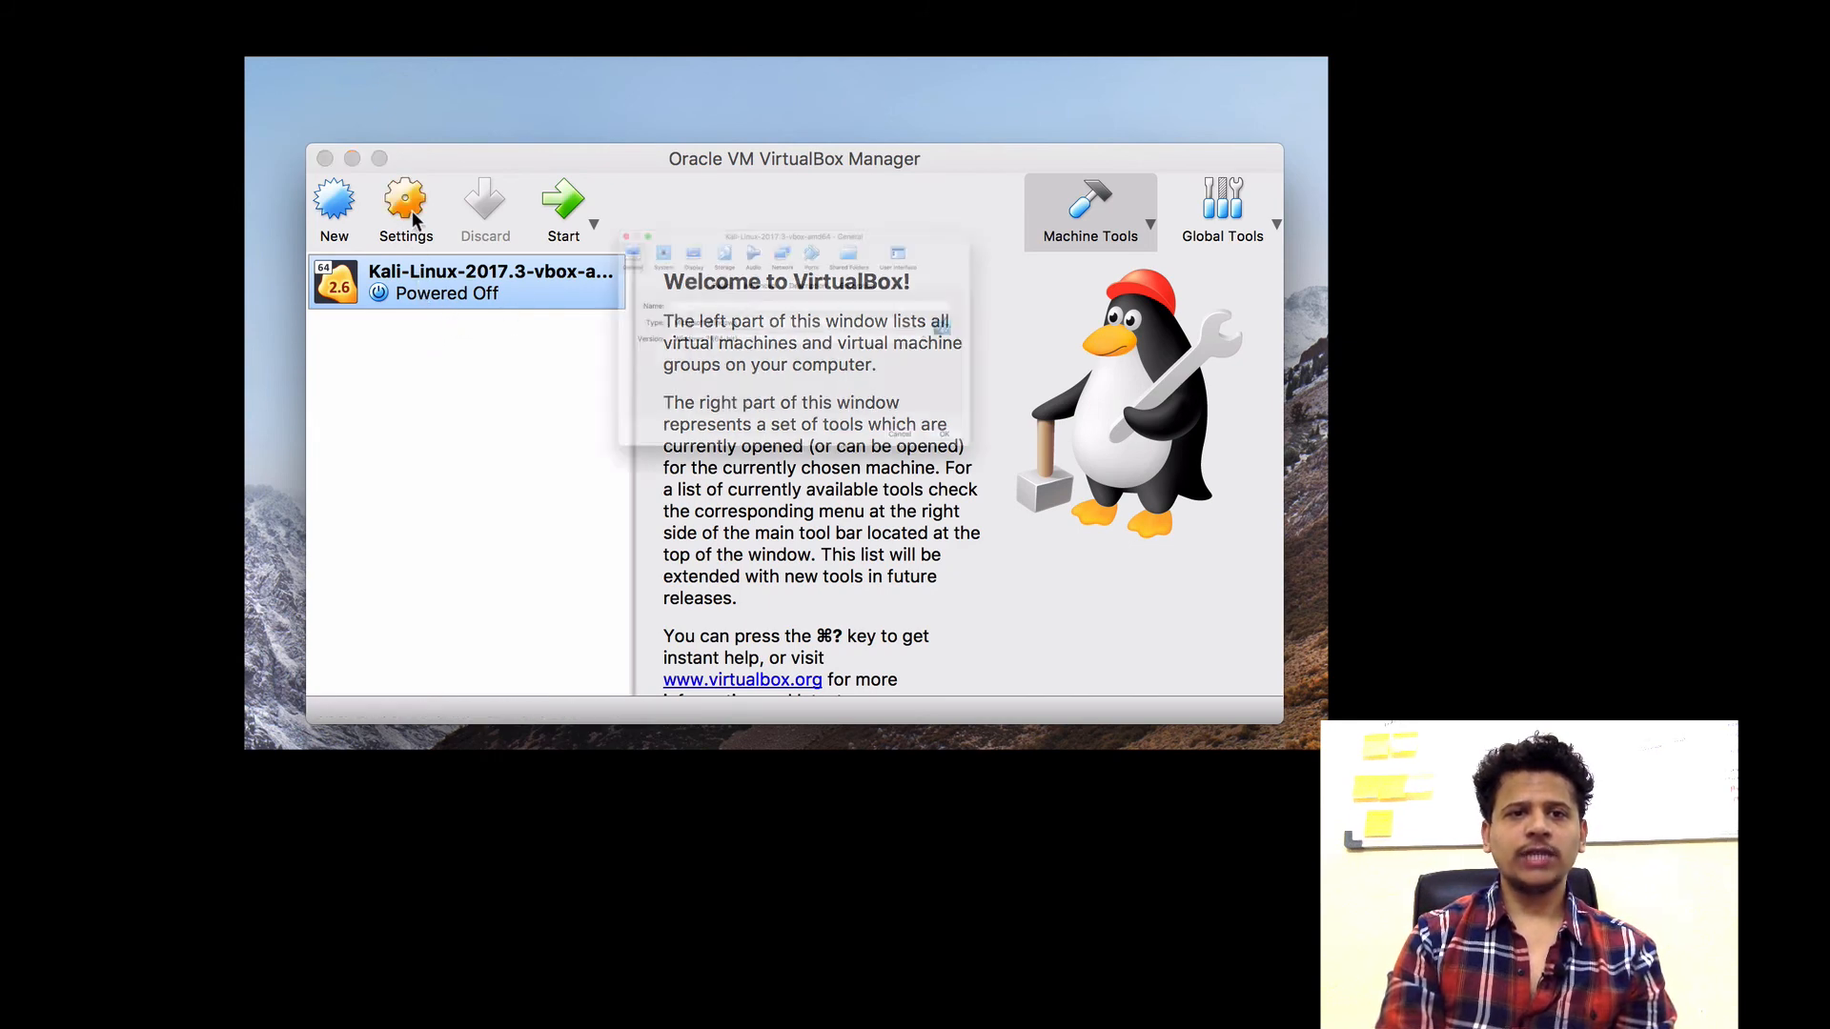
pyautogui.click(405, 208)
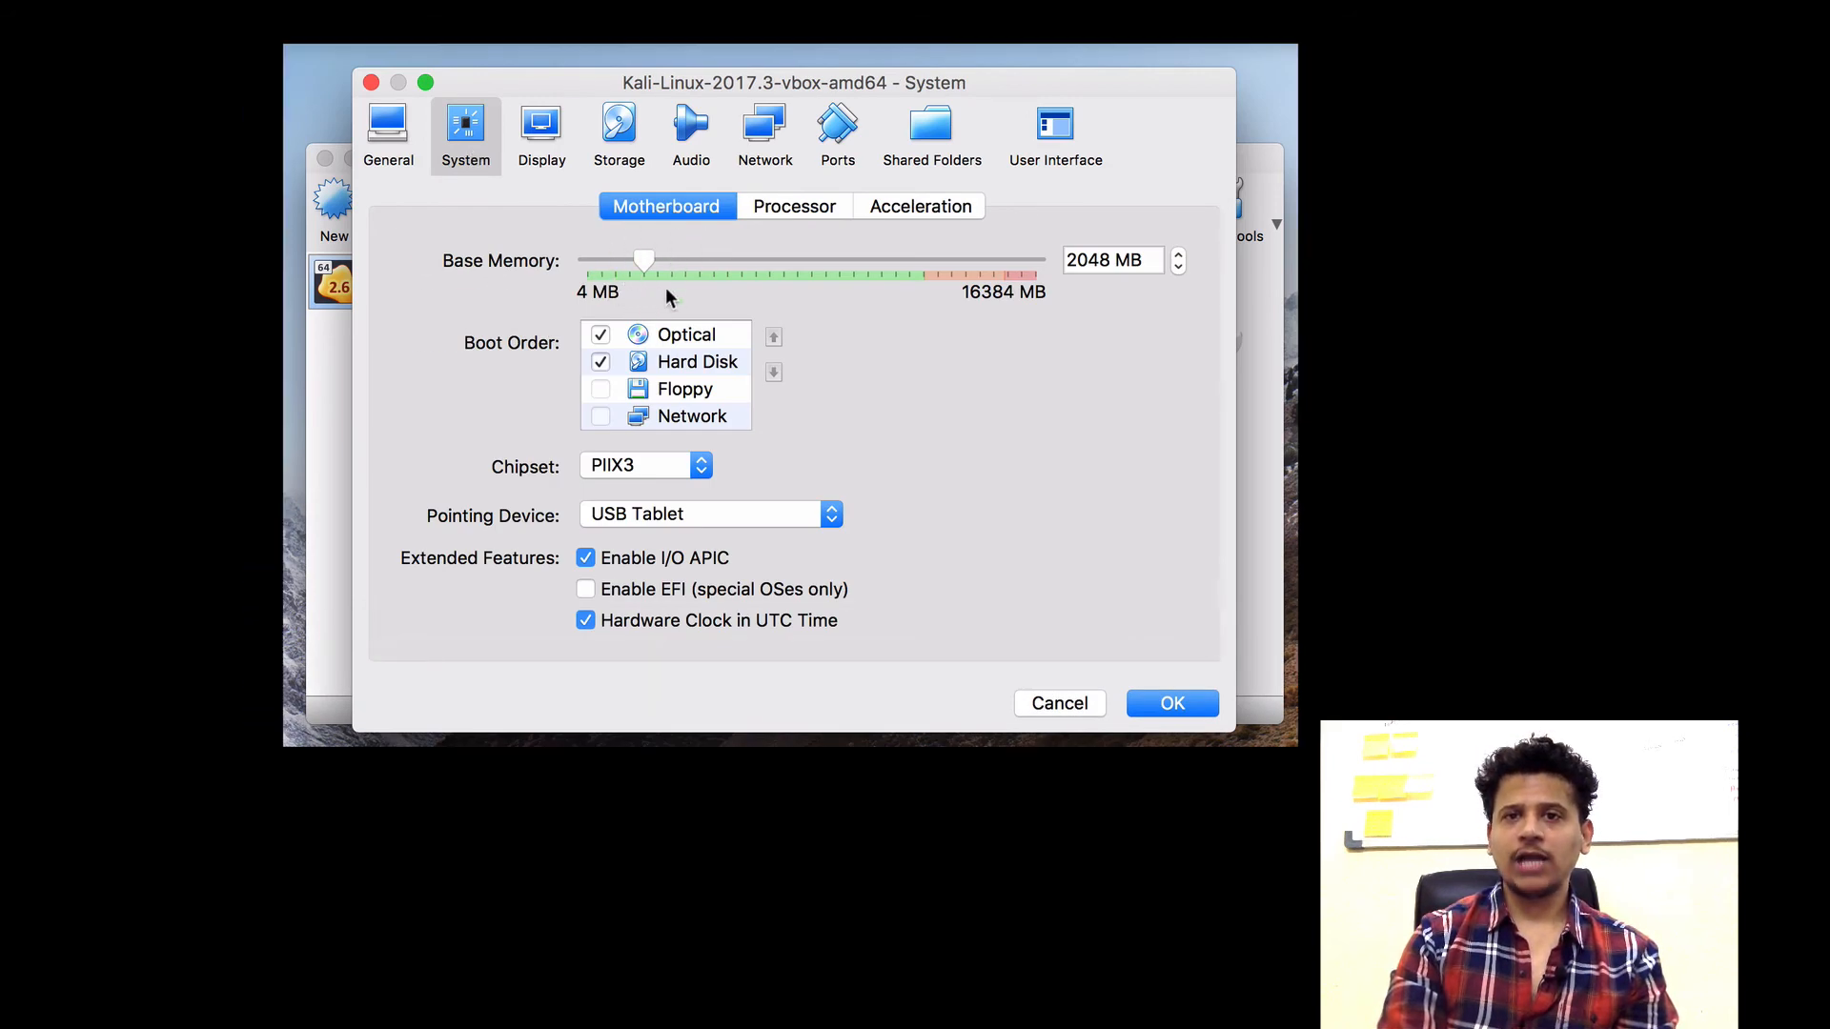
pyautogui.click(794, 207)
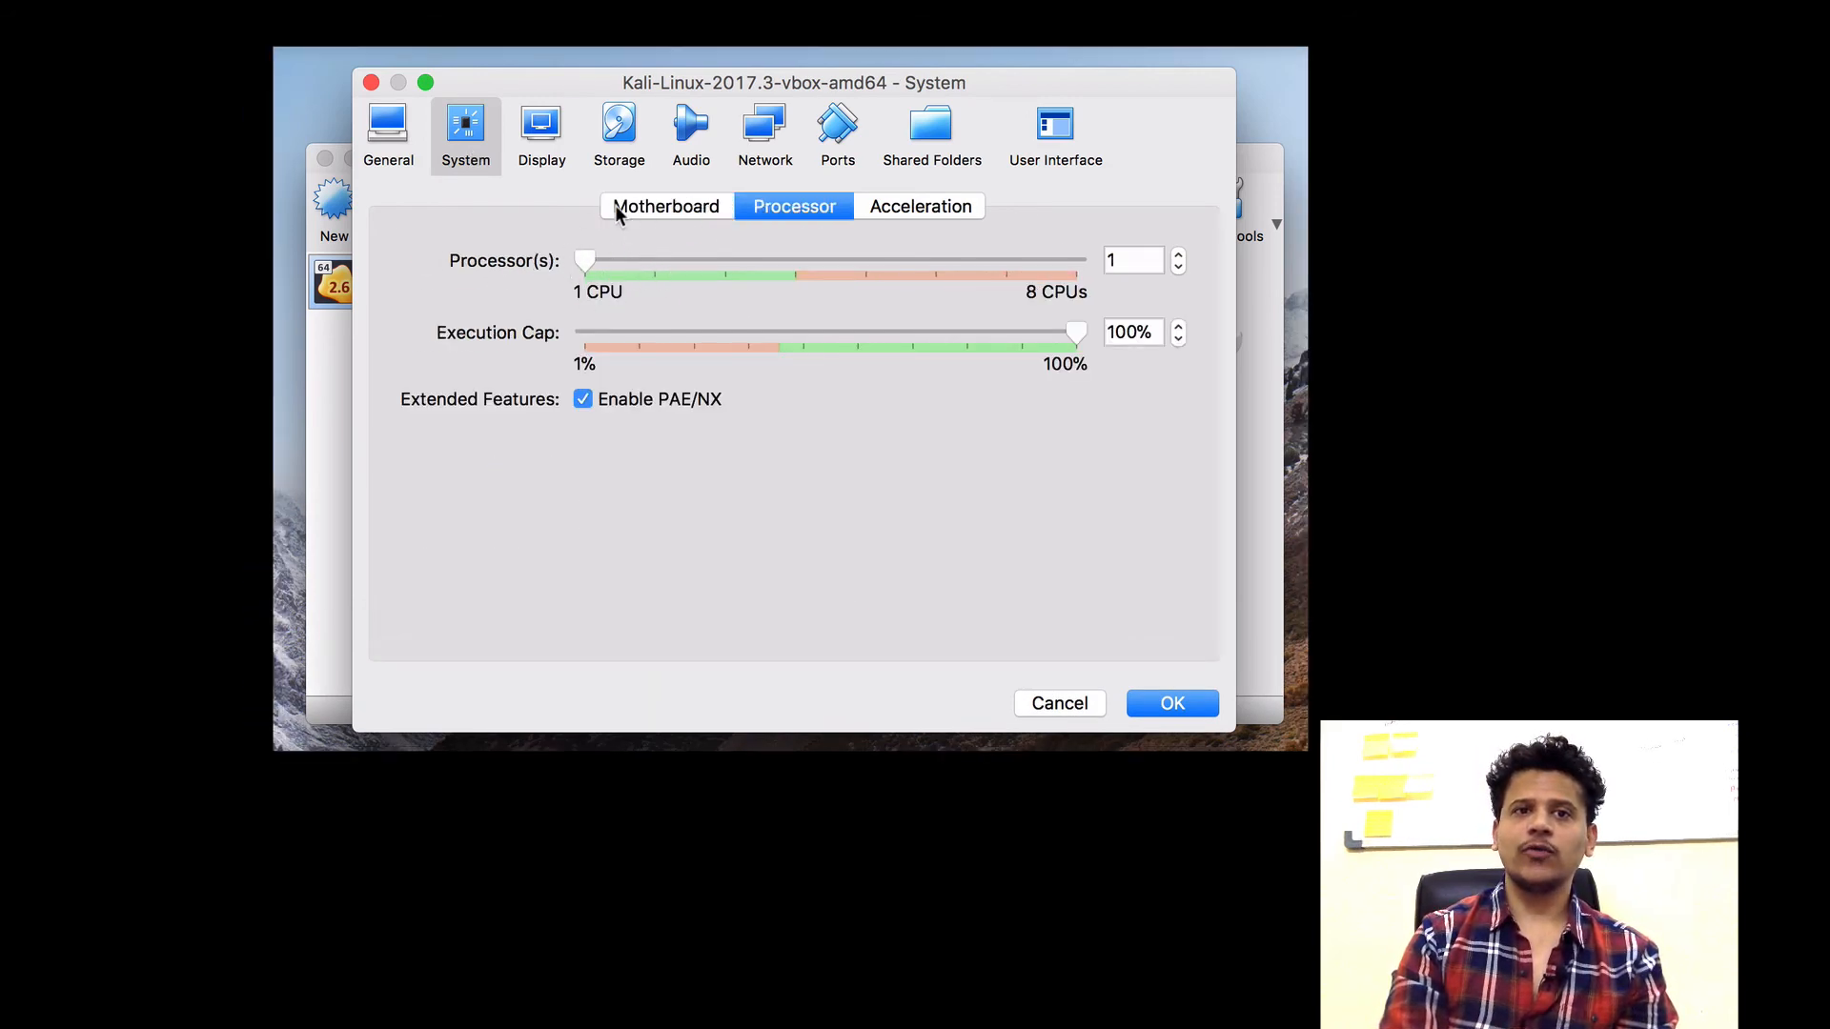
pyautogui.click(1171, 702)
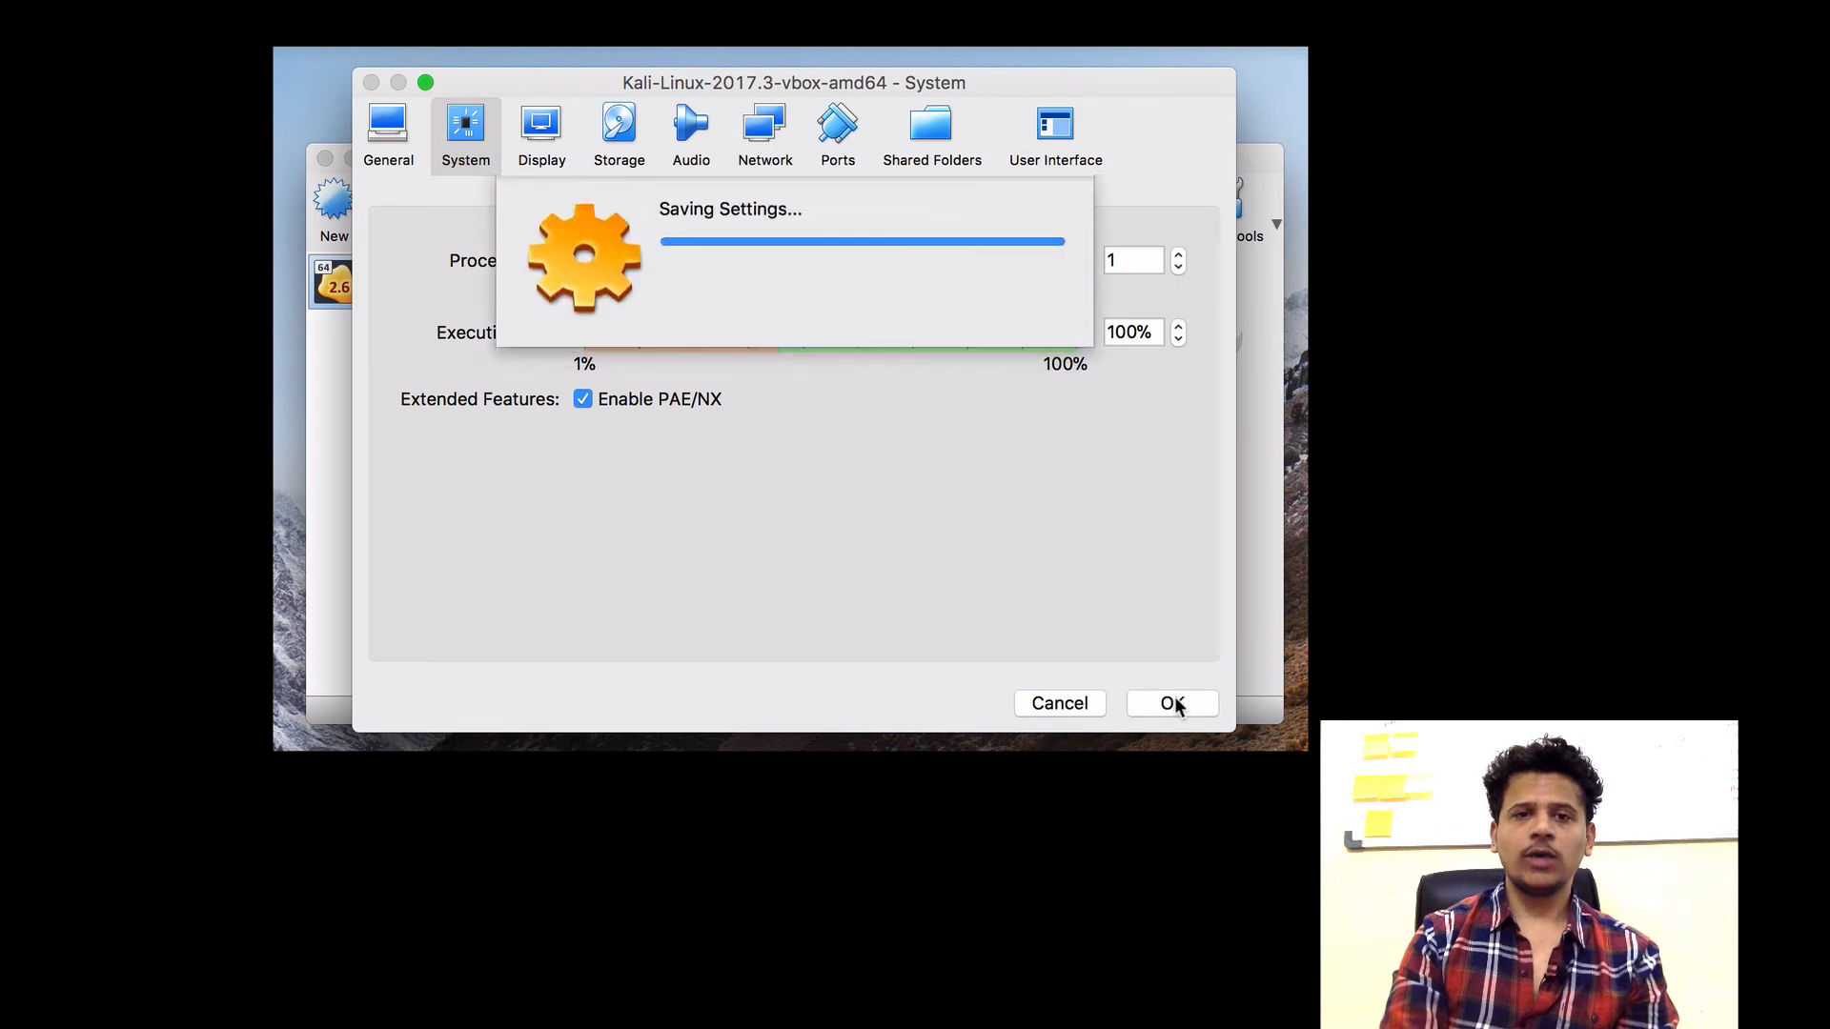
pyautogui.click(1172, 702)
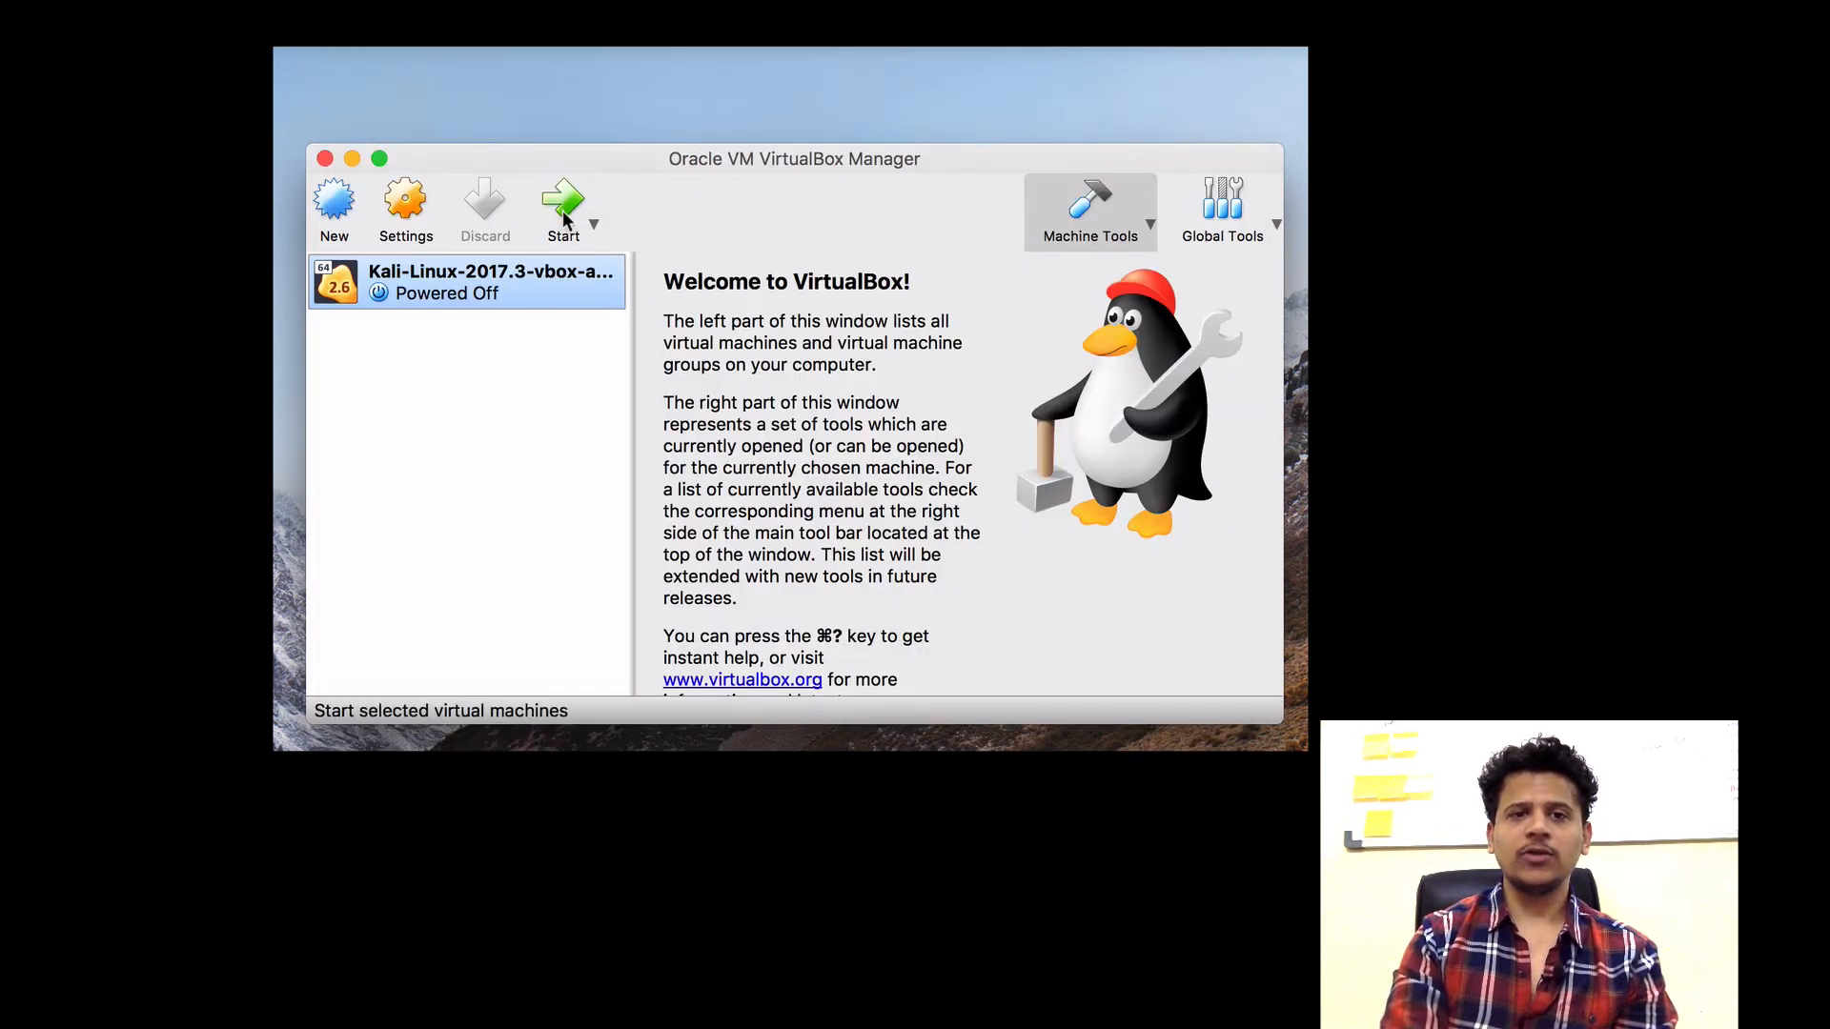
# Start the Kali VM and let it capture keyboard and mouse
pyautogui.click(562, 204)
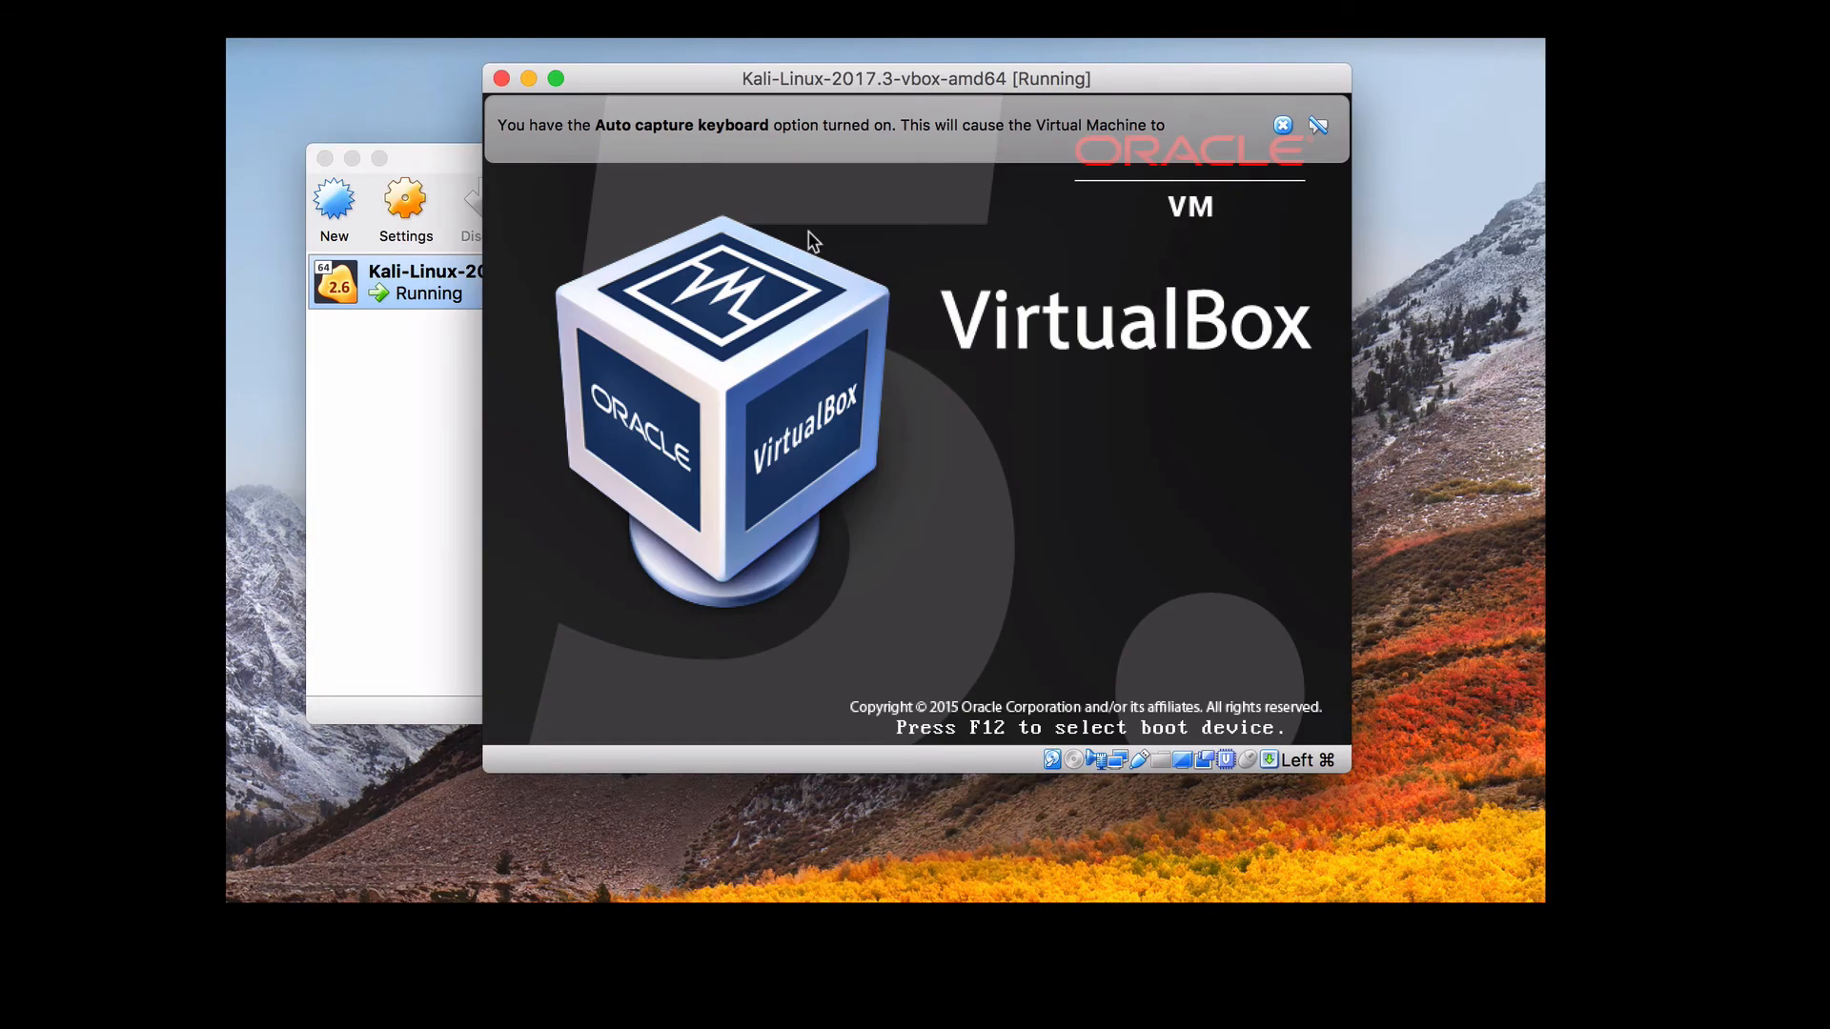
pyautogui.click(813, 243)
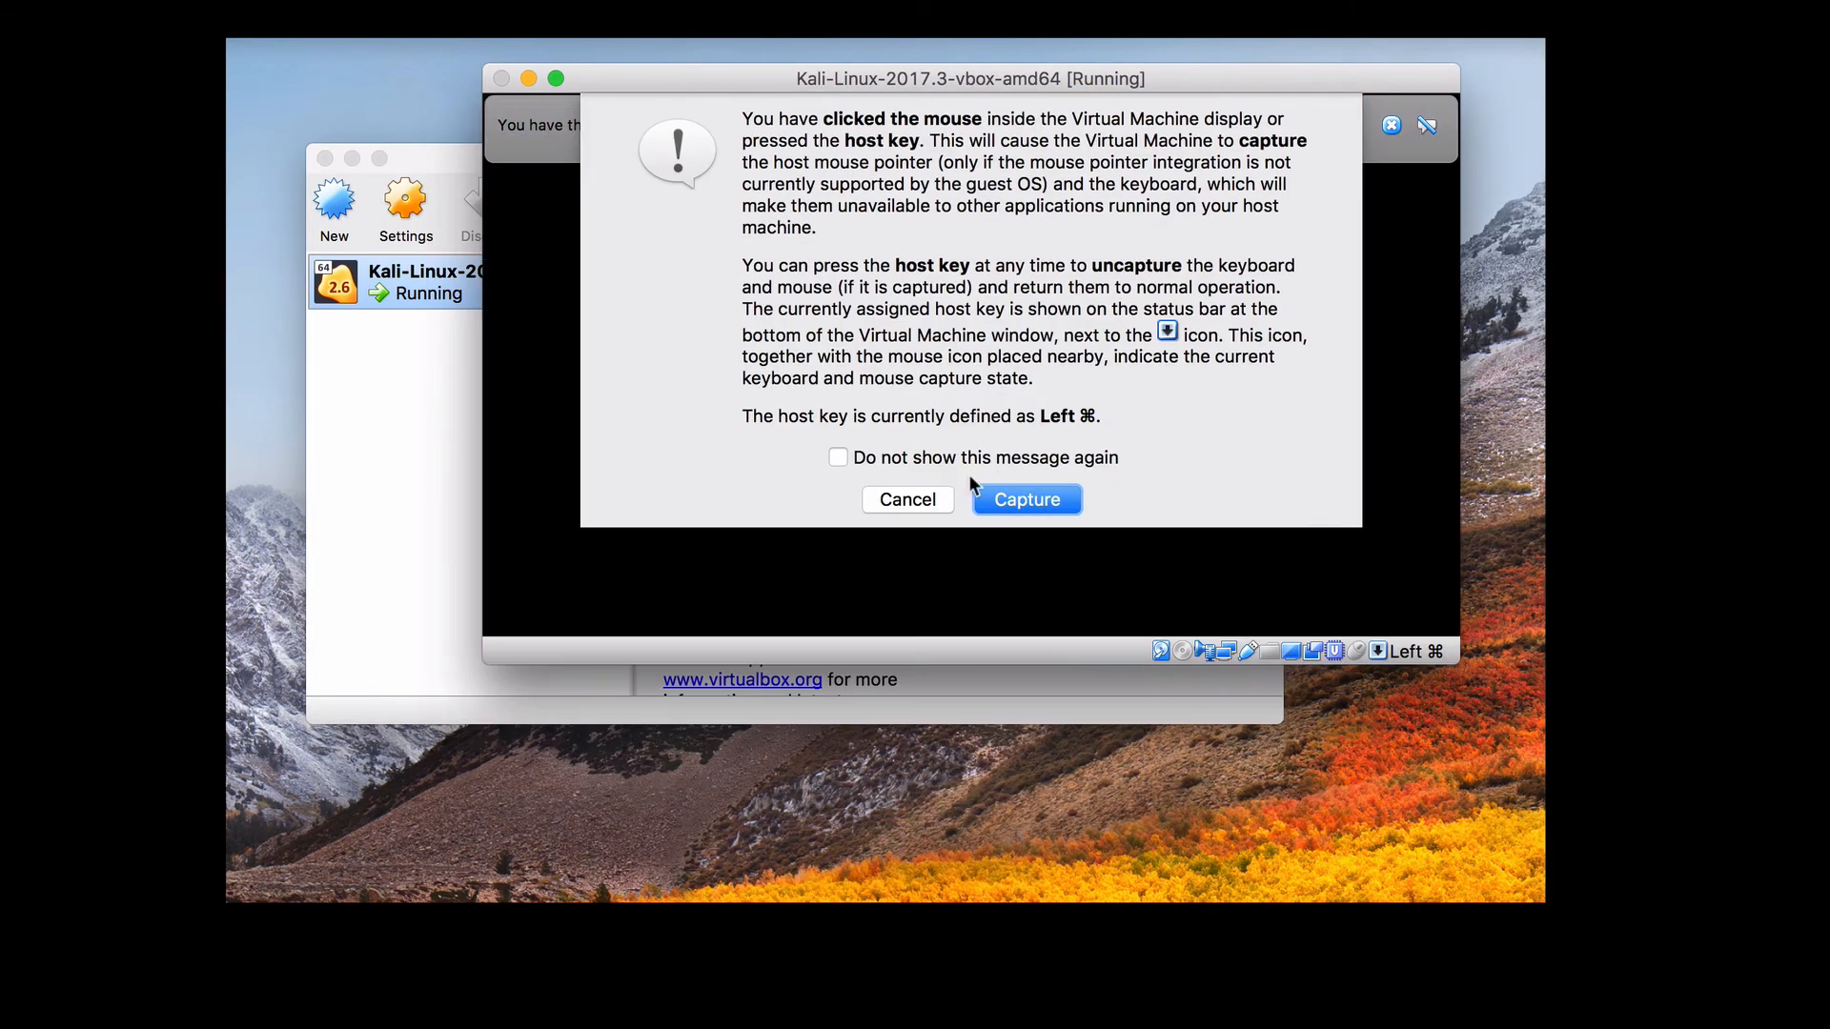
pyautogui.click(1023, 498)
pyautogui.write('r')
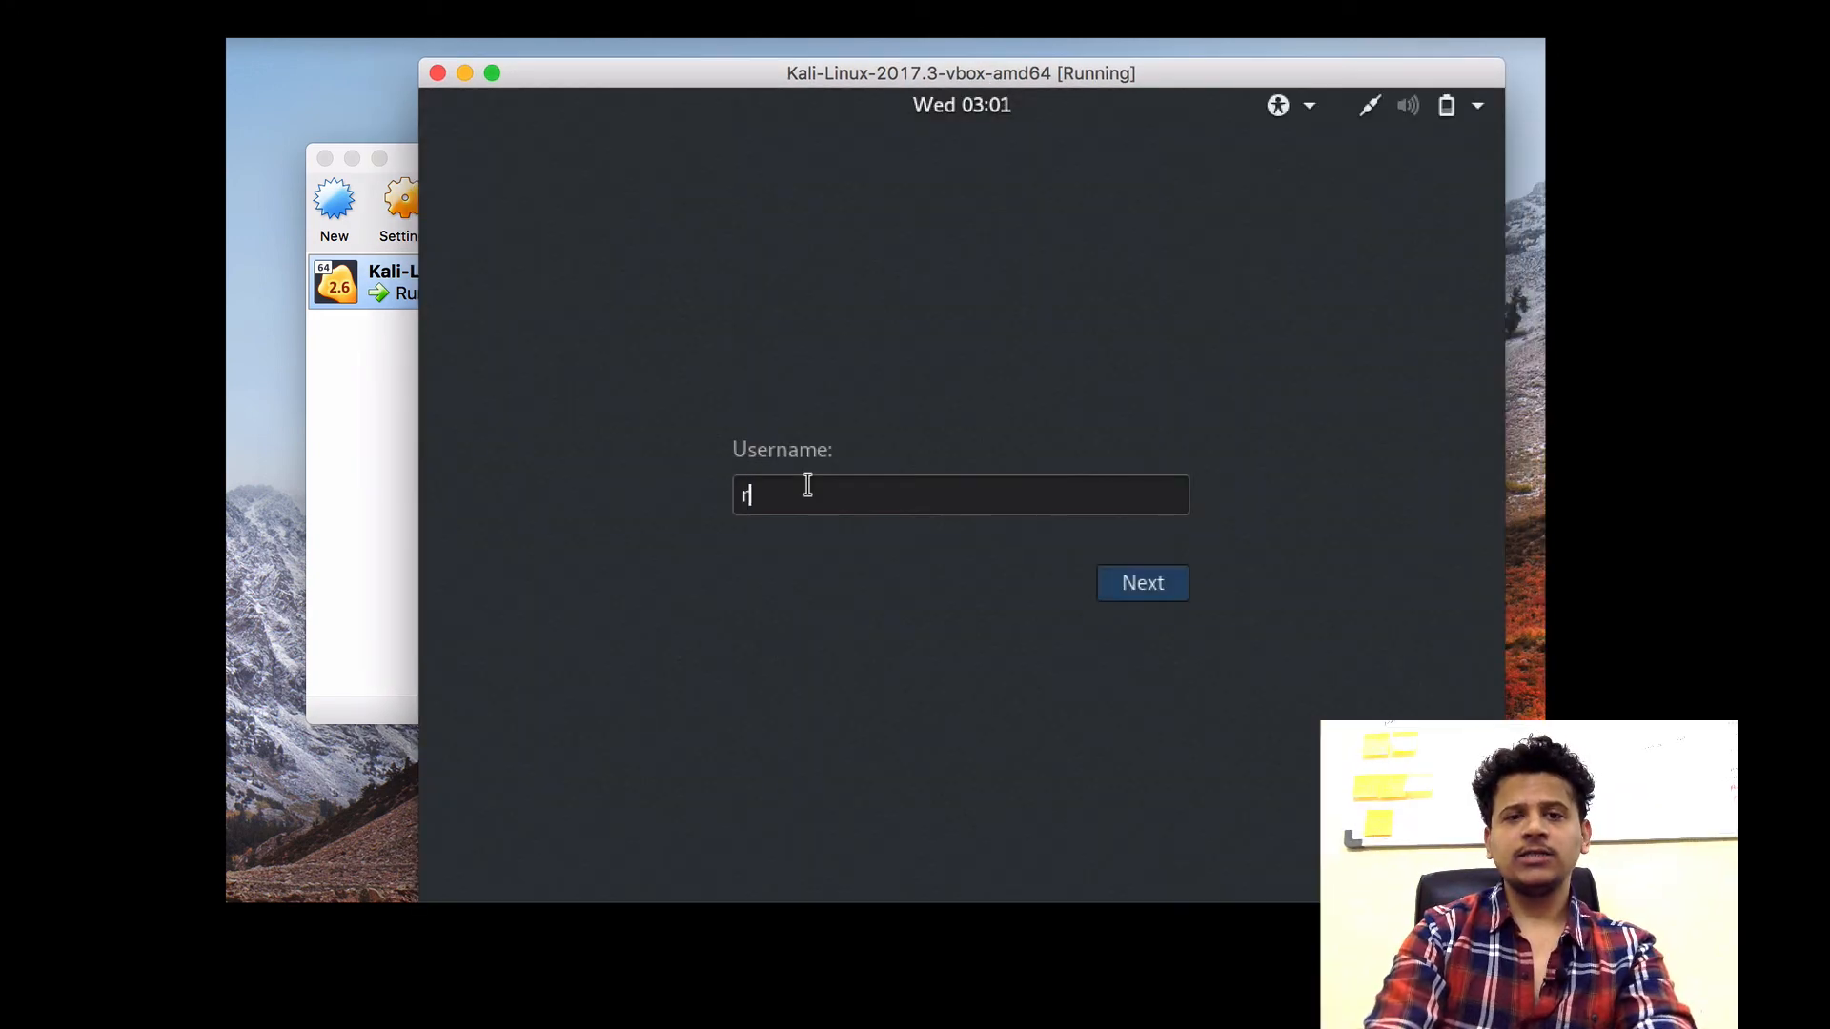
# Sign in to Kali with username root and its password
pyautogui.write('oot')
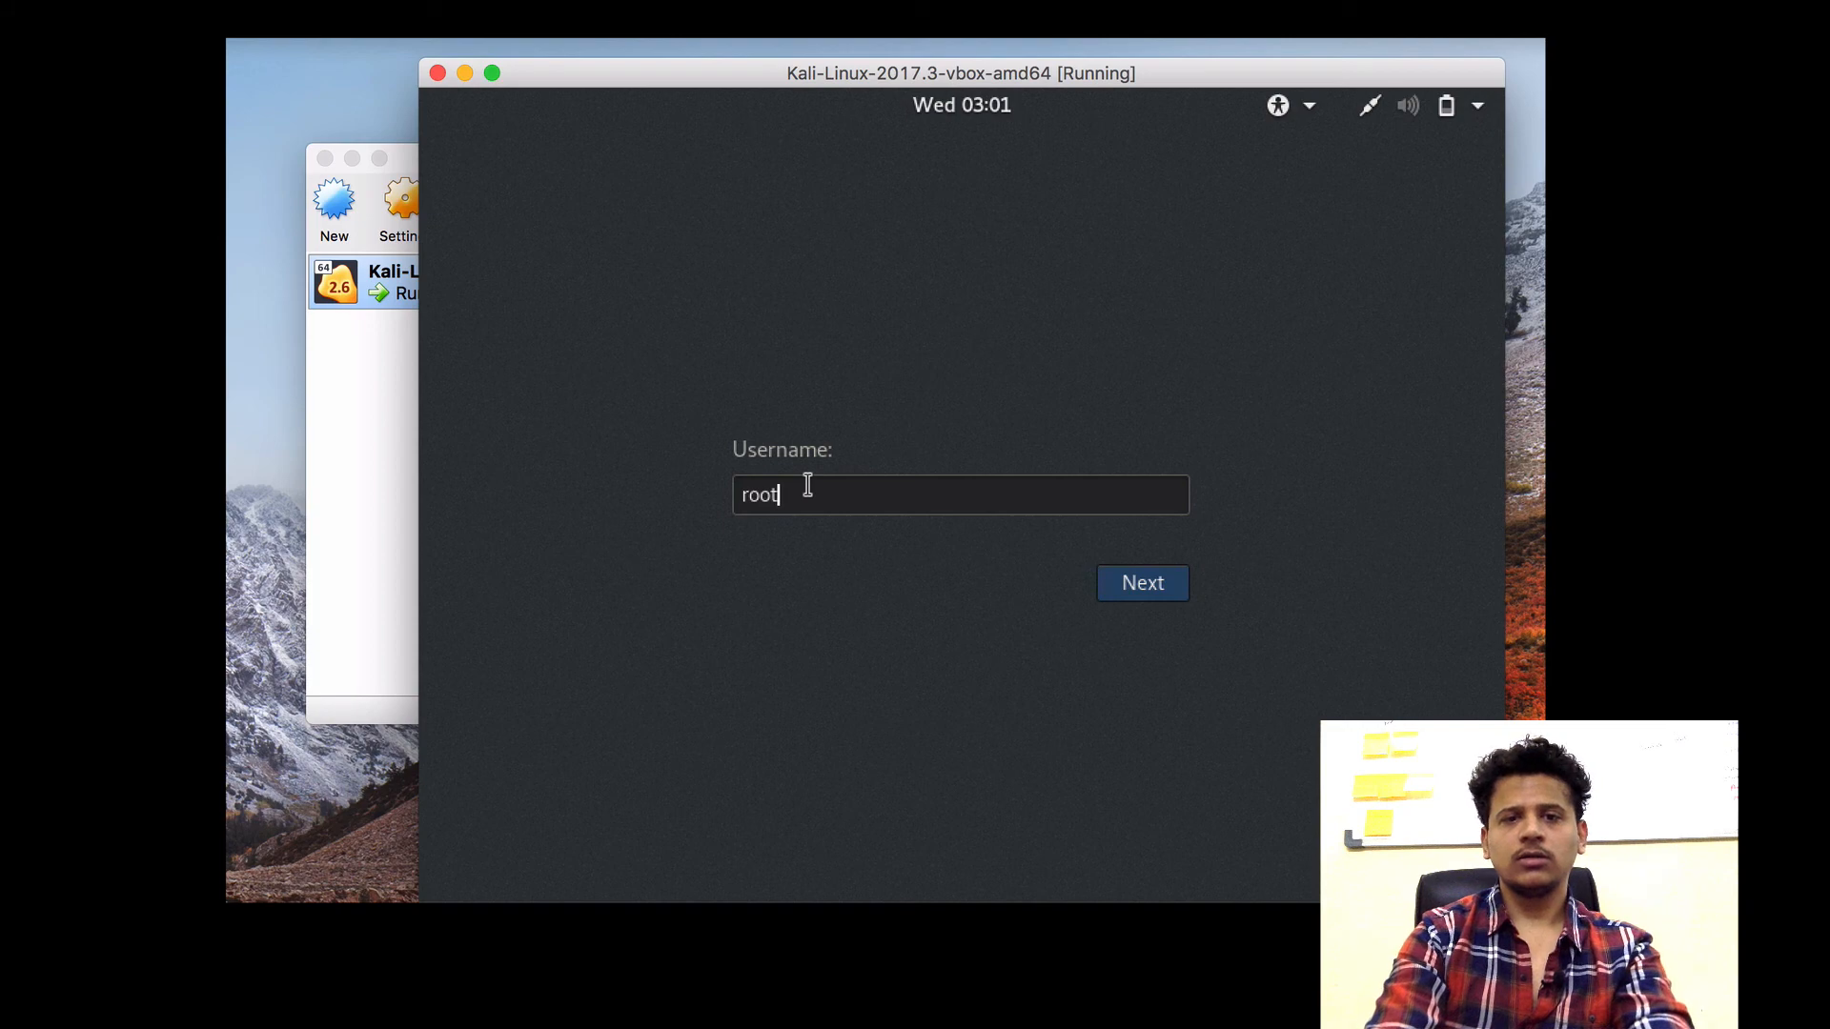
pyautogui.click(1140, 582)
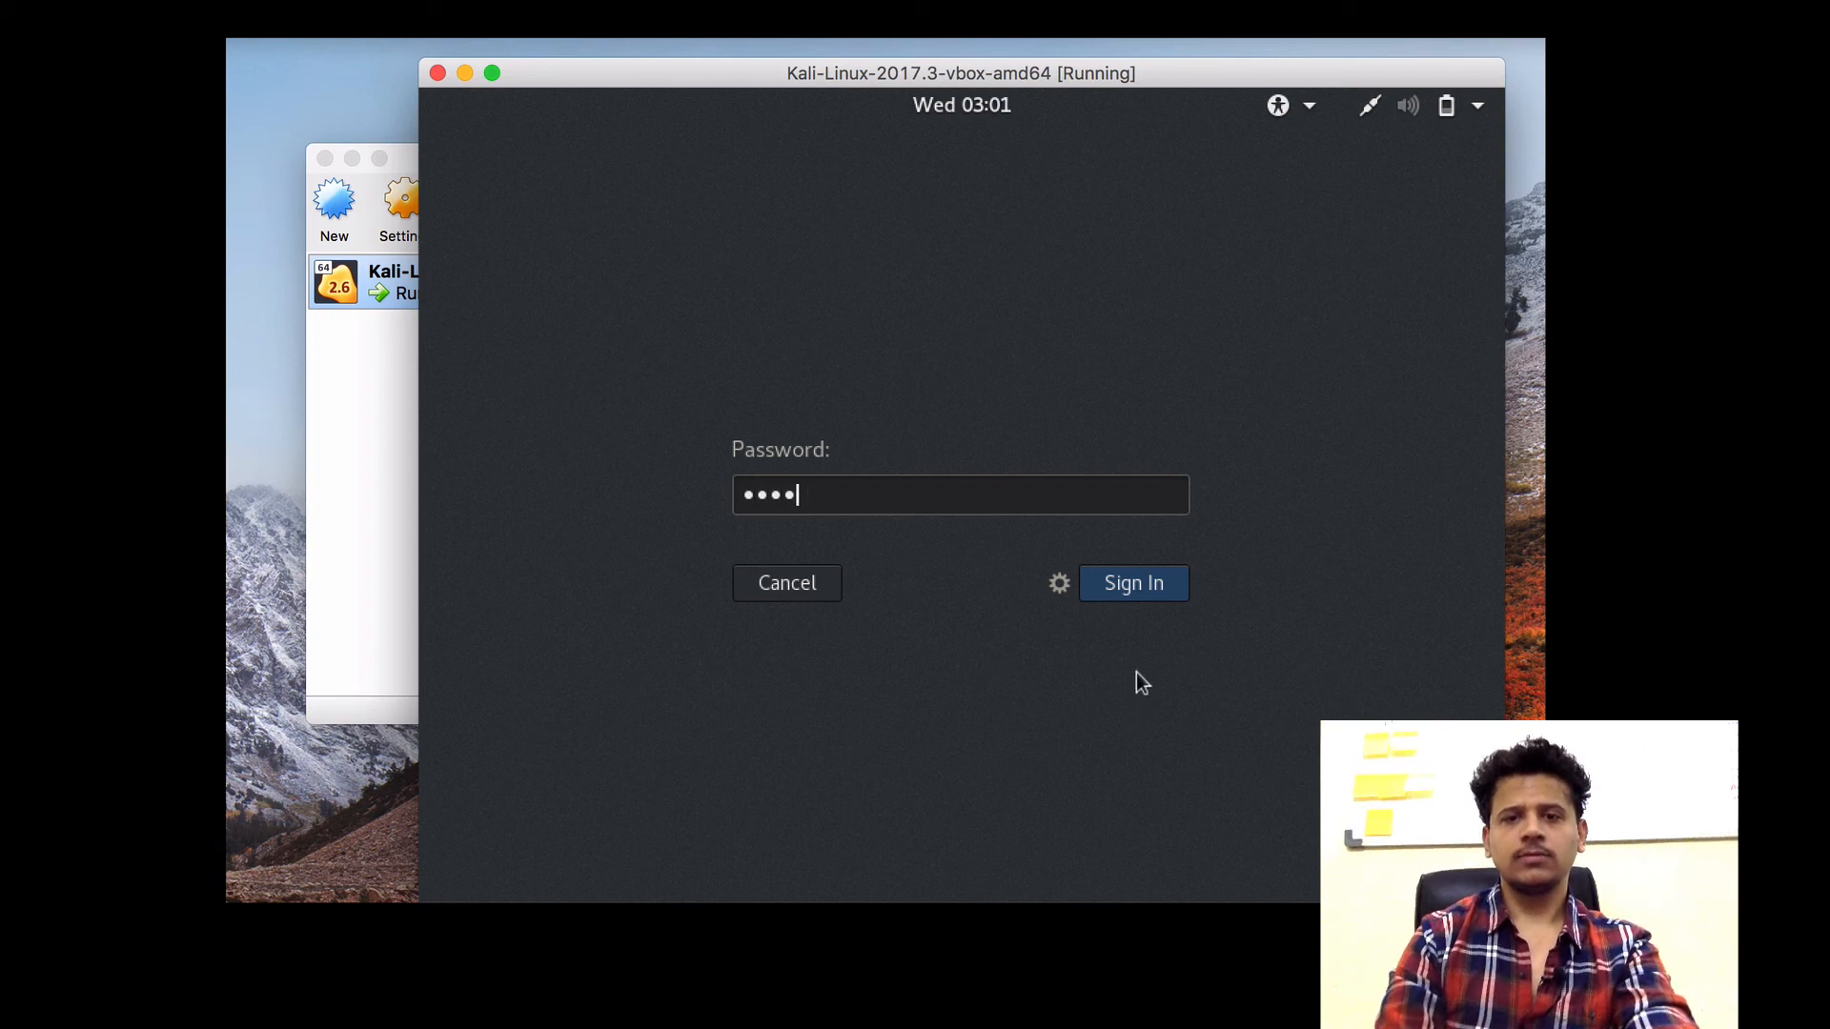
pyautogui.click(1133, 582)
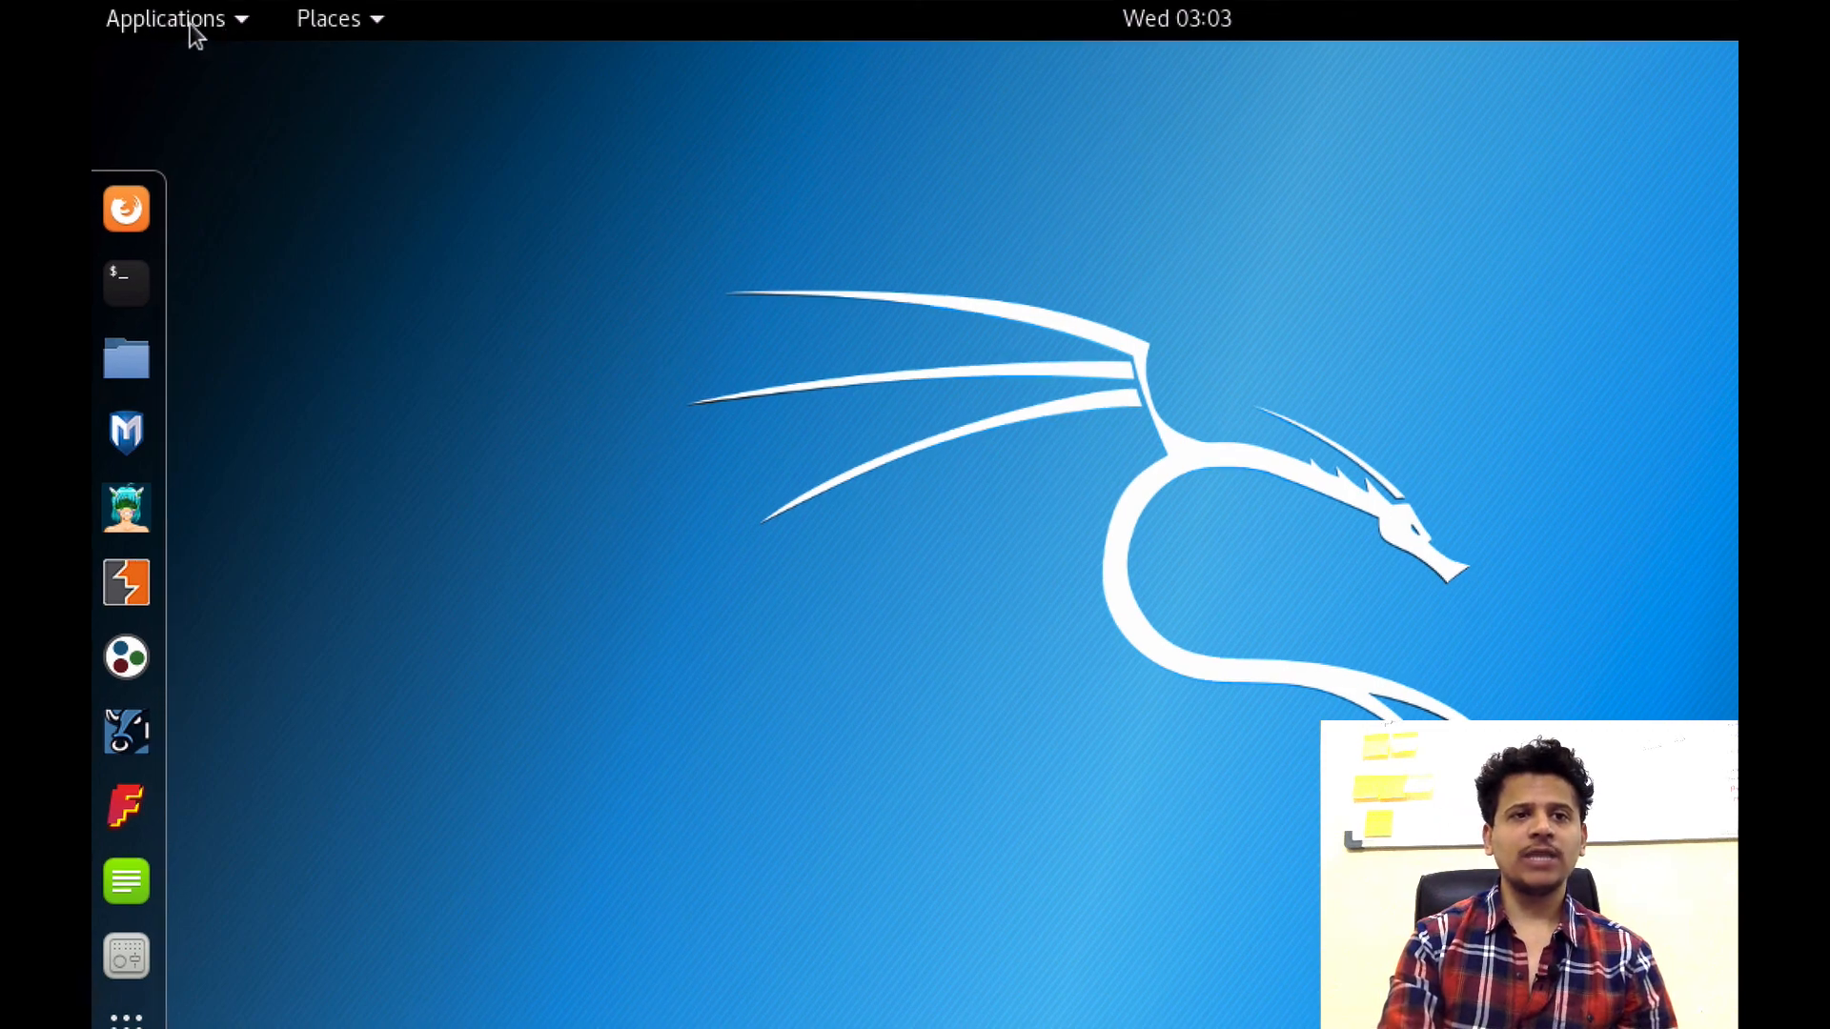
# Launch Terminal from the Applications menu to get a root@kali prompt
pyautogui.click(165, 17)
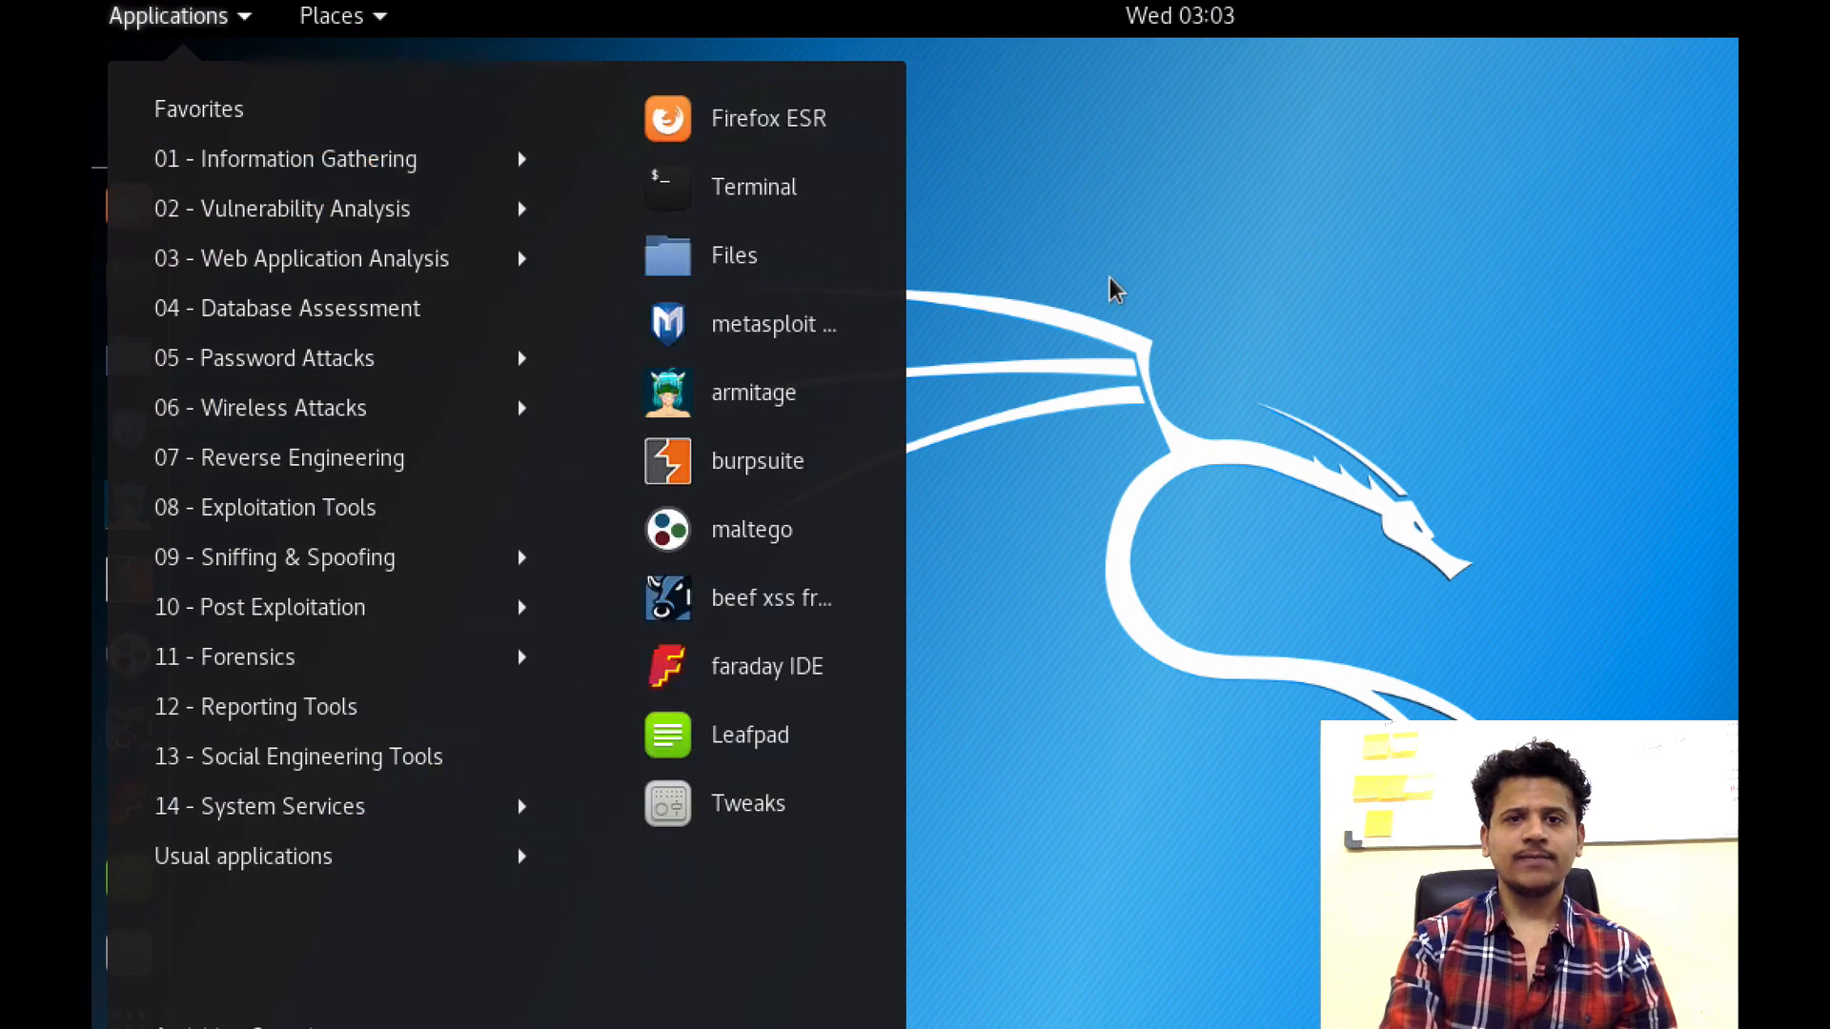
pyautogui.click(754, 187)
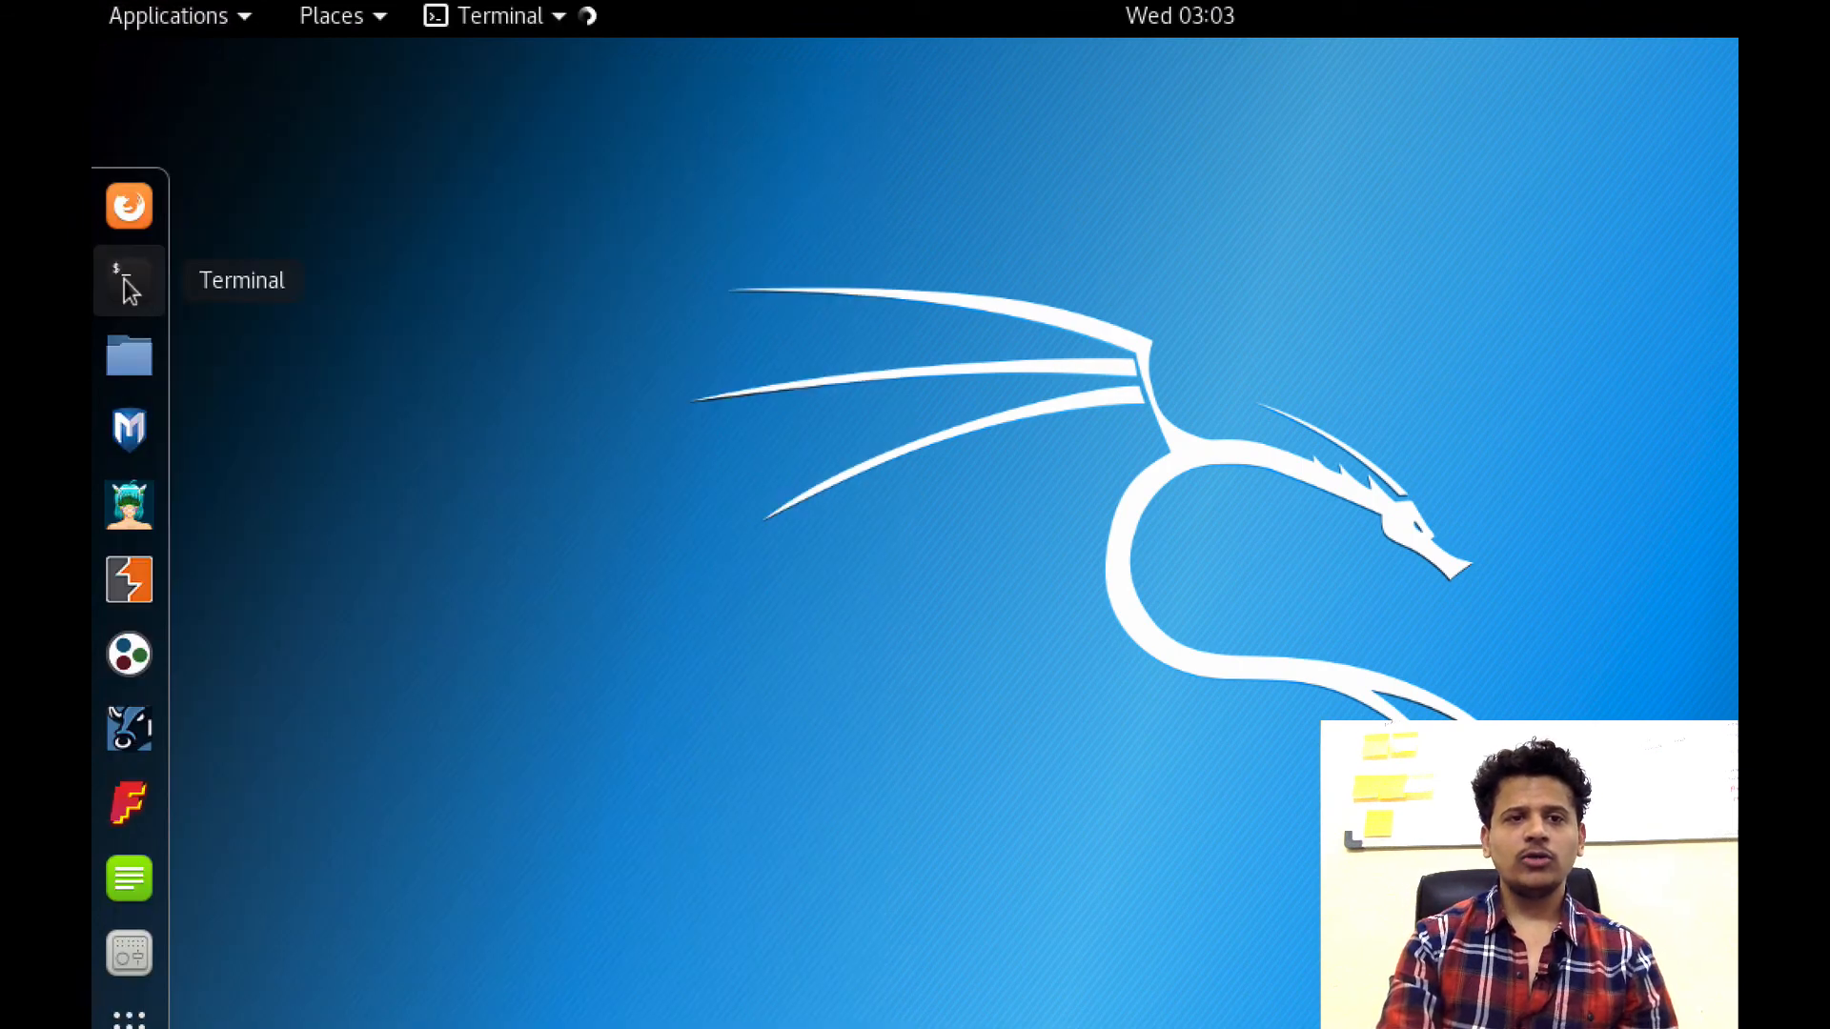
pyautogui.click(128, 281)
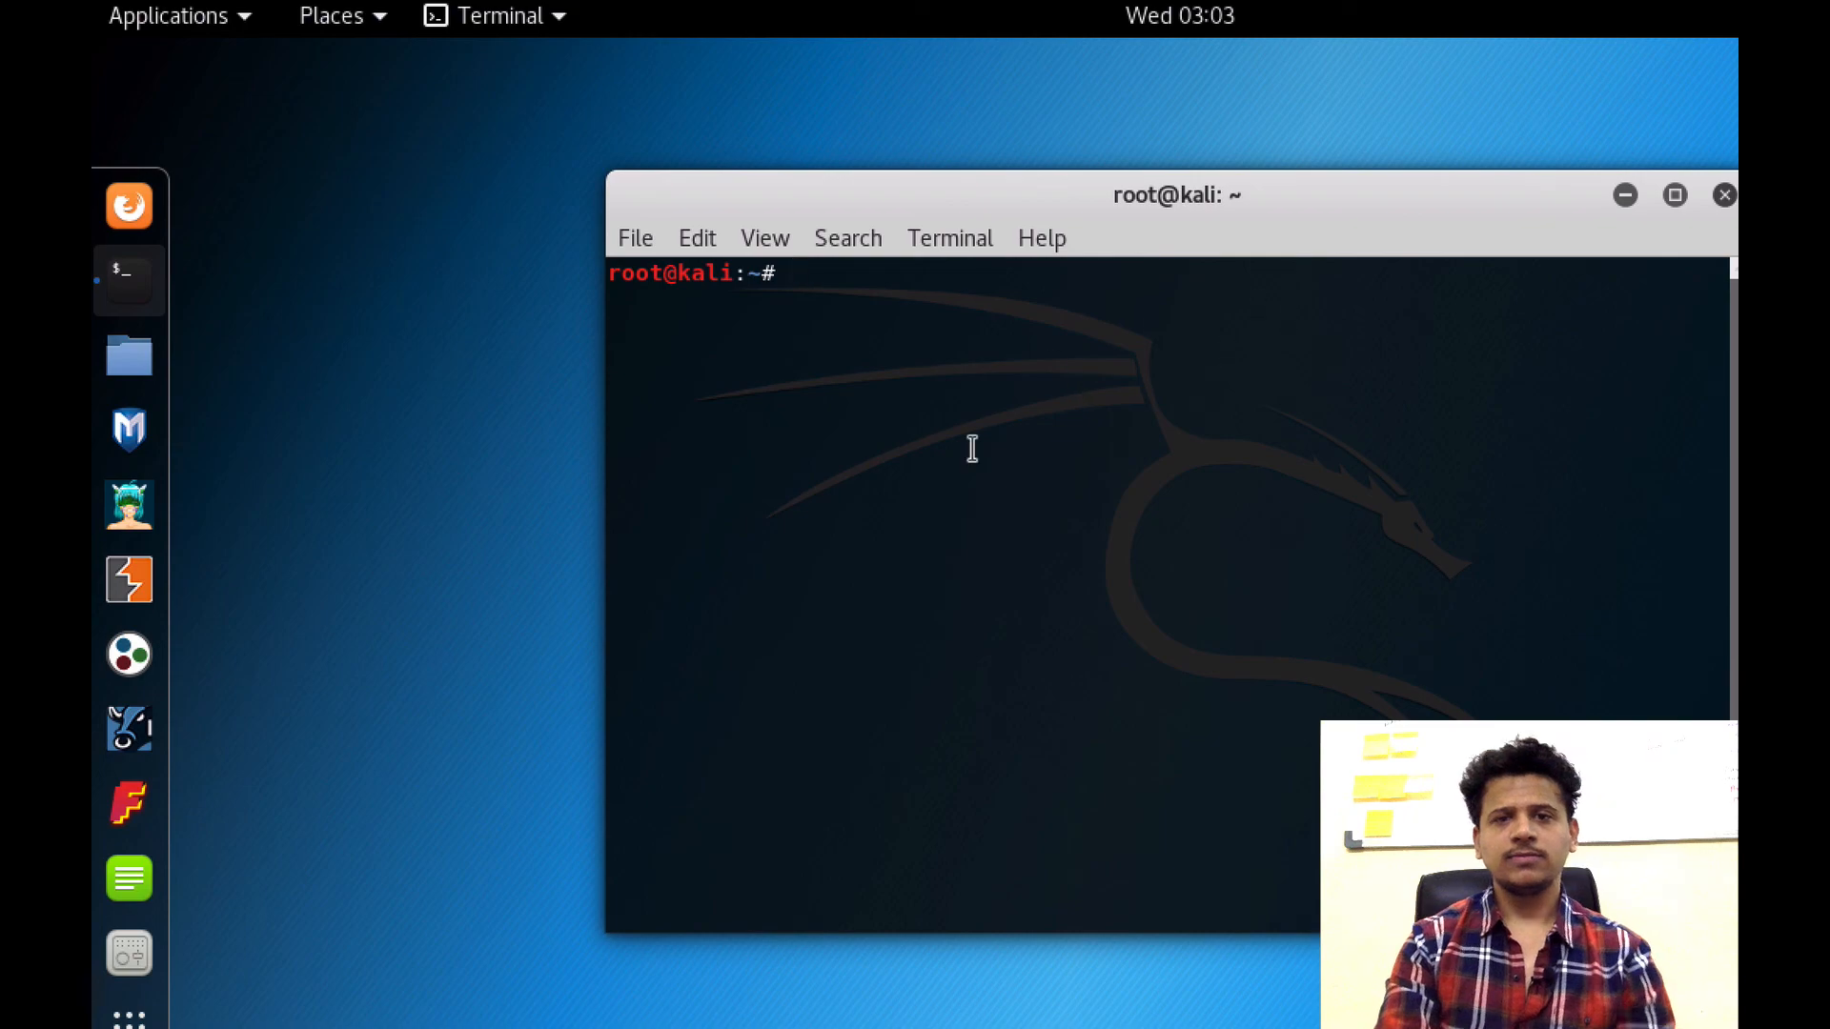